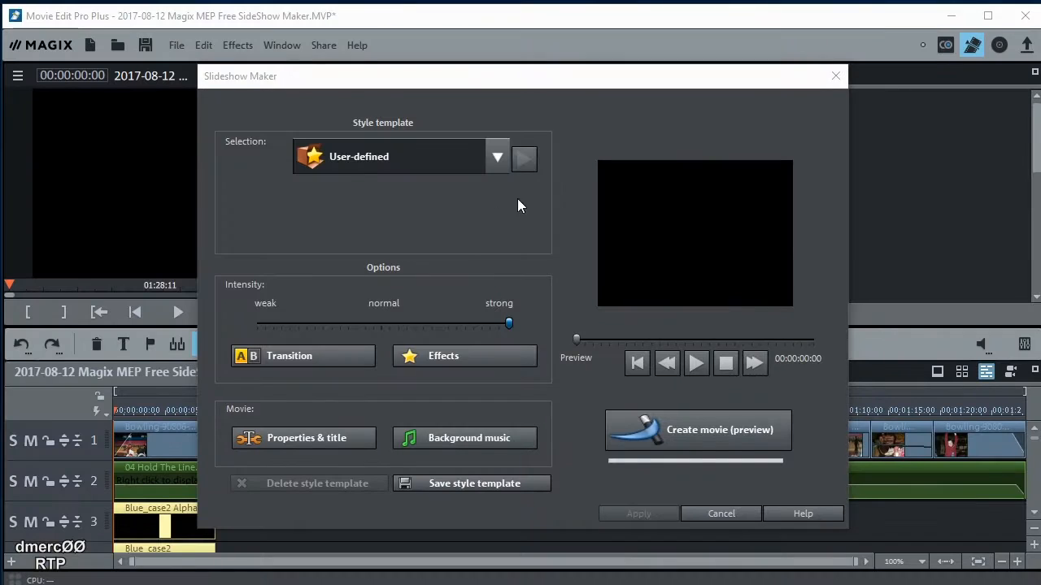
mouse_move(486, 262)
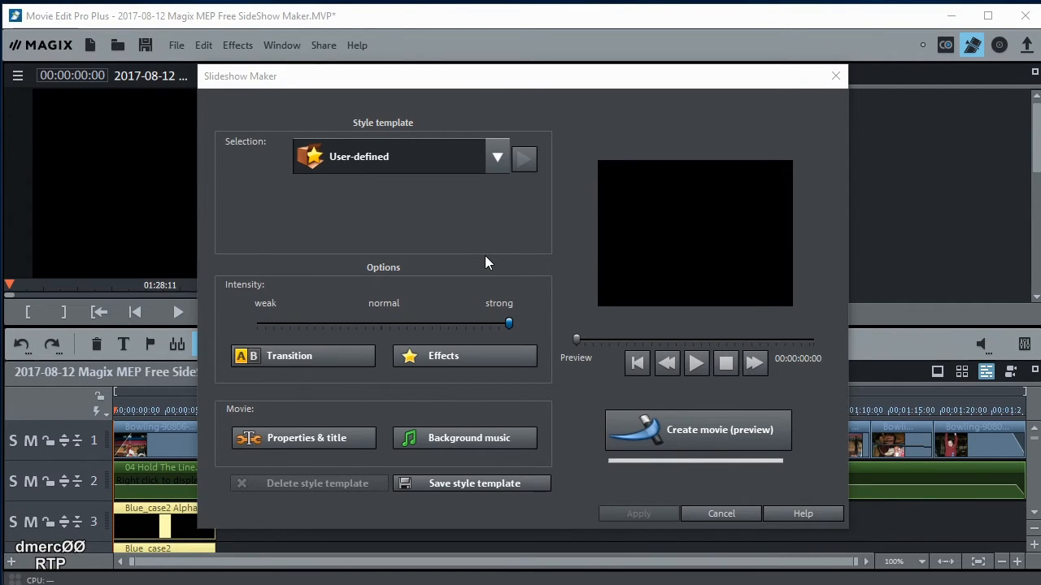
mouse_move(724, 130)
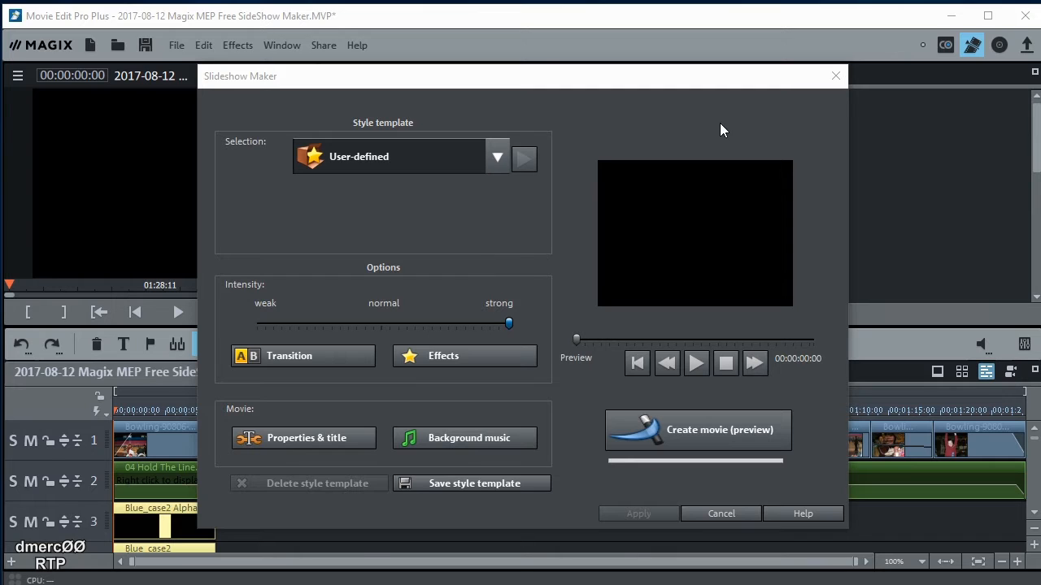
mouse_move(411, 138)
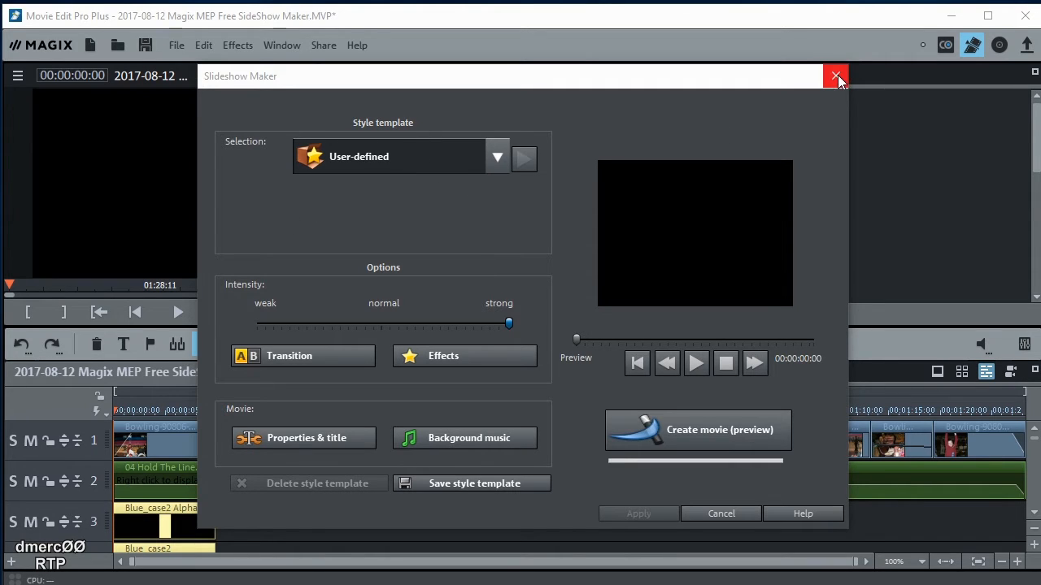
Close the Slideshow Maker and open Help > Install extra content
click(836, 76)
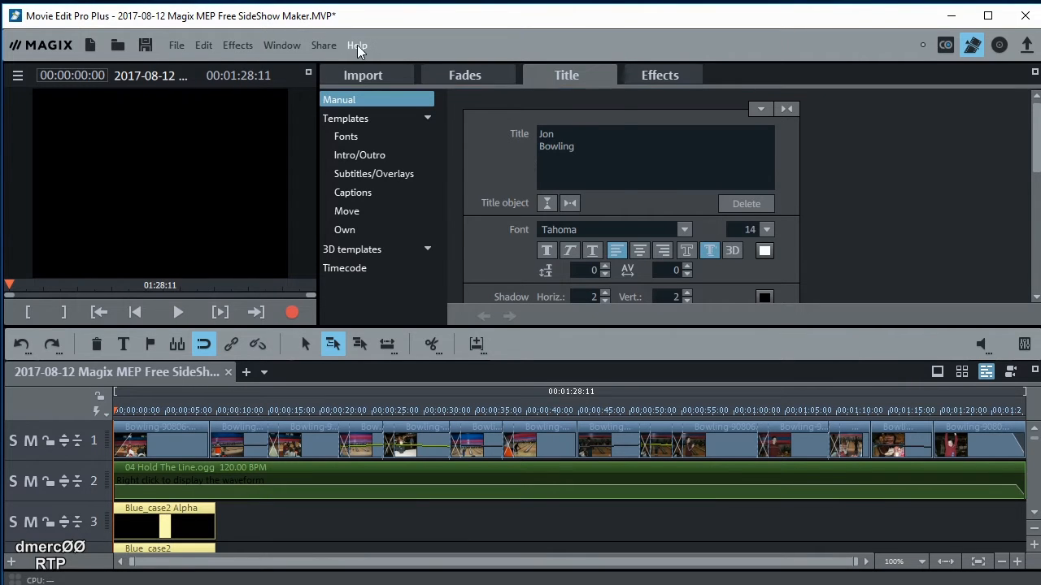
click(357, 45)
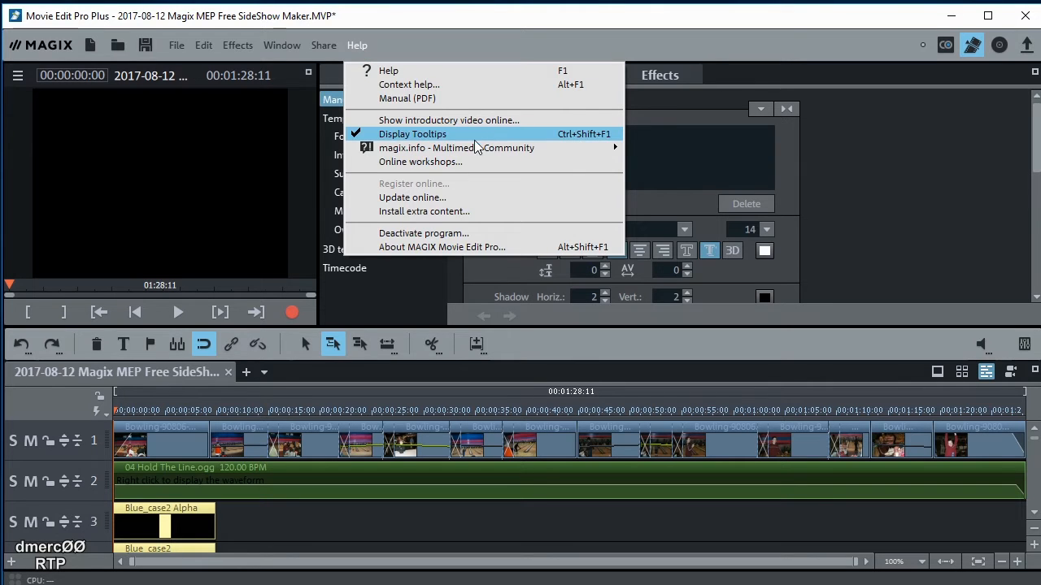
mouse_move(443, 233)
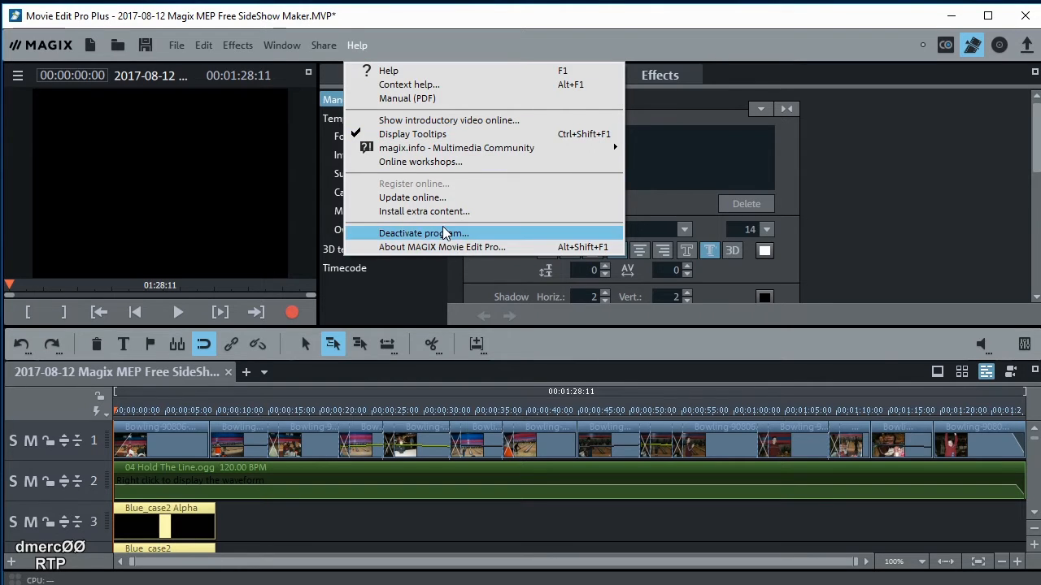
click(424, 212)
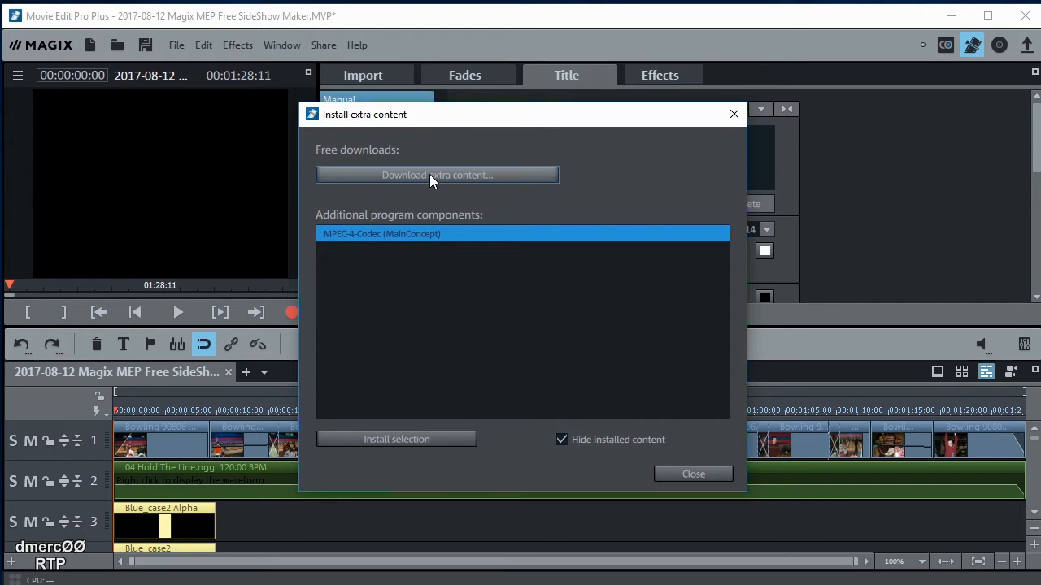
Under Download extra content, tick Slideshow Maker styles 1 and 2 plus Soundtrack Maker styles, then confirm
click(436, 175)
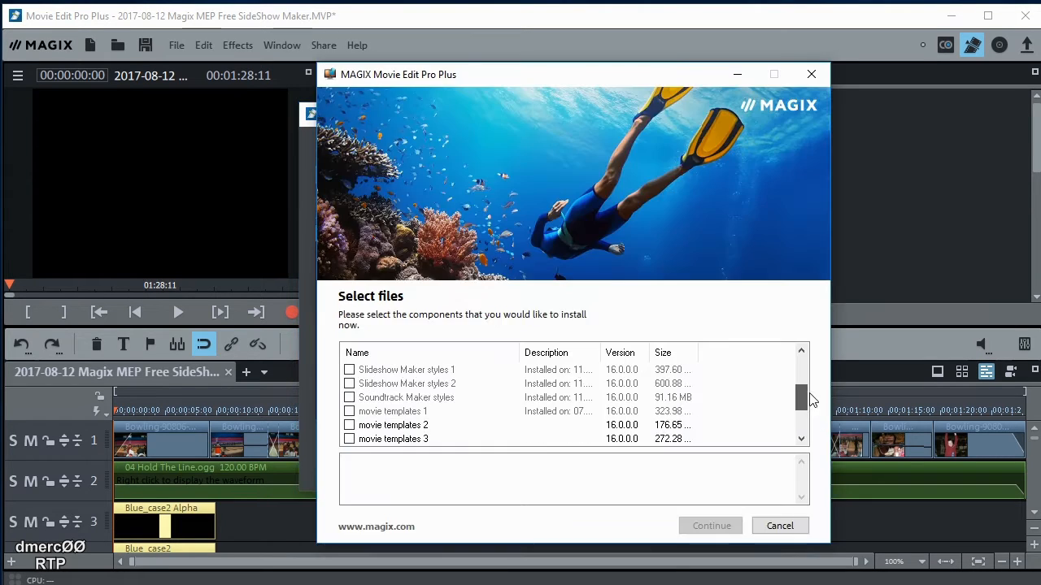
scroll(up, 3)
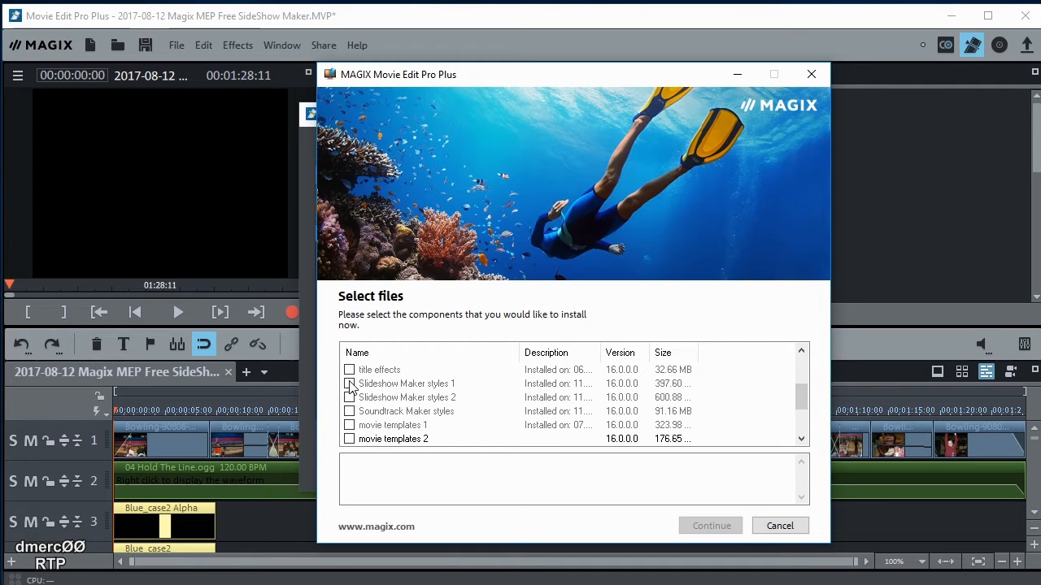
click(349, 411)
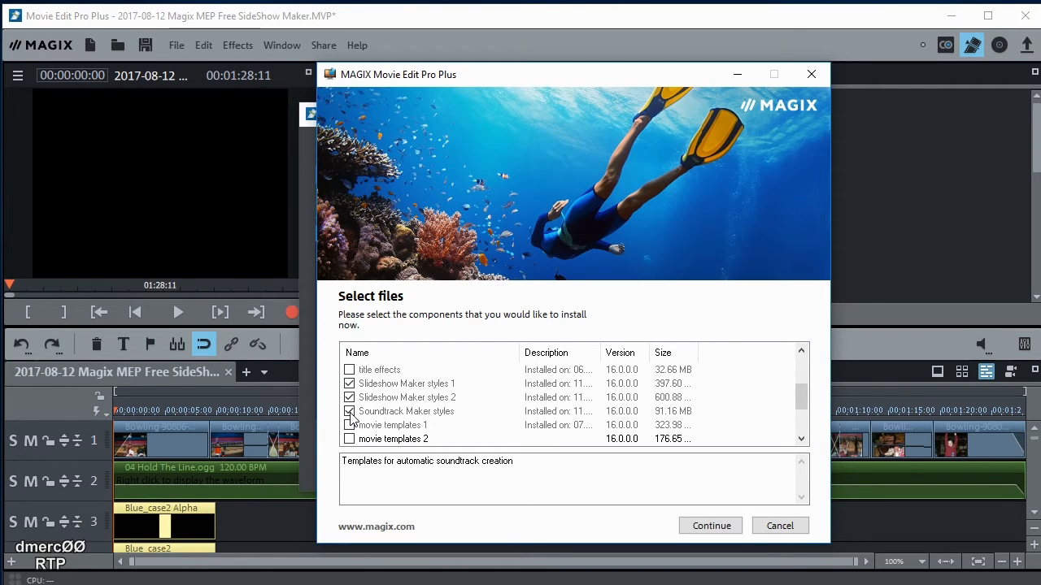
click(349, 411)
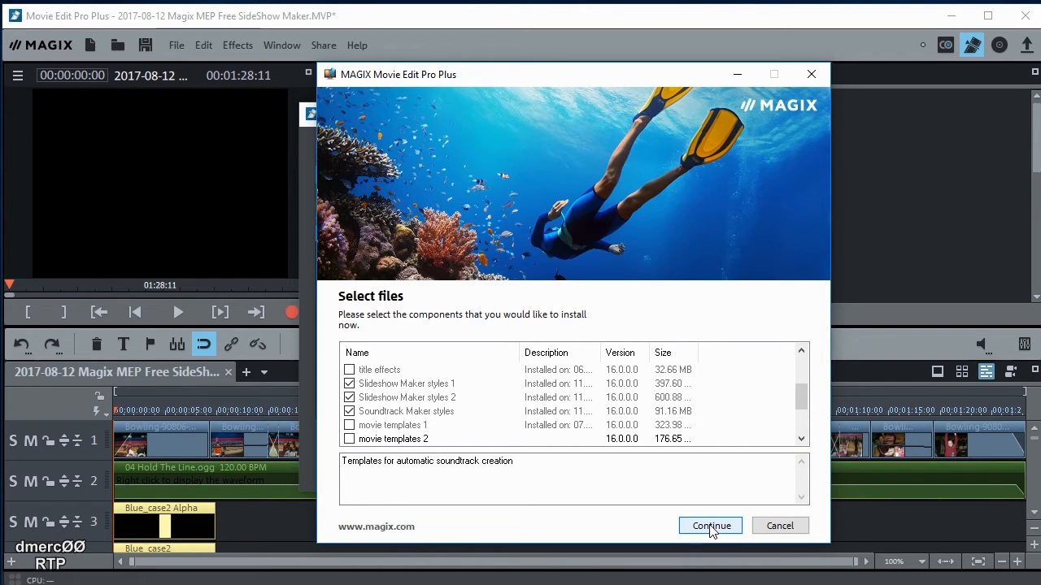
mouse_move(801, 399)
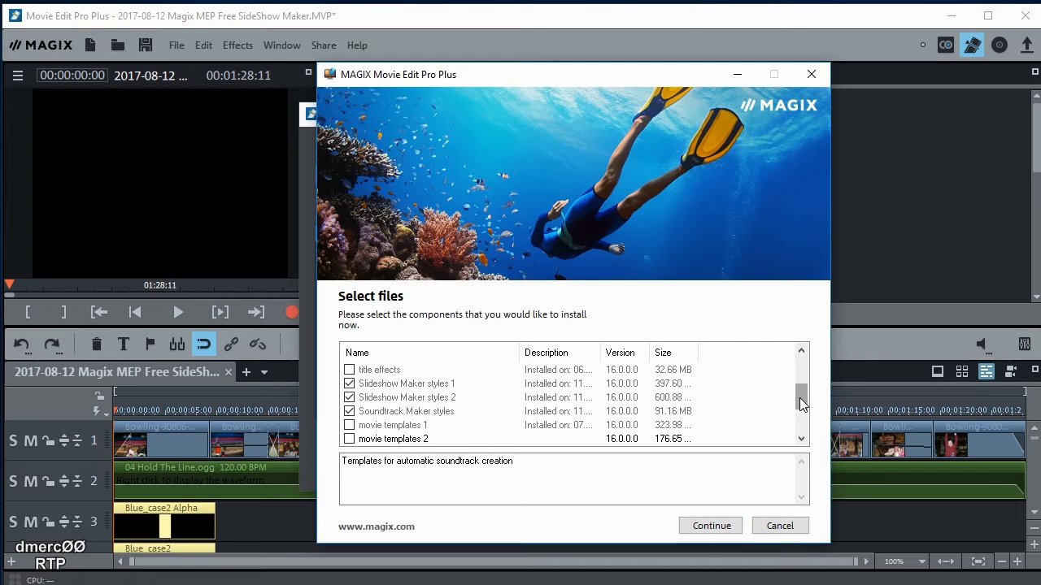
scroll(down, 3)
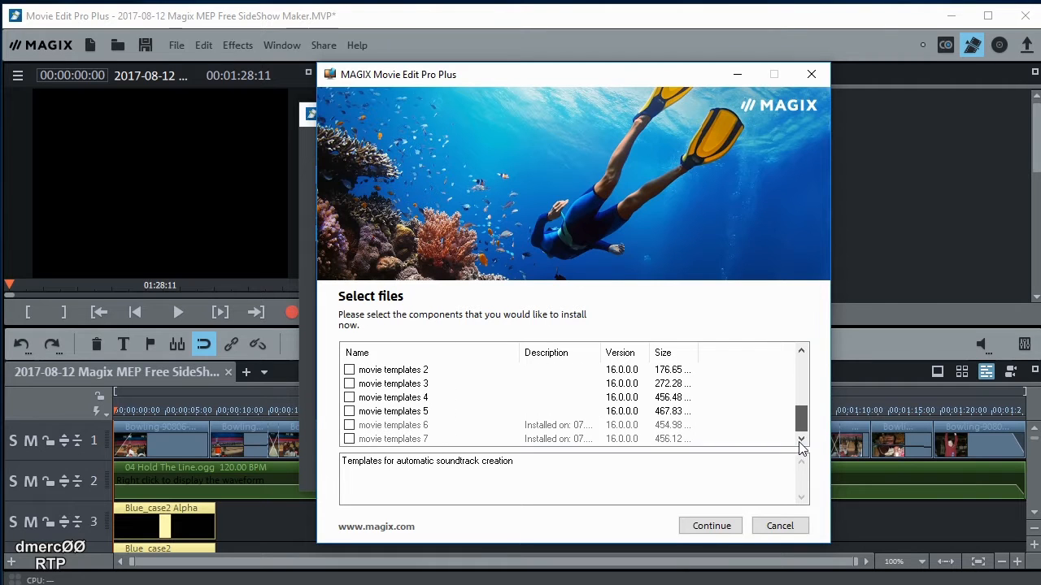
click(779, 525)
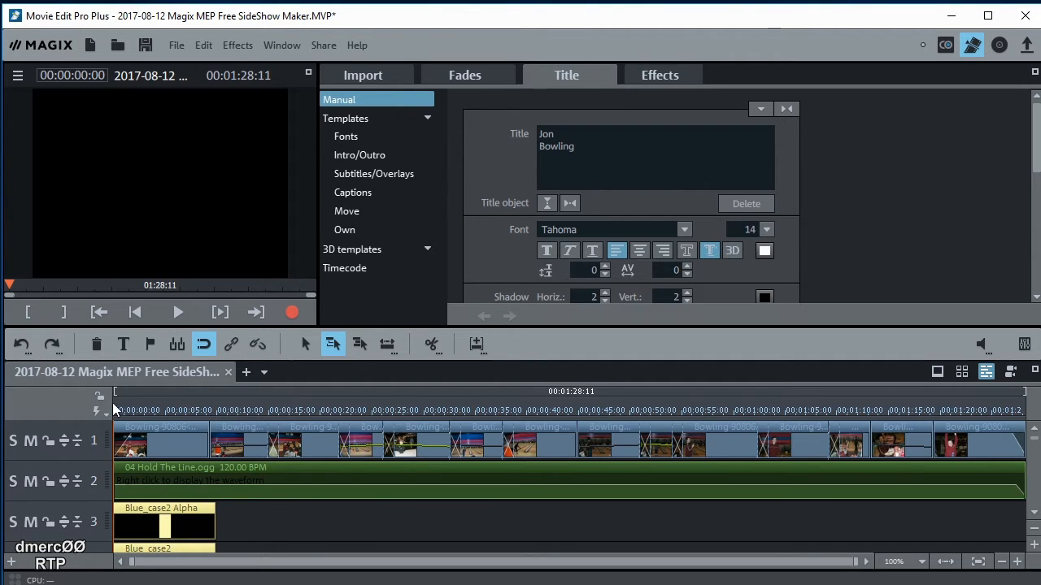
Preview the timeline around 23 seconds, then start a new empty movie
click(358, 410)
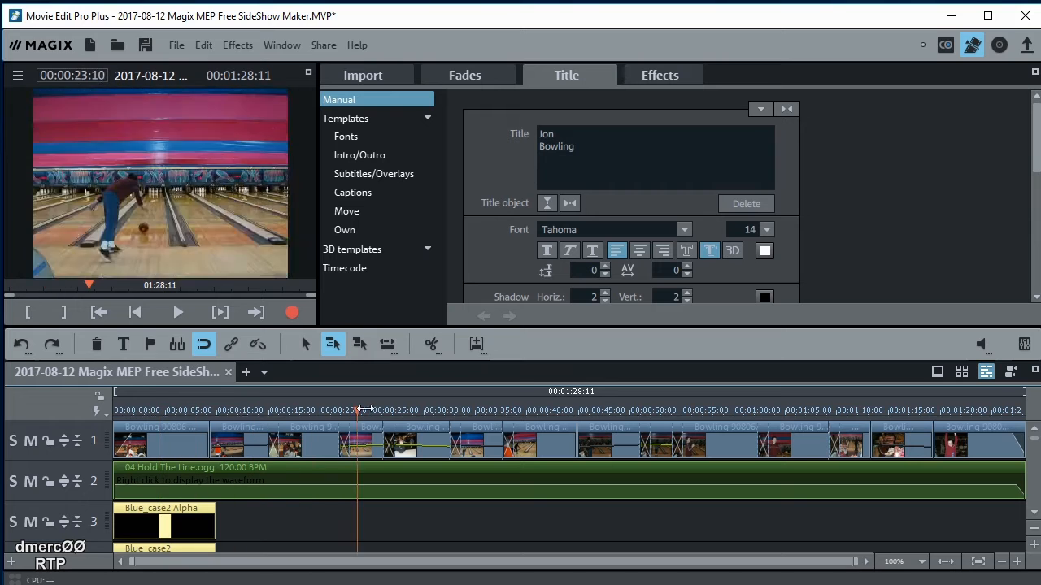
click(710, 410)
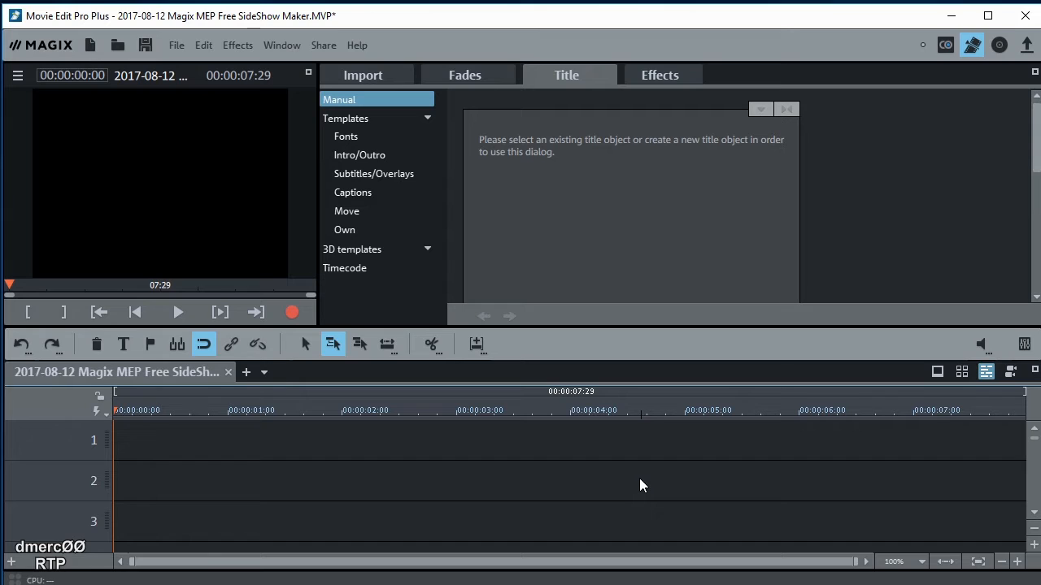
mouse_move(864, 489)
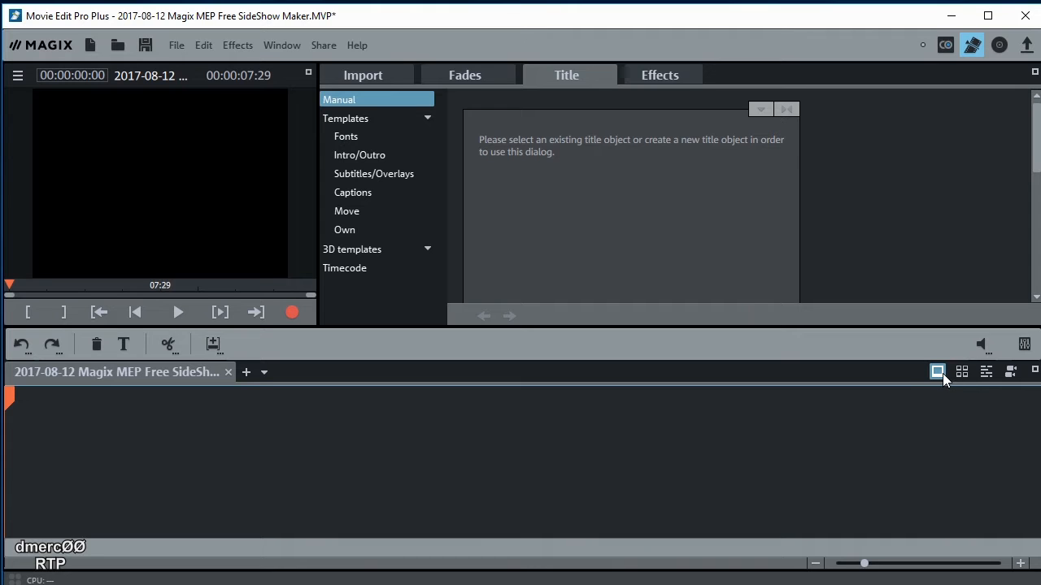
click(986, 372)
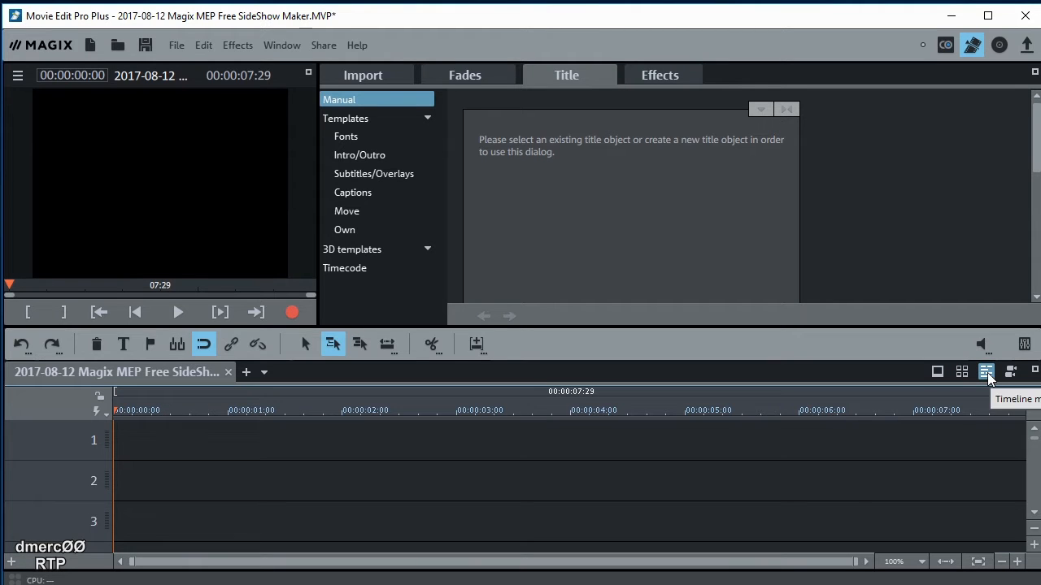
mouse_move(846, 478)
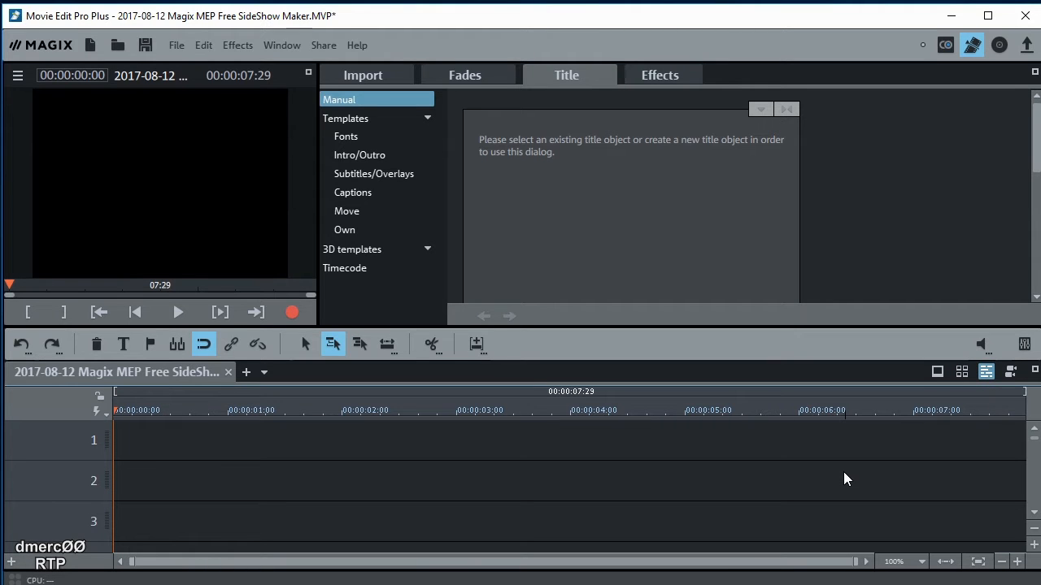
mouse_move(514, 307)
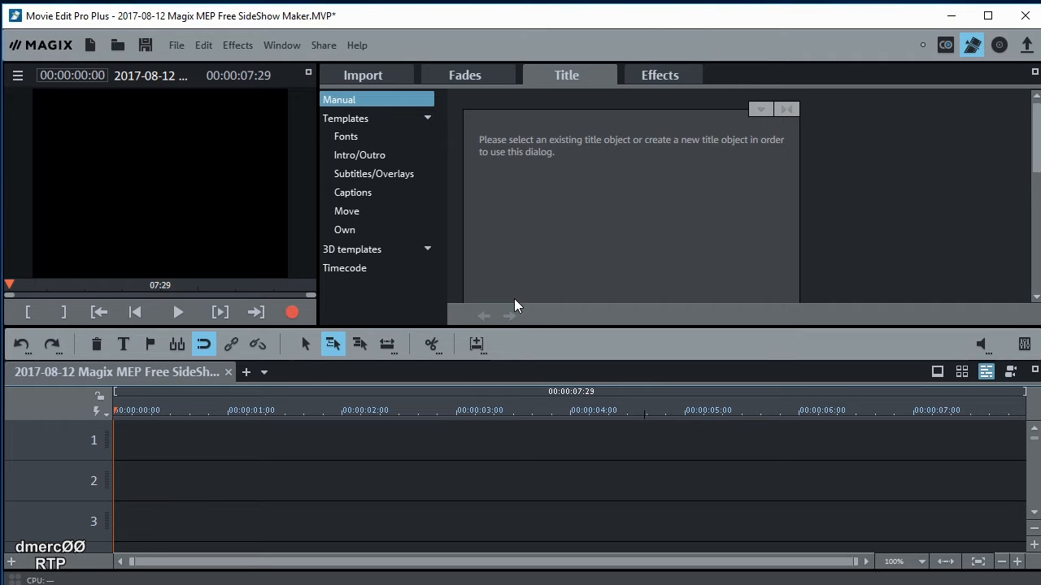
Import the fourteen JPGs from P: > !Camera shots > Bowling - Leasure Directions onto track 1
click(363, 75)
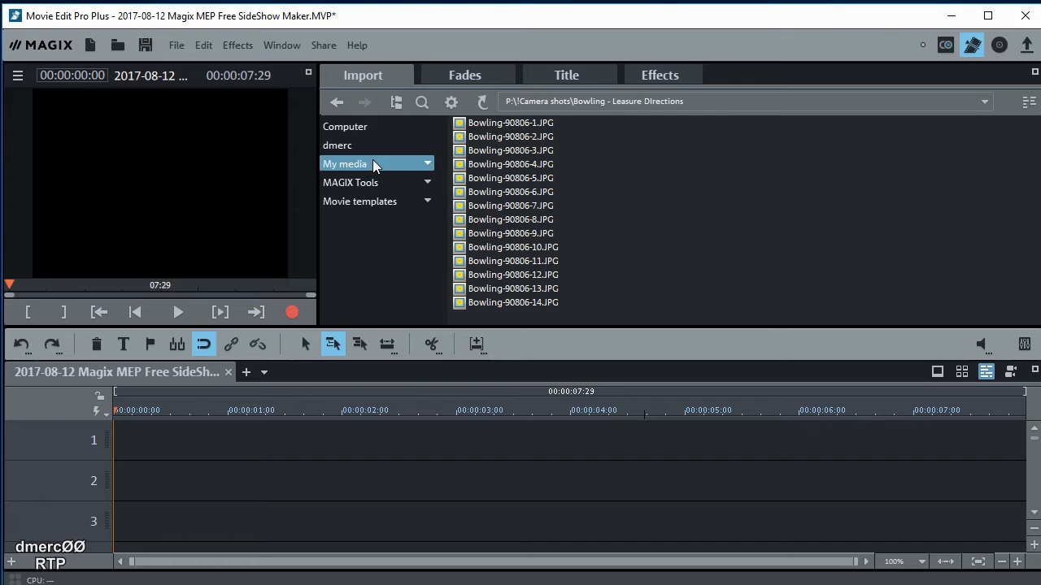
click(345, 126)
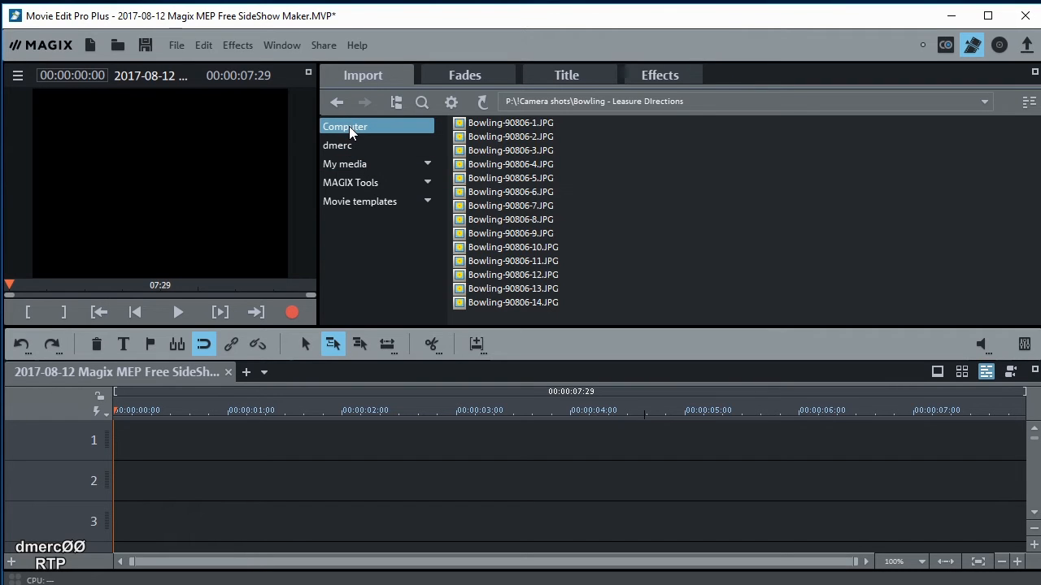
click(344, 126)
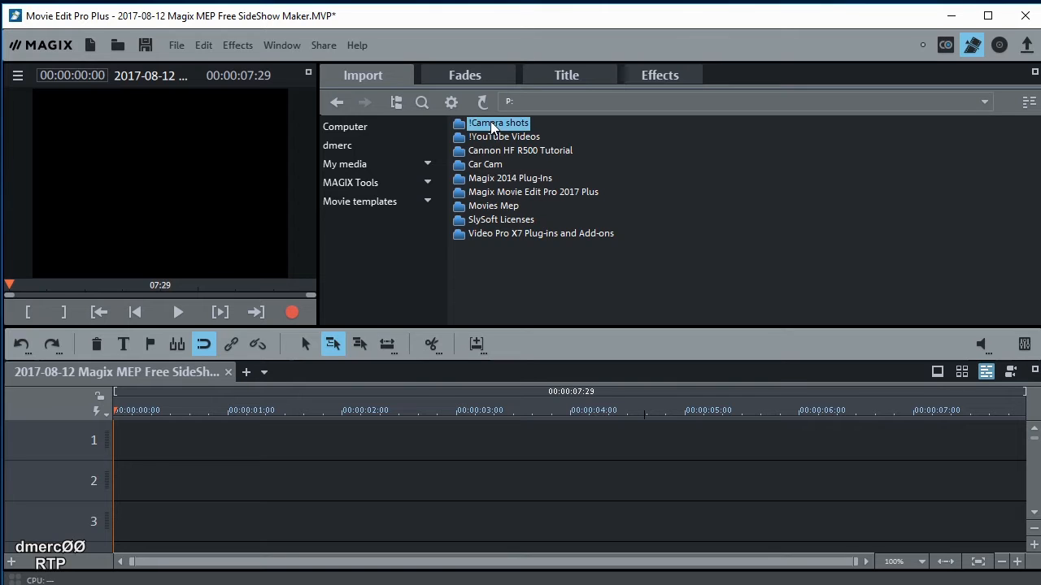
double_click(498, 123)
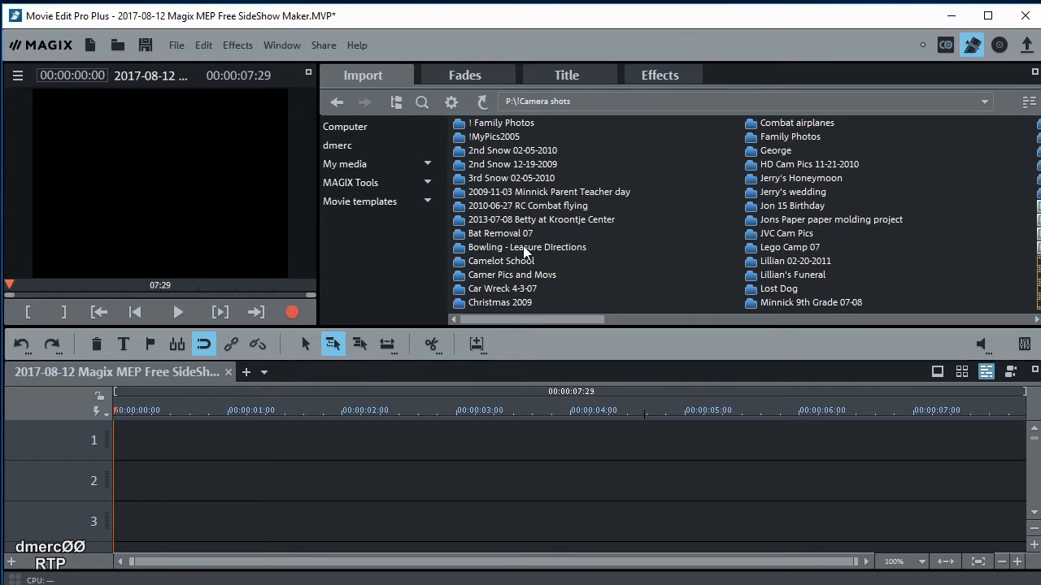
double_click(526, 247)
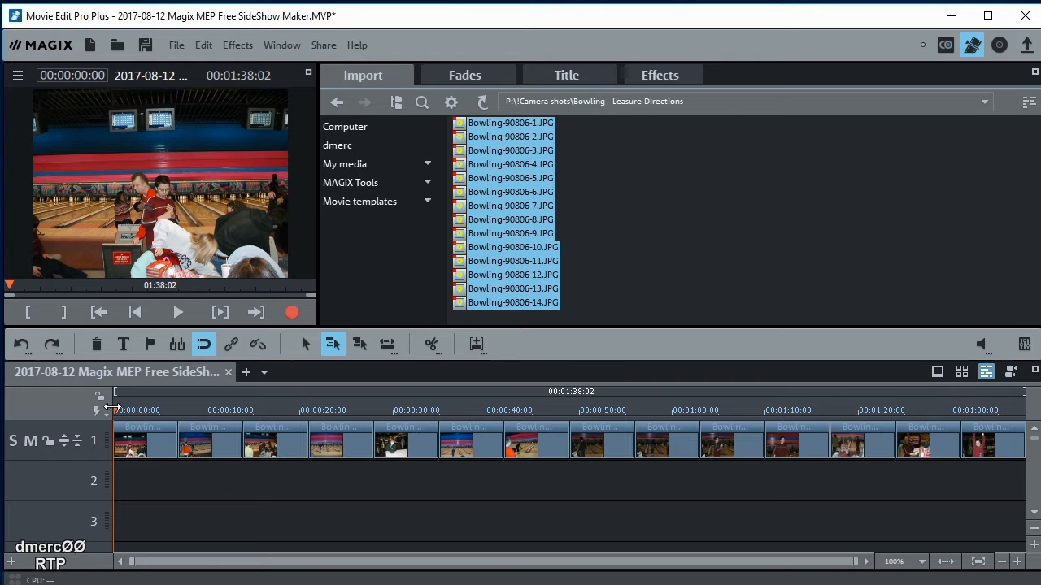
click(874, 410)
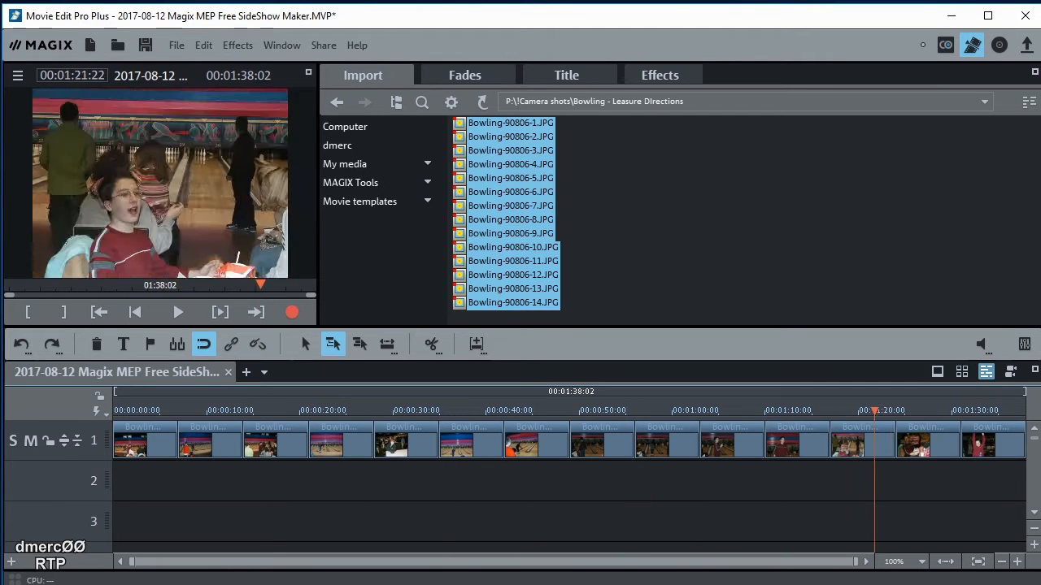
click(157, 410)
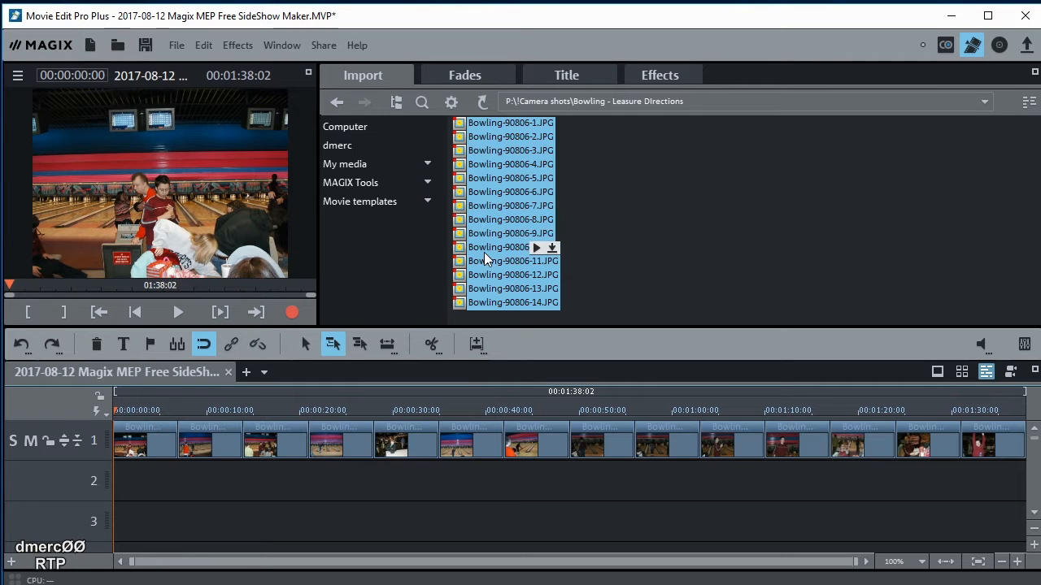
mouse_move(592, 250)
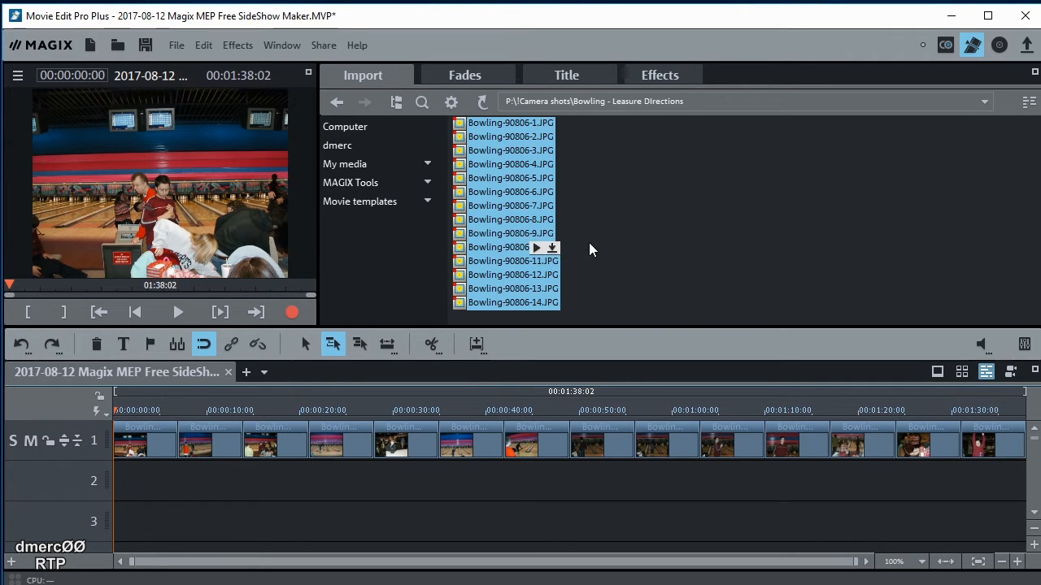
mouse_move(378, 163)
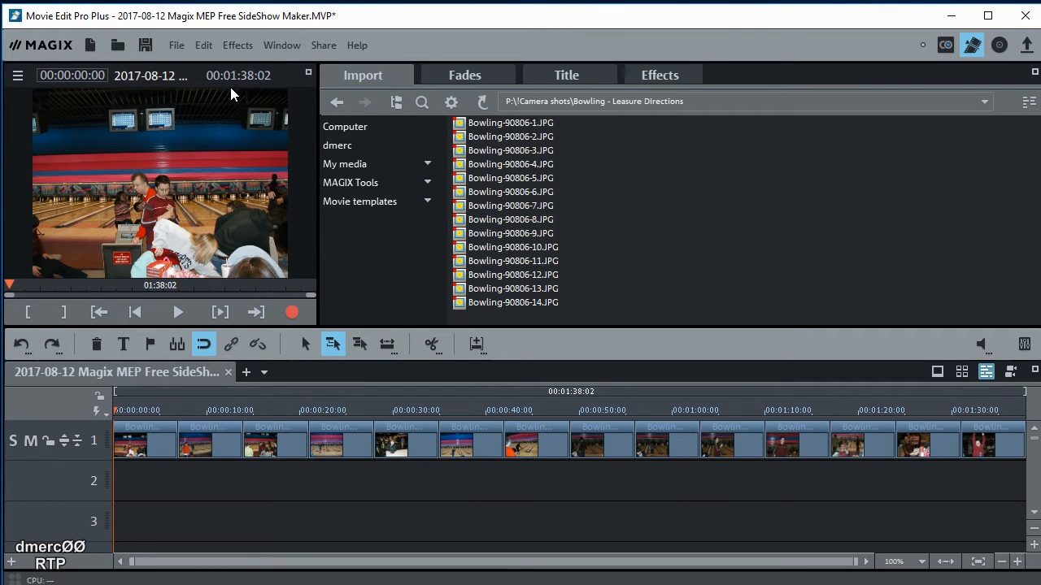
mouse_move(370, 275)
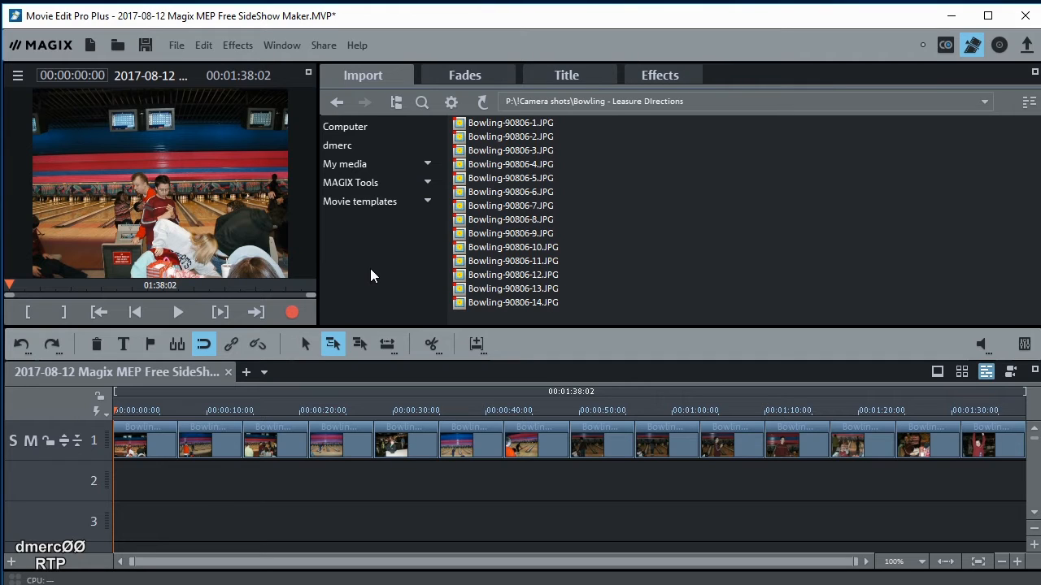
mouse_move(340, 258)
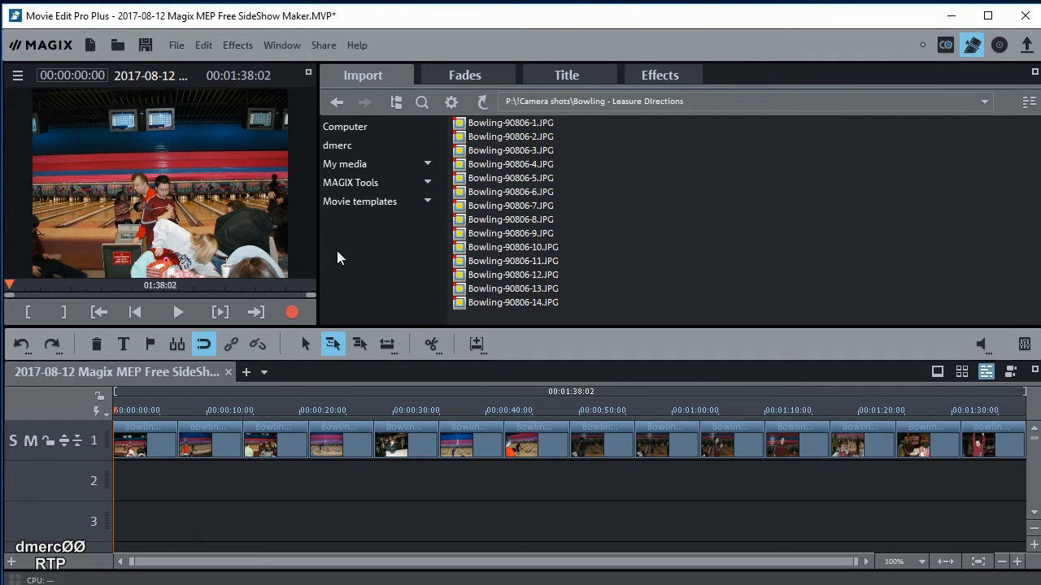
mouse_move(260, 97)
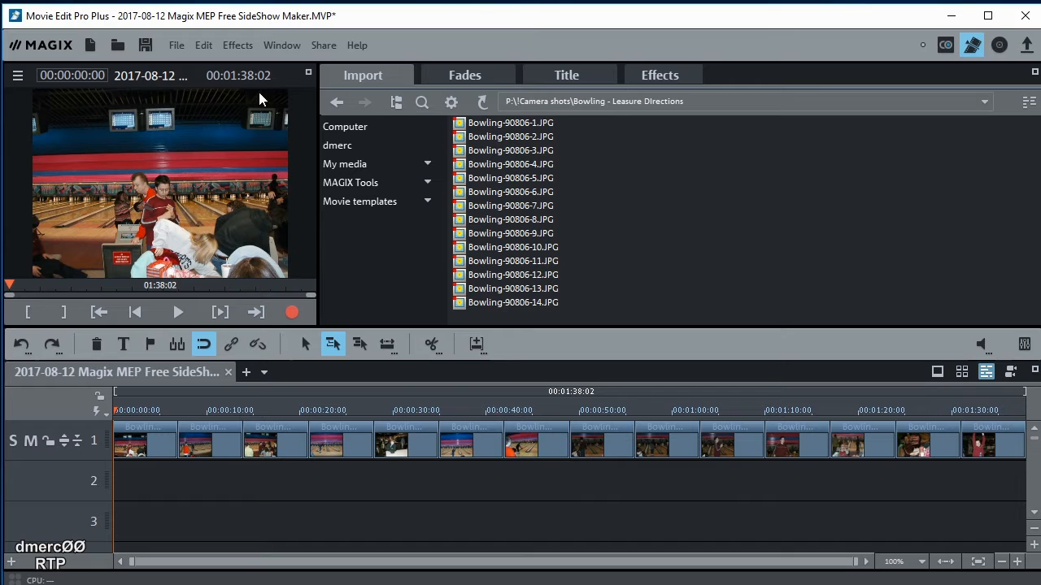
Open the Edit menu to reach the Wizards submenu
click(203, 45)
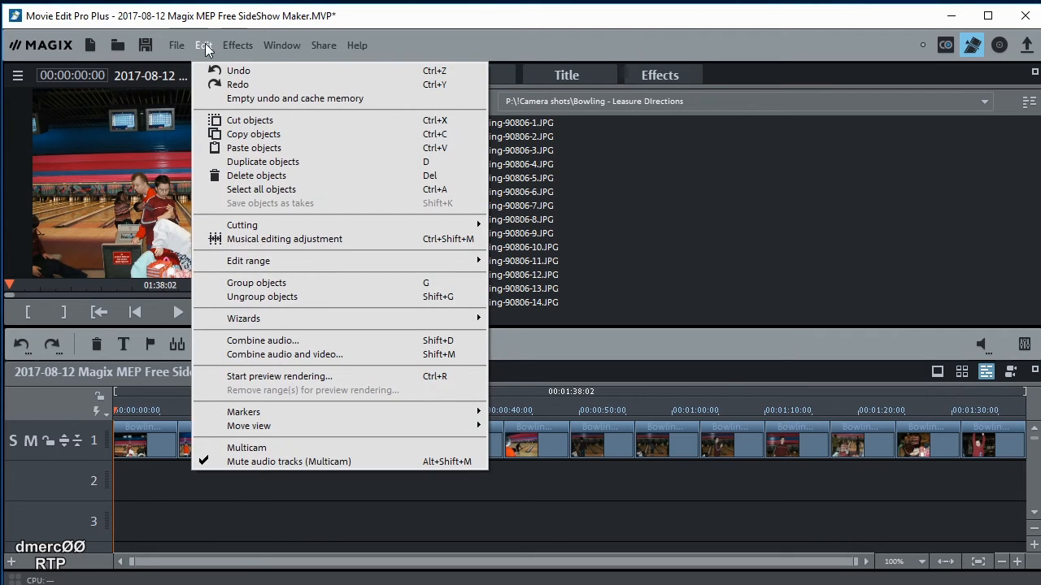
mouse_move(243, 318)
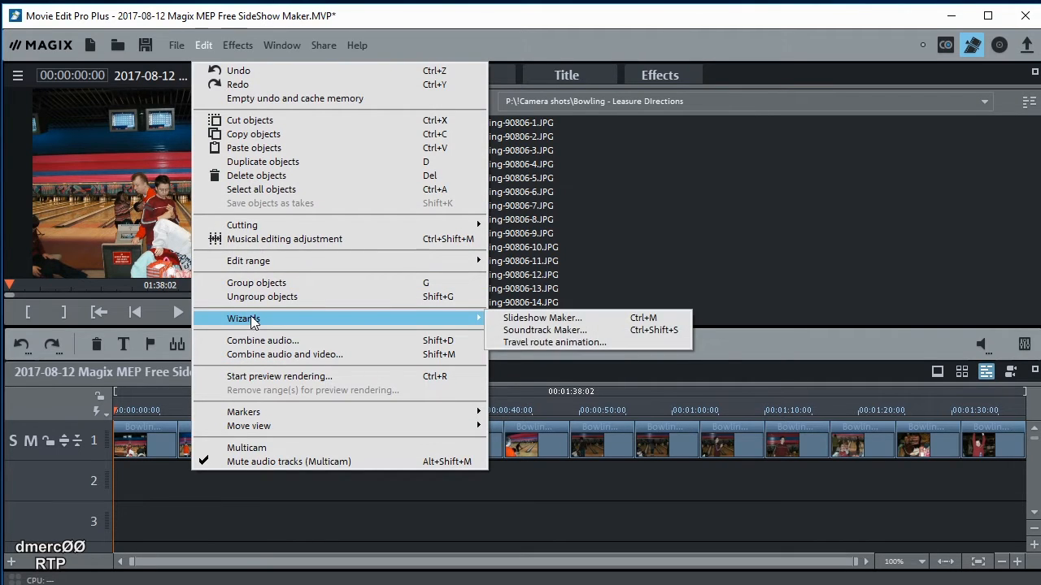
mouse_move(492, 321)
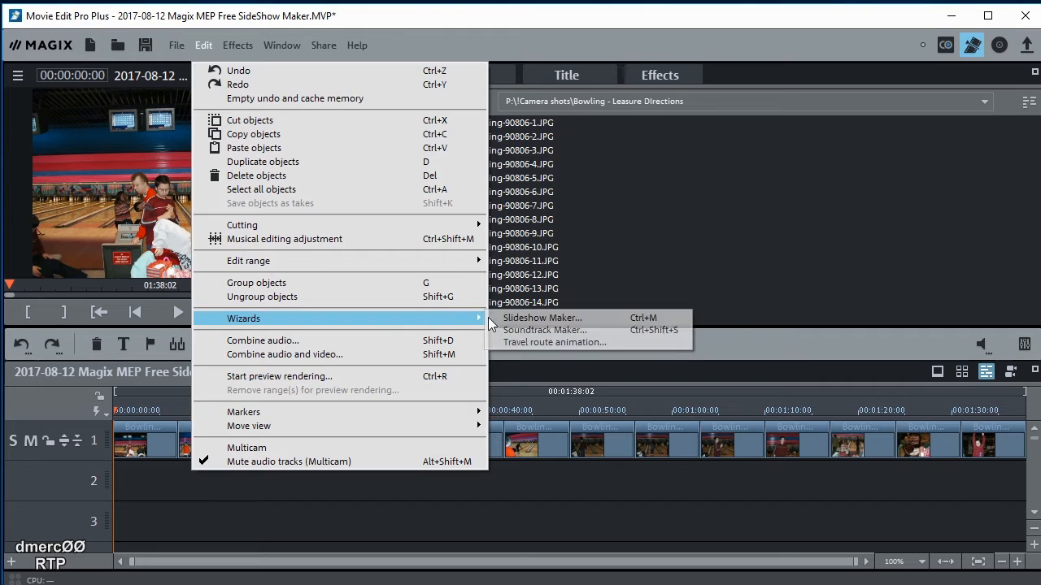
mouse_move(542, 318)
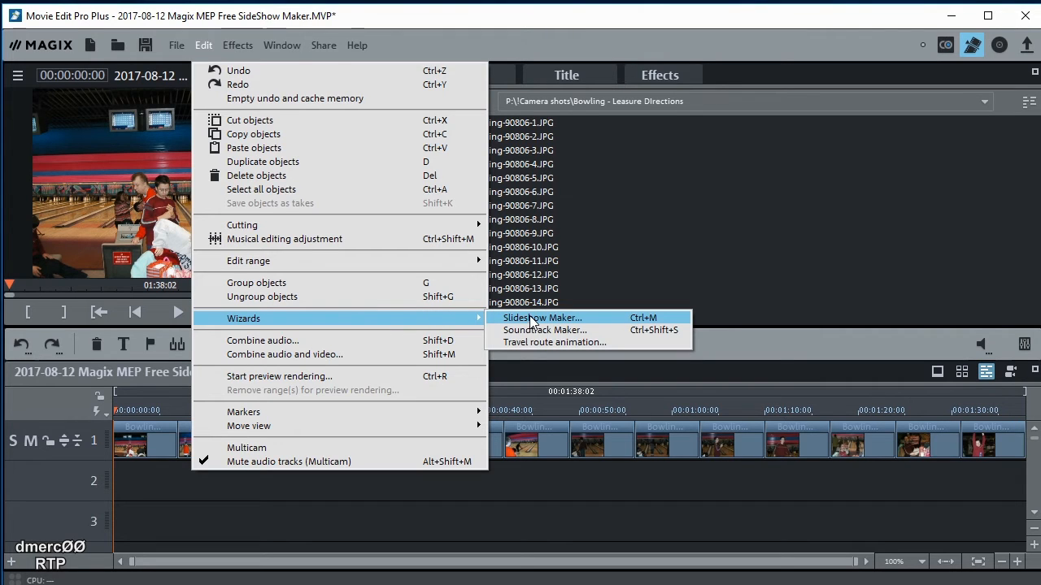
mouse_move(556, 342)
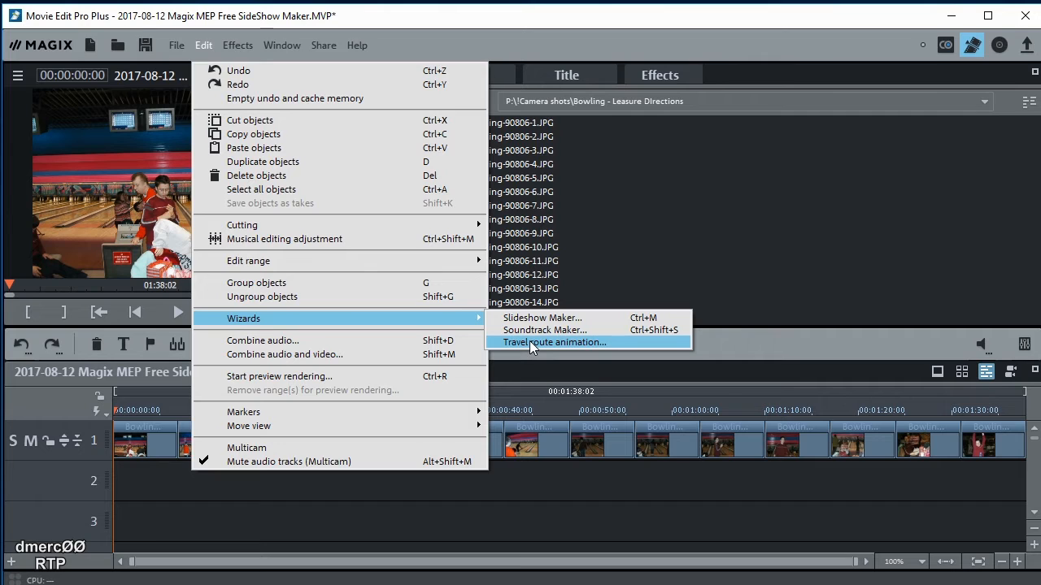
mouse_move(542, 318)
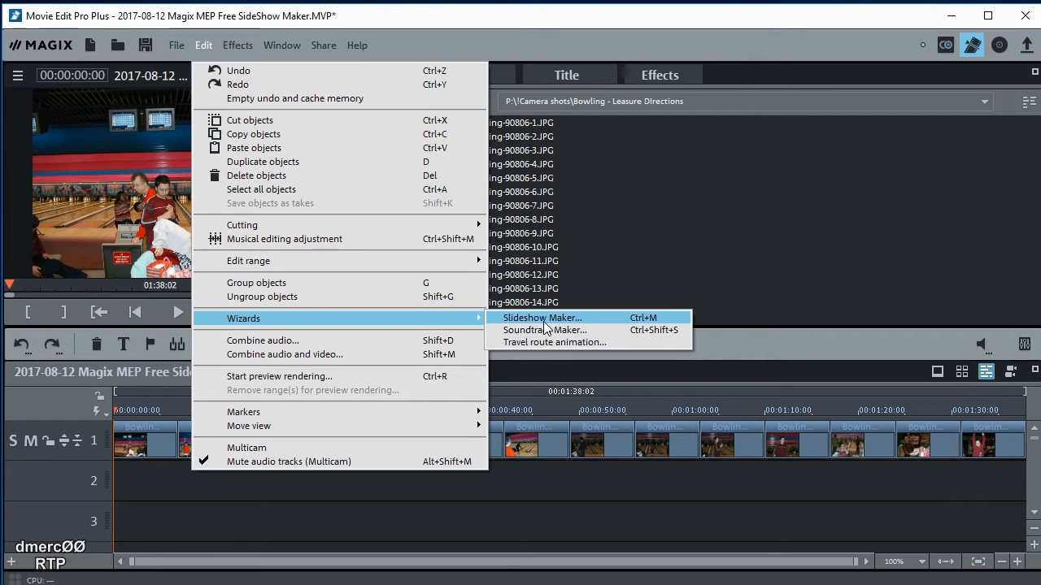
Launch the Slideshow Maker wizard and pick the Chillout - movement/zoom style template
click(541, 317)
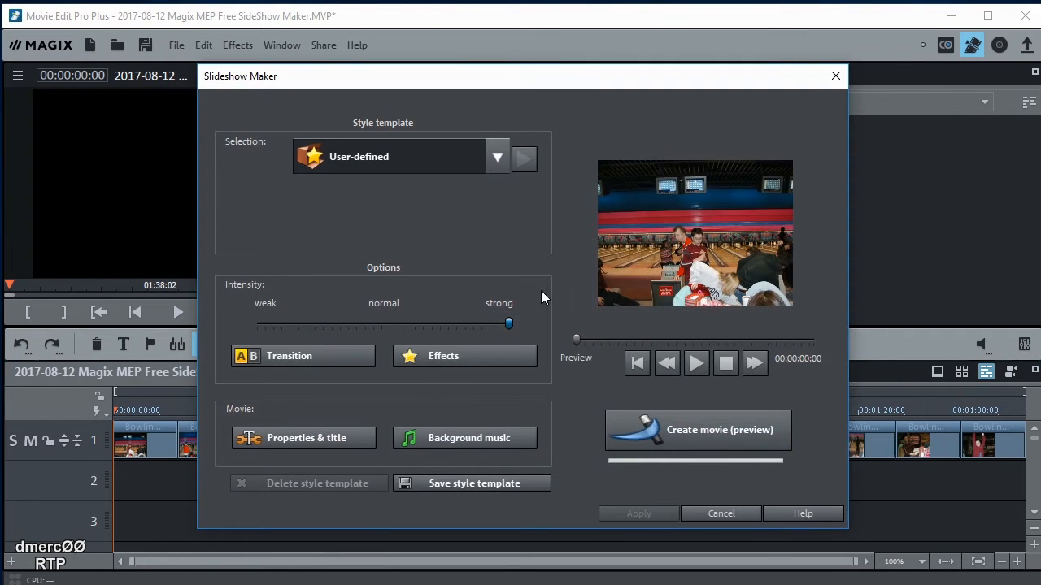
mouse_move(474, 234)
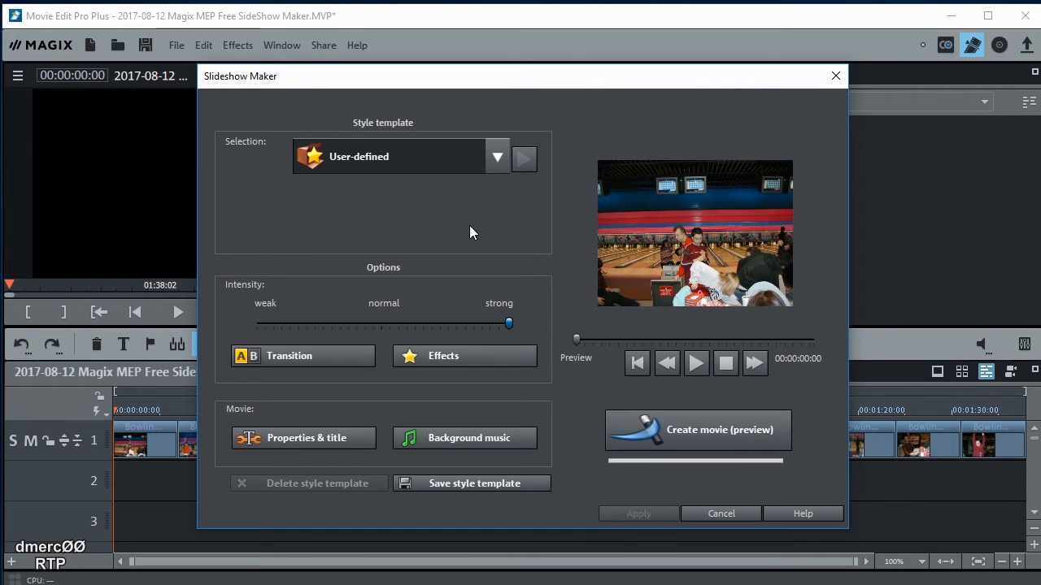
mouse_move(452, 127)
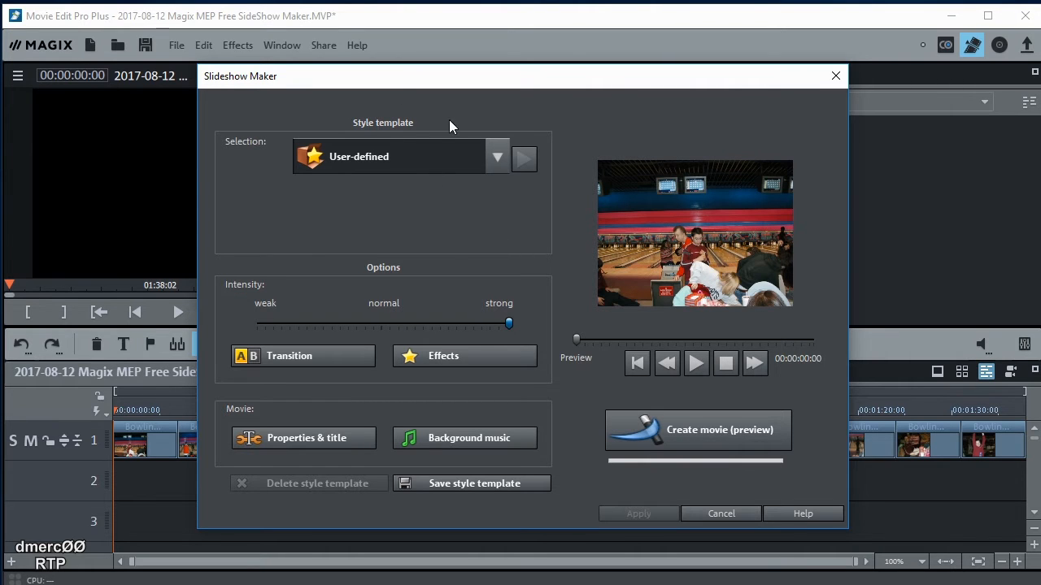
click(496, 157)
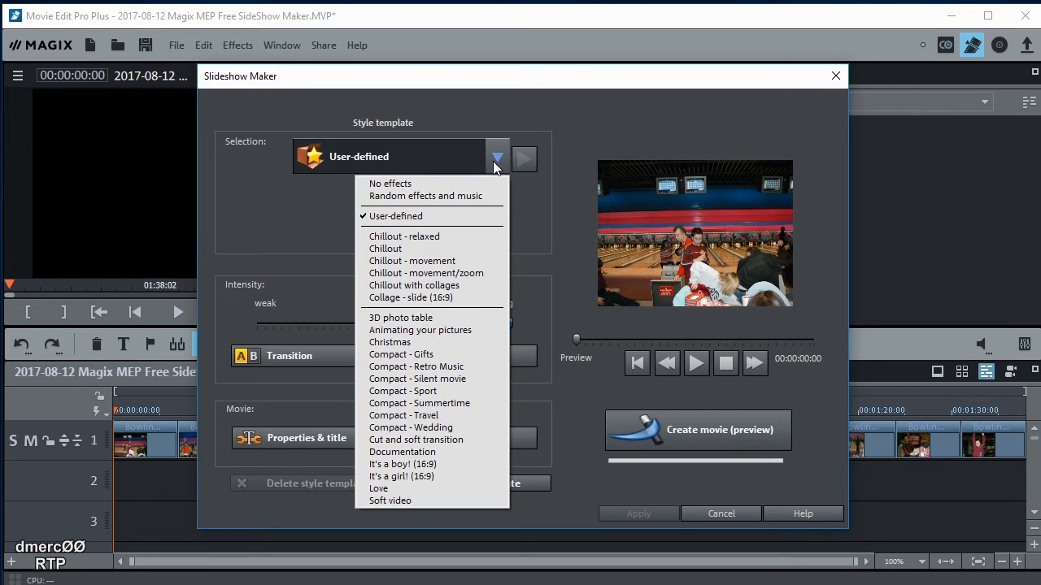
mouse_move(455, 273)
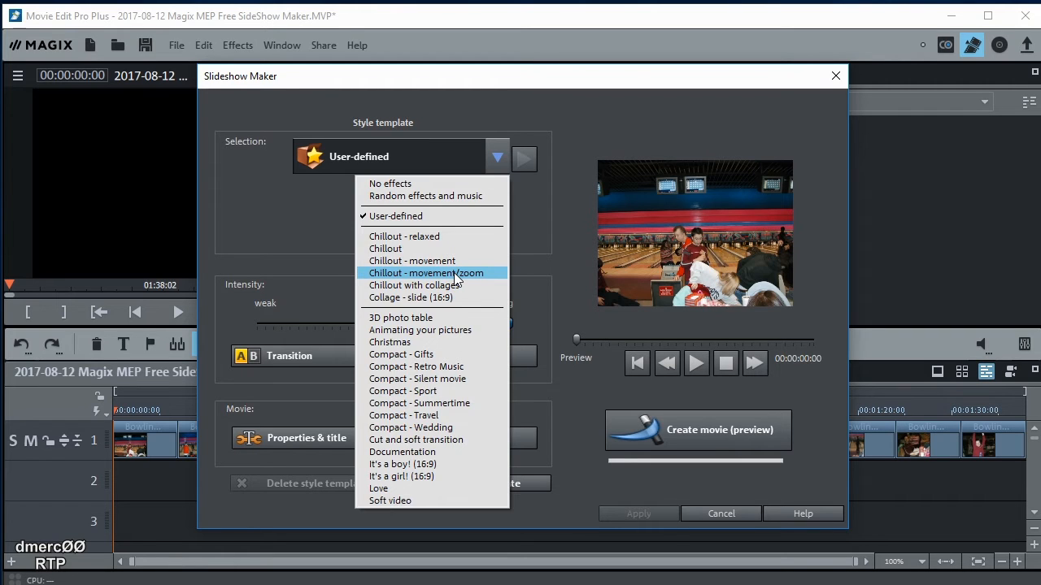
click(426, 272)
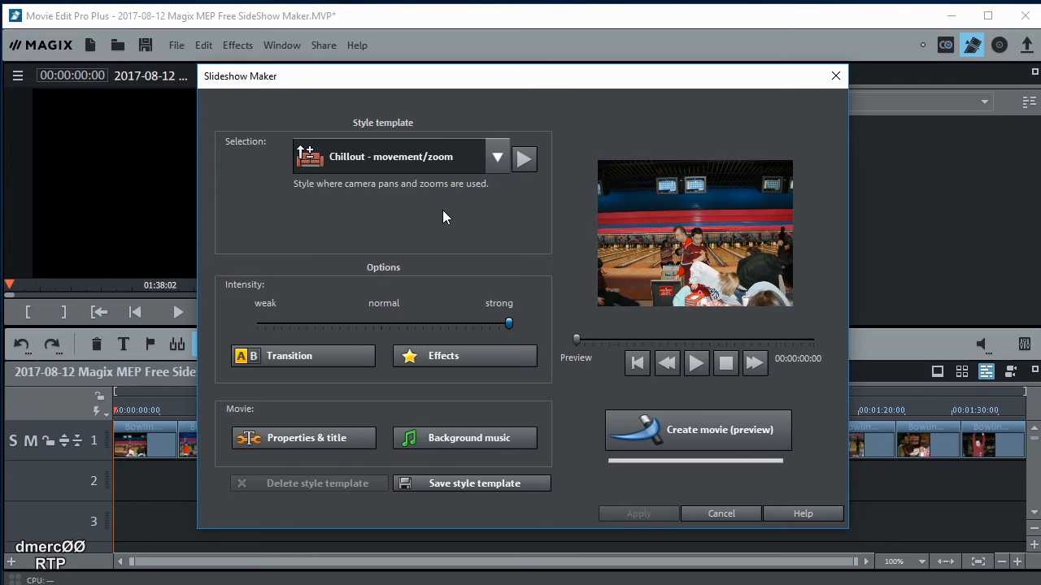
mouse_move(445, 349)
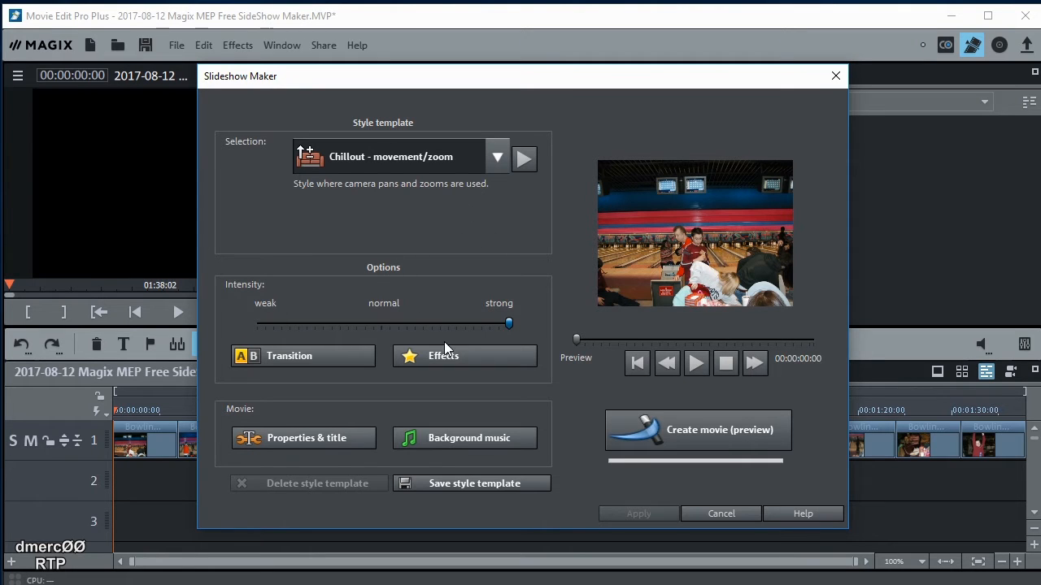
mouse_move(286, 312)
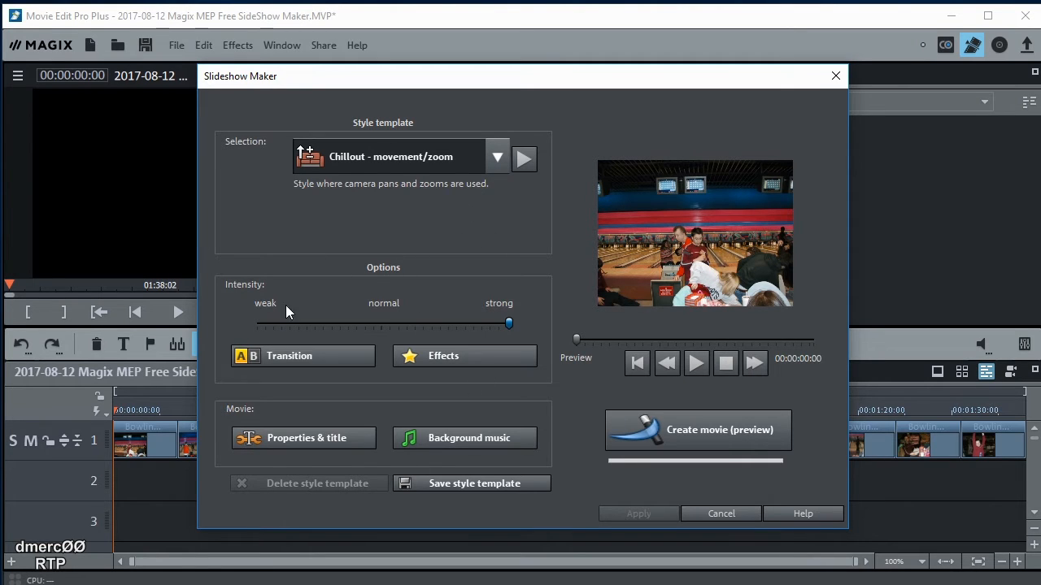
click(289, 355)
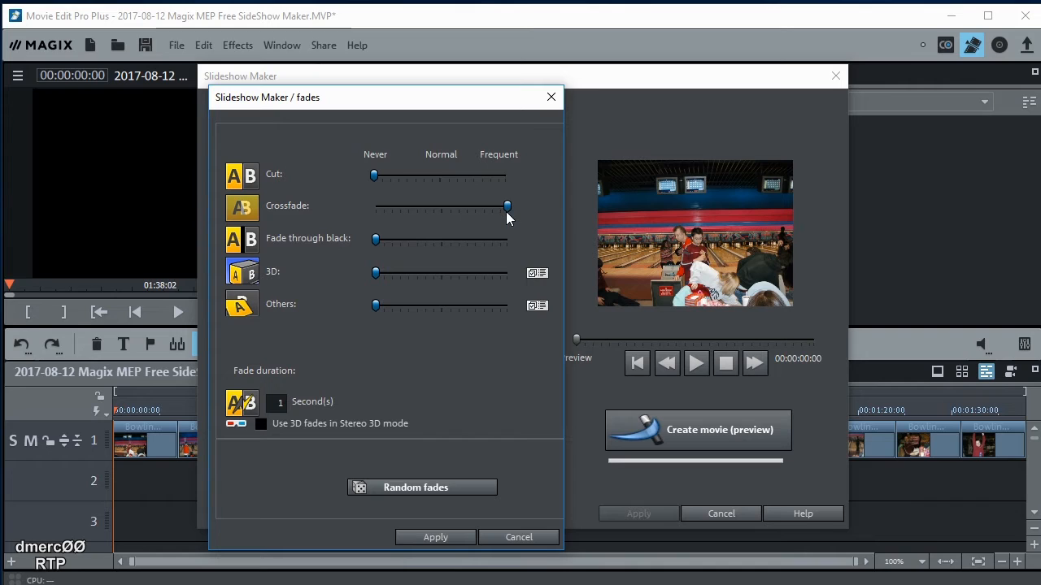
mouse_move(456, 219)
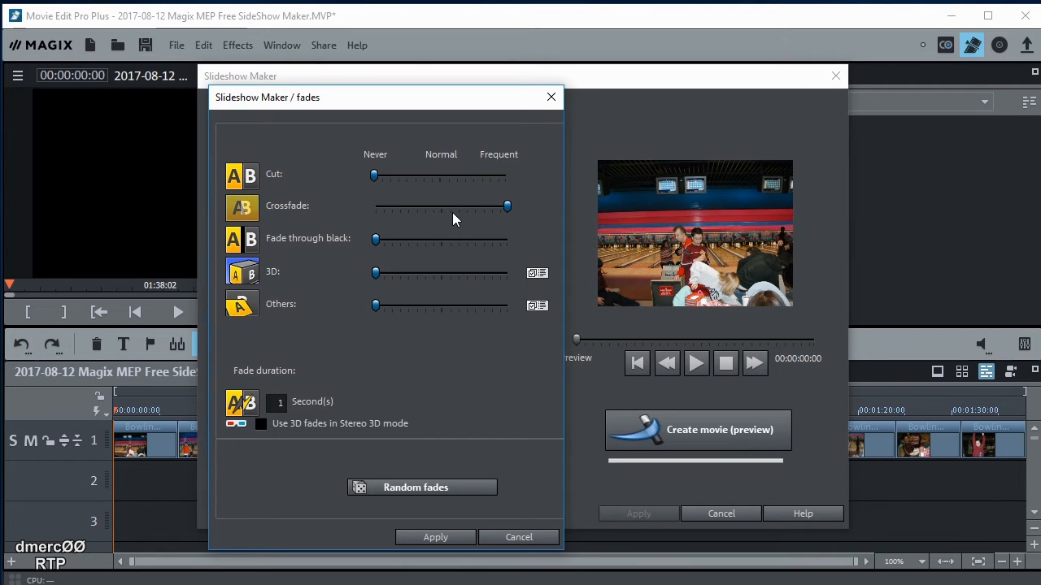
mouse_move(443, 185)
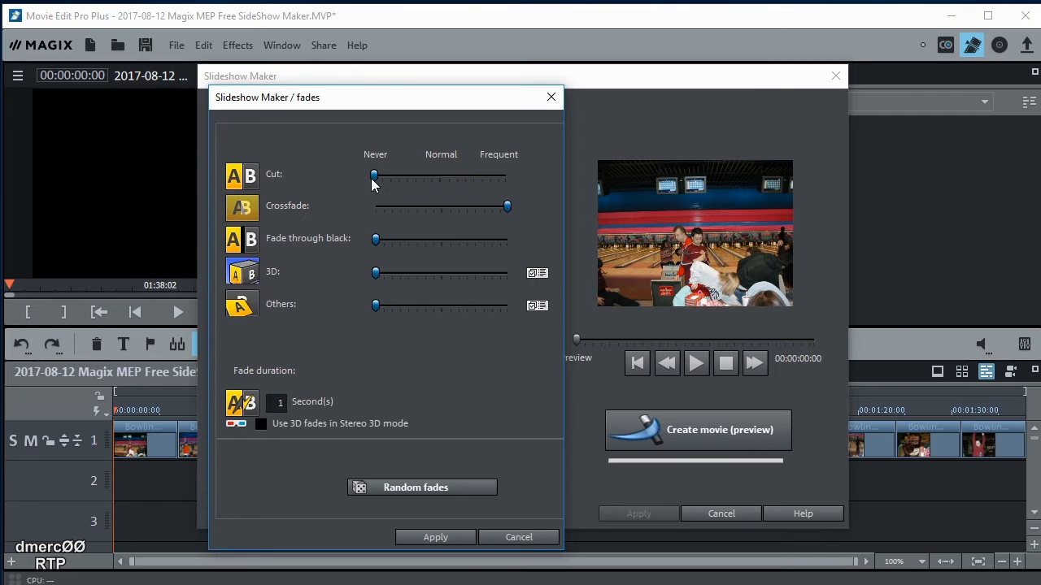
mouse_move(376, 243)
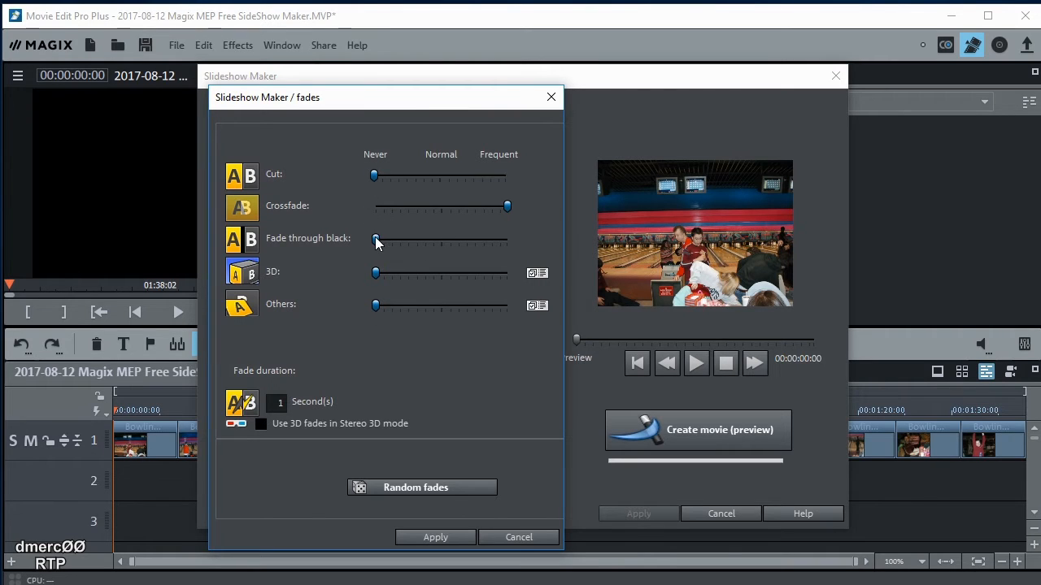
mouse_move(363, 249)
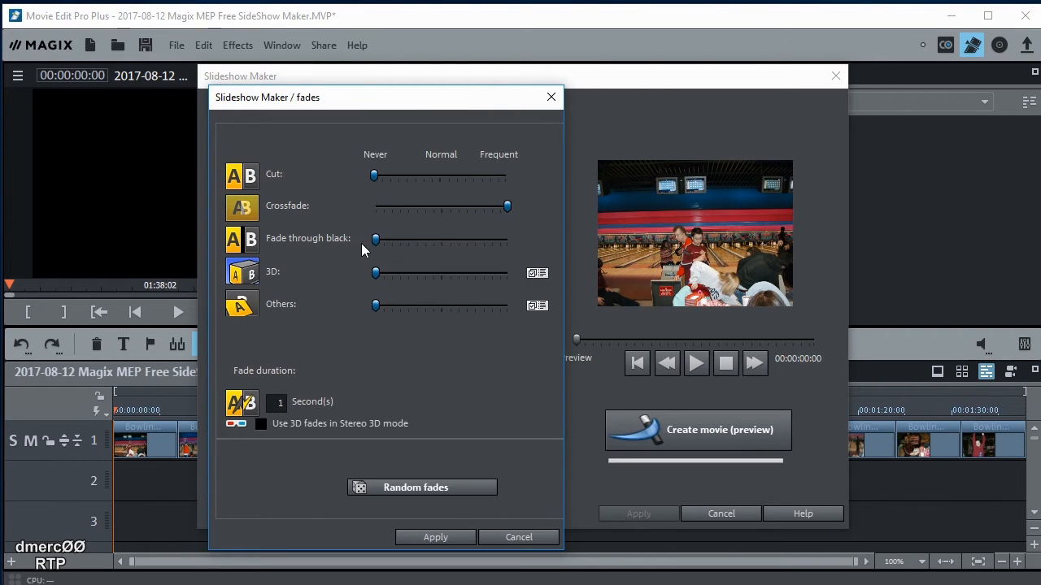
mouse_move(442, 475)
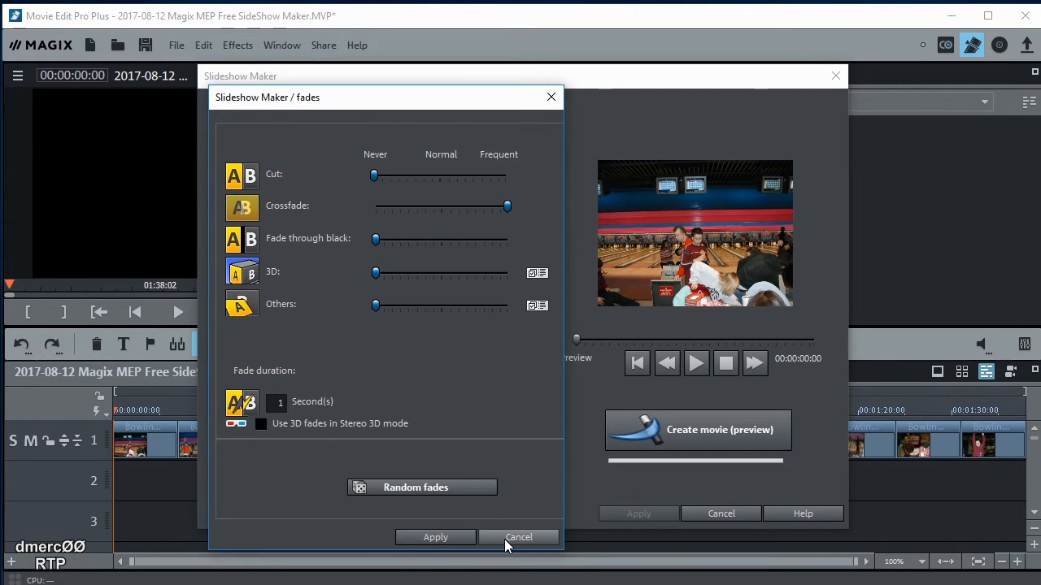
click(518, 536)
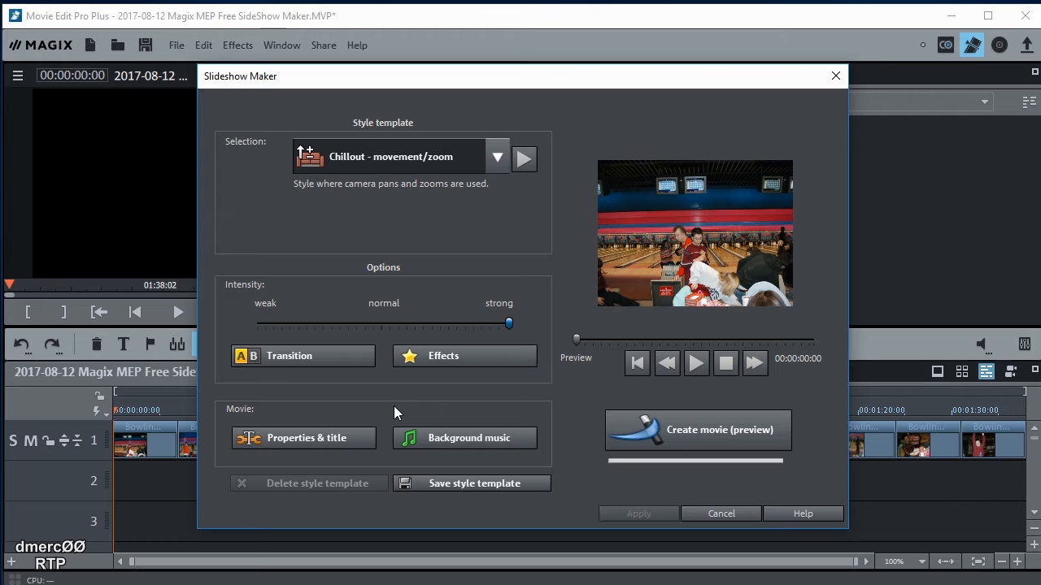
Review the Camera pans and Zoom effect frequency settings, then cancel without changes
click(464, 356)
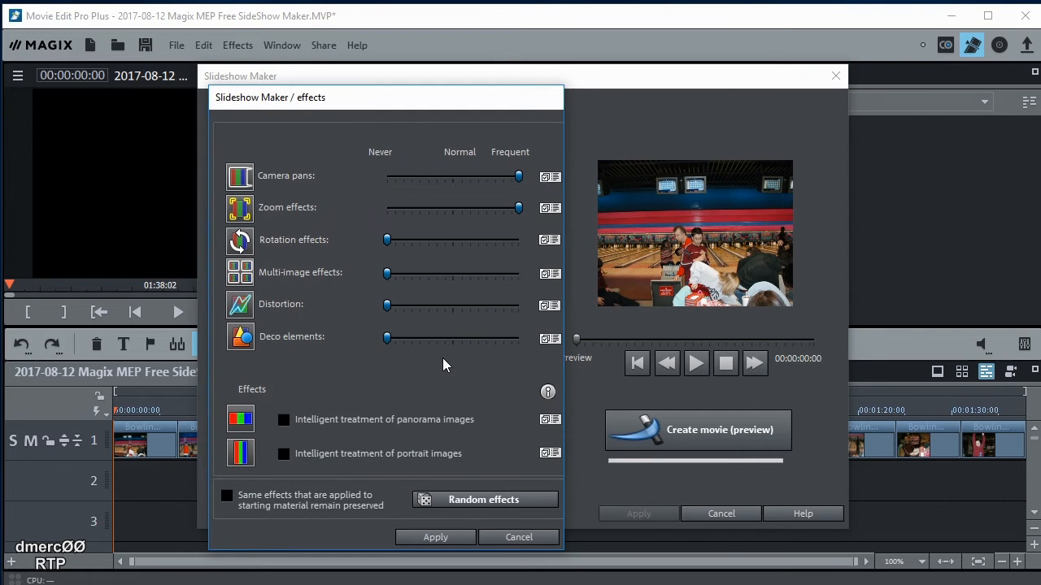
mouse_move(307, 248)
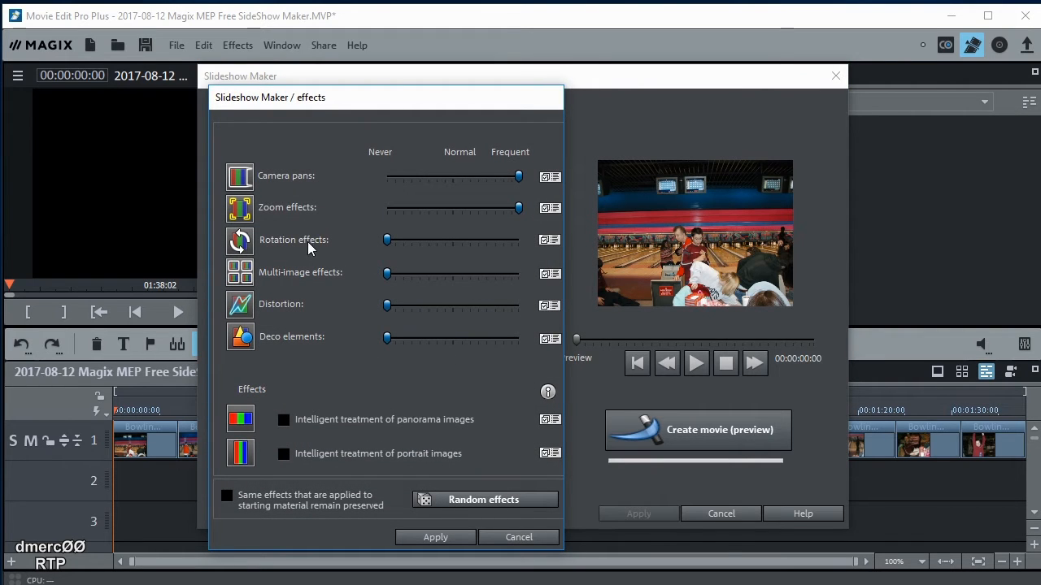
mouse_move(467, 184)
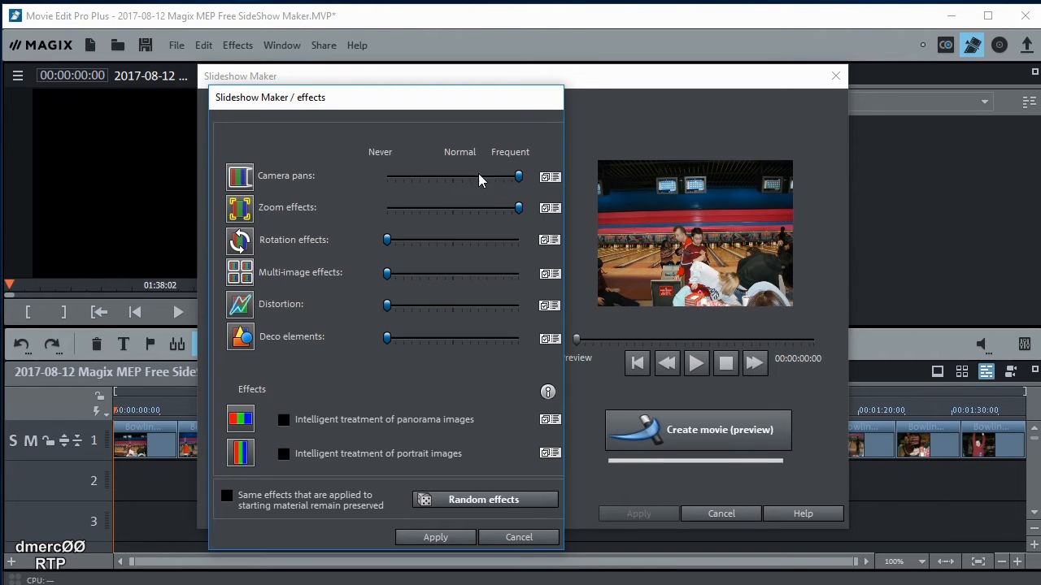
mouse_move(523, 226)
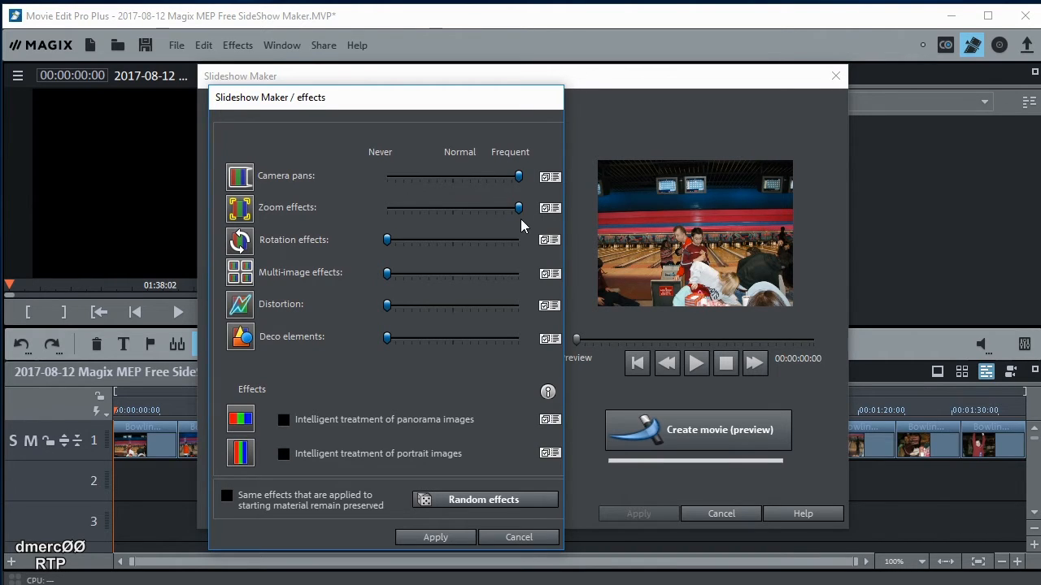
mouse_move(390, 350)
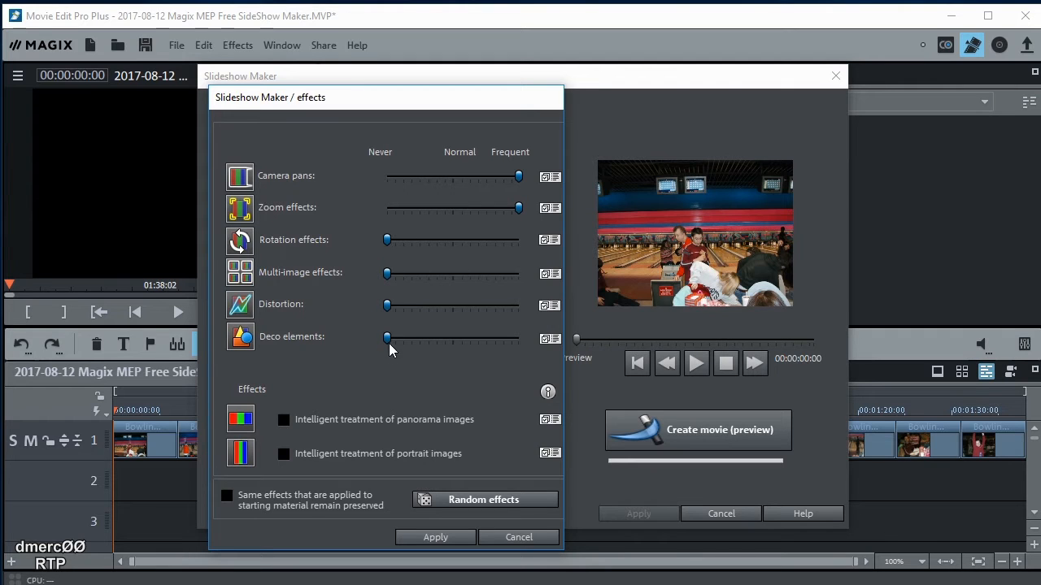
mouse_move(463, 244)
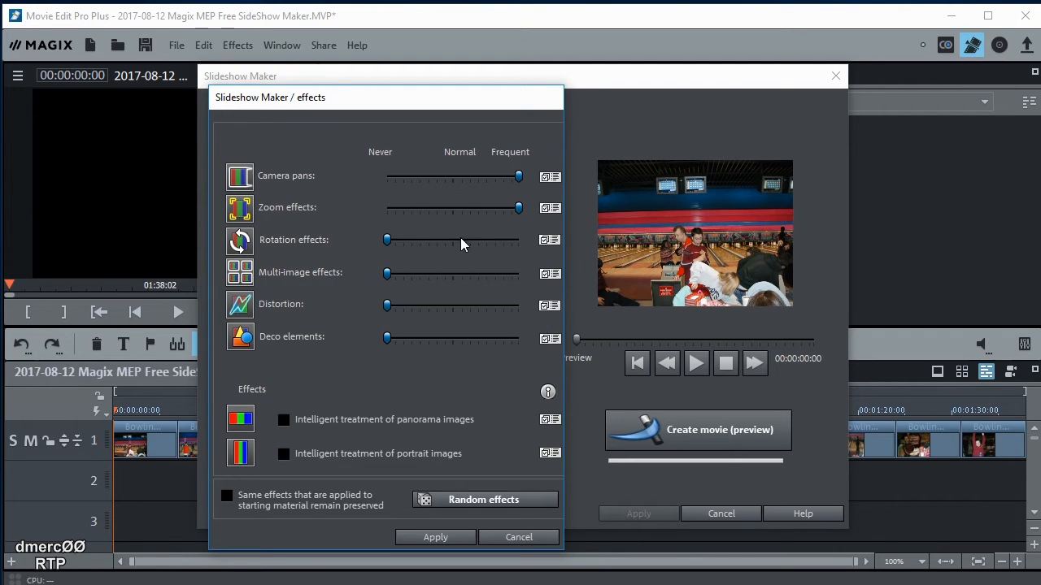
mouse_move(443, 391)
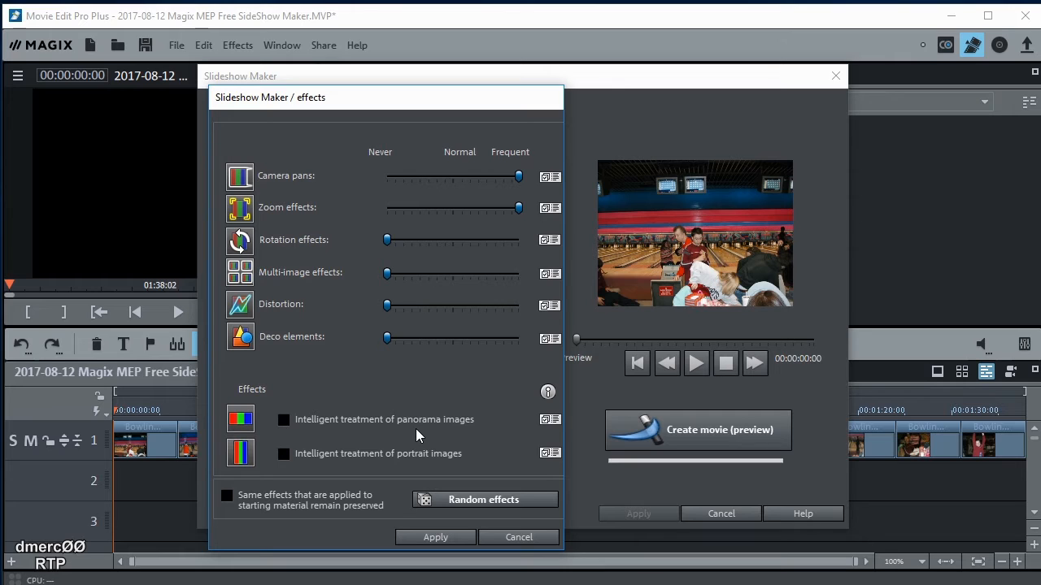
mouse_move(339, 483)
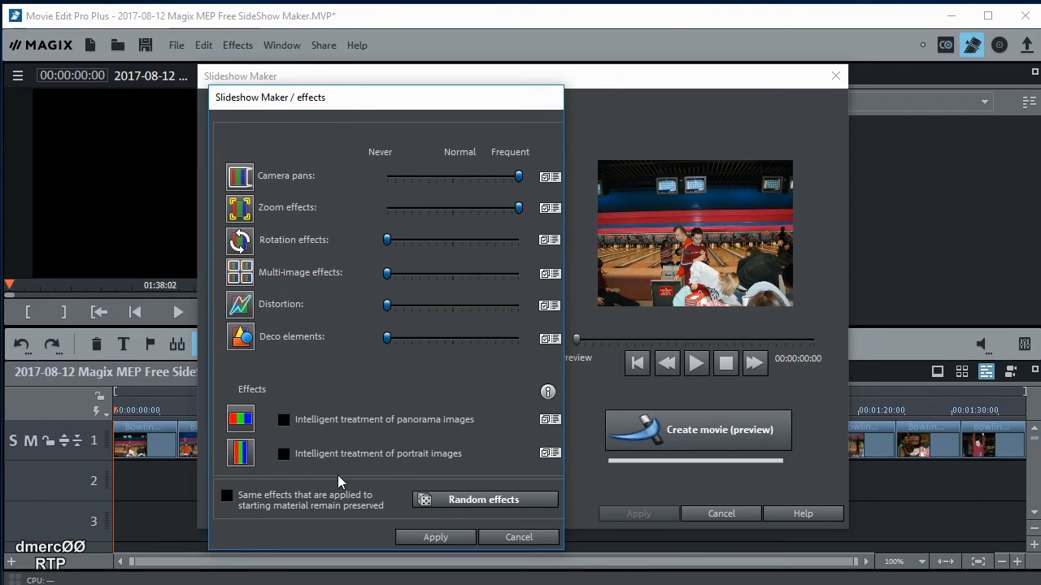
mouse_move(507, 441)
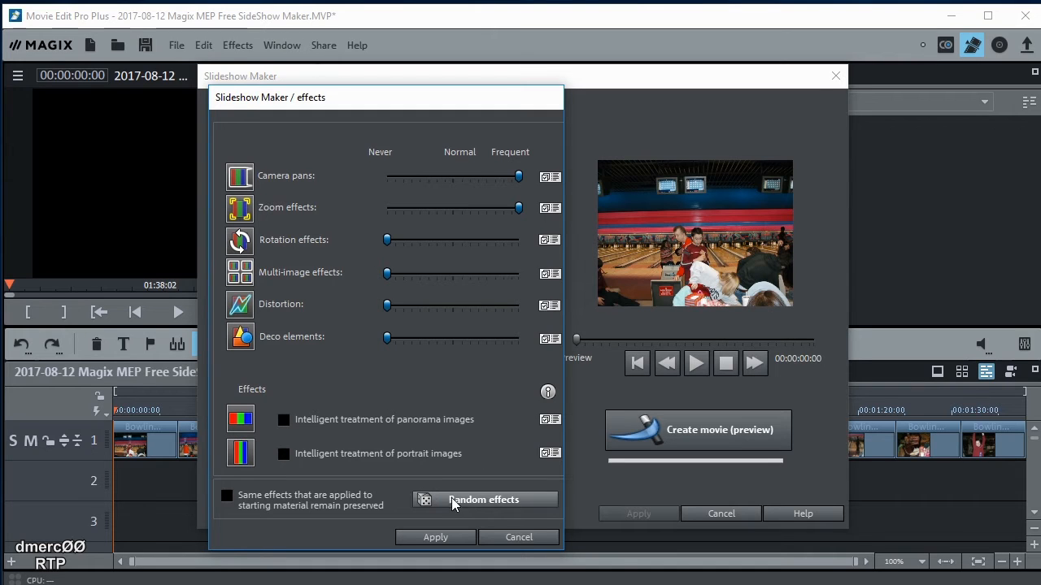
mouse_move(470, 500)
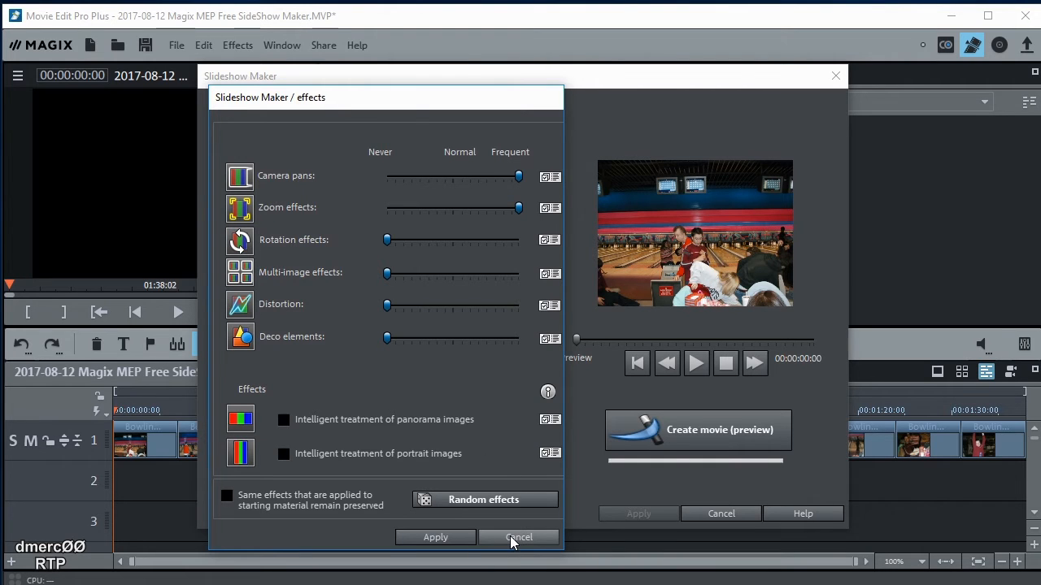
click(519, 537)
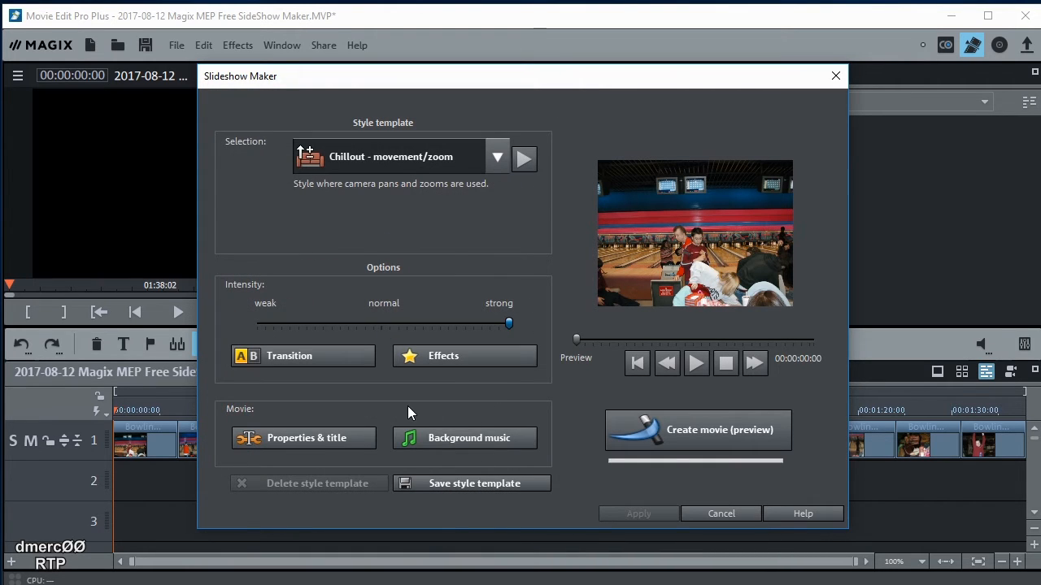
click(468, 438)
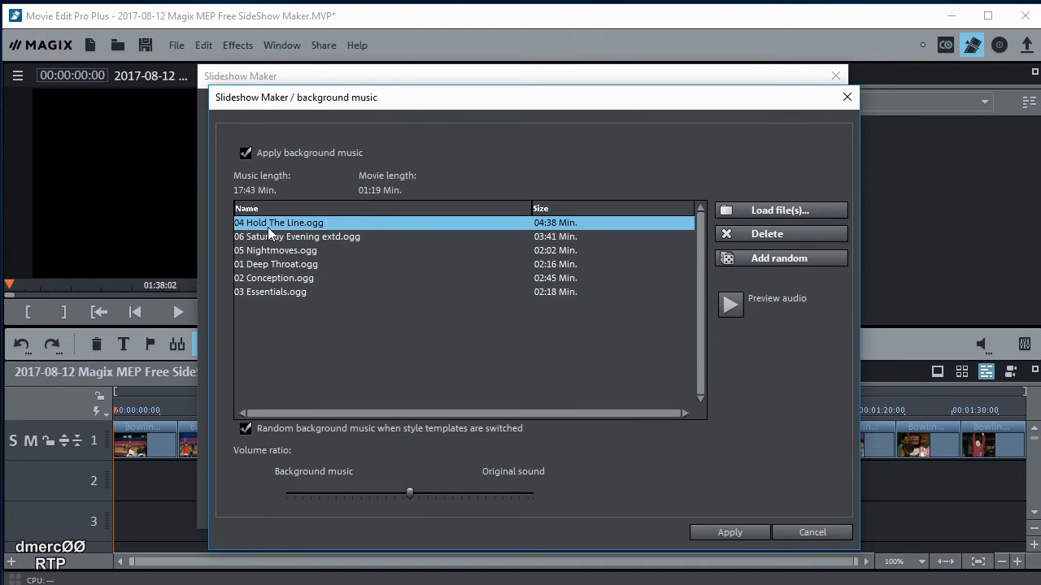
mouse_move(328, 235)
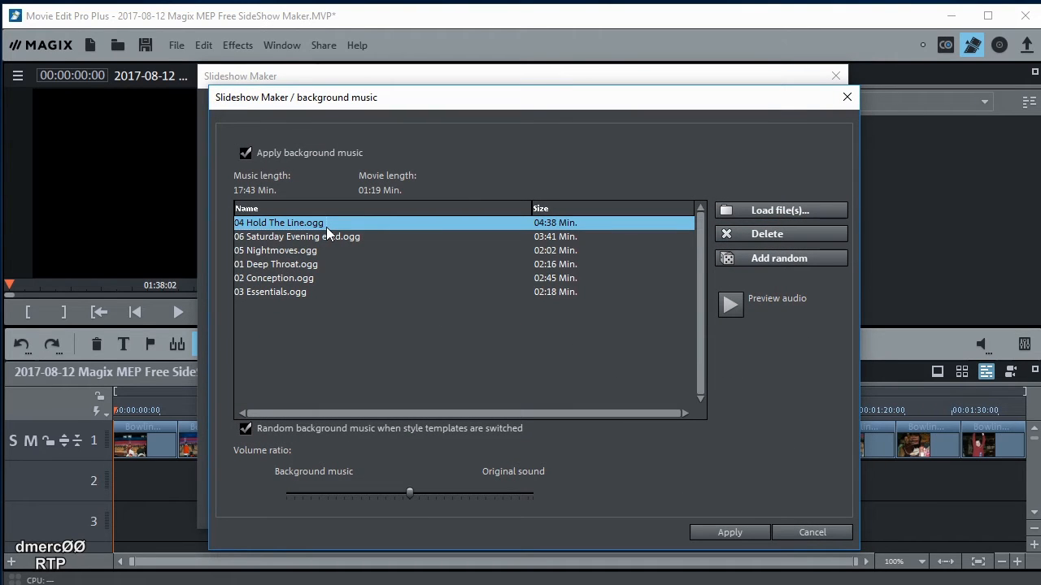
mouse_move(291, 237)
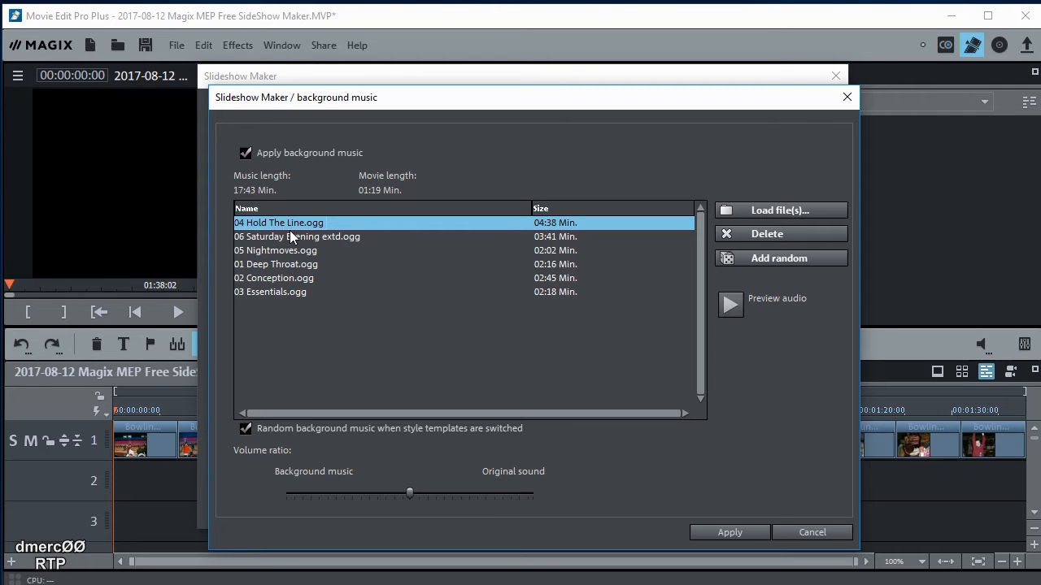
click(779, 210)
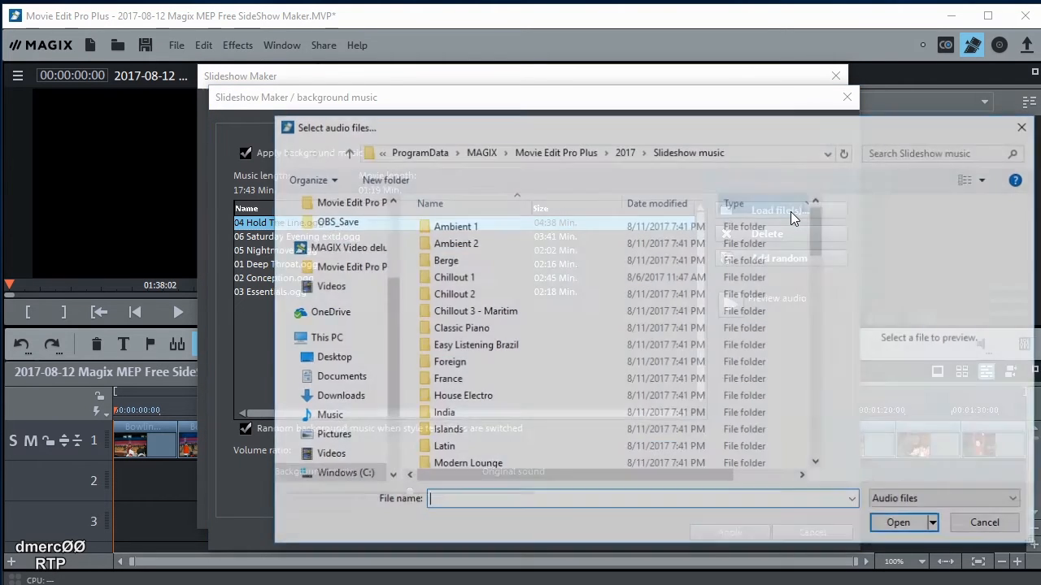
double_click(475, 310)
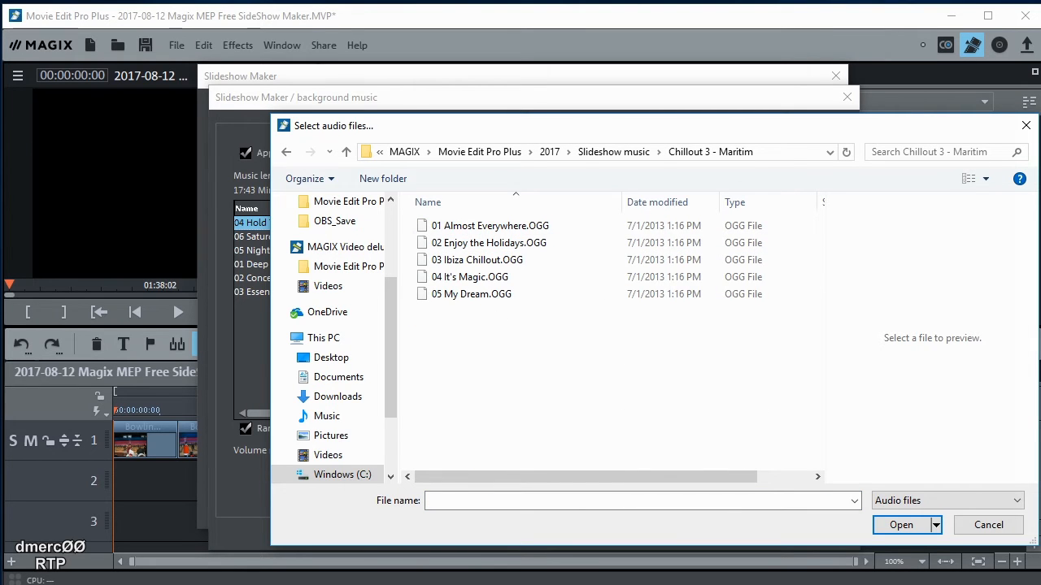
click(988, 525)
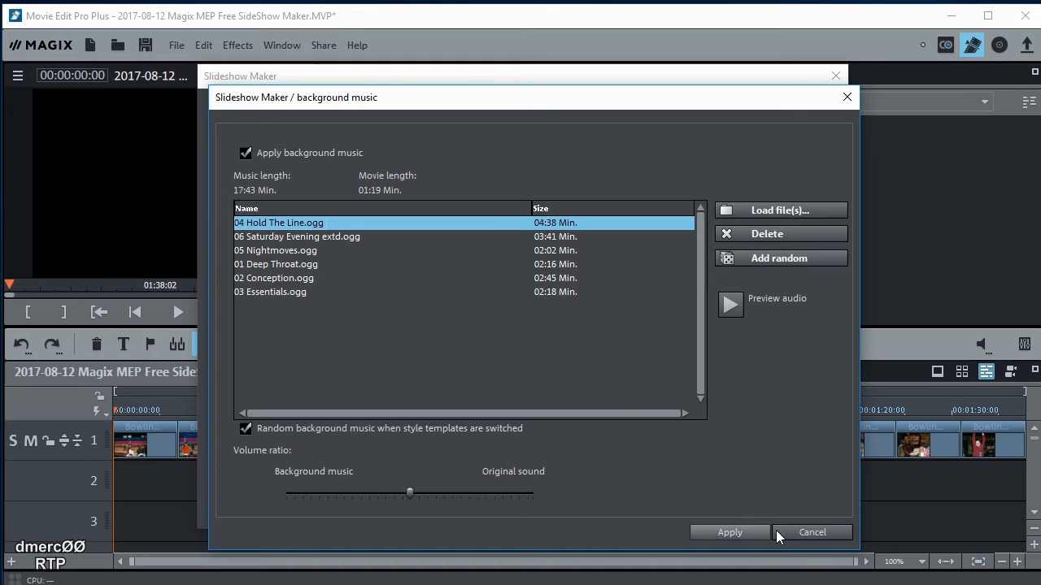
click(812, 531)
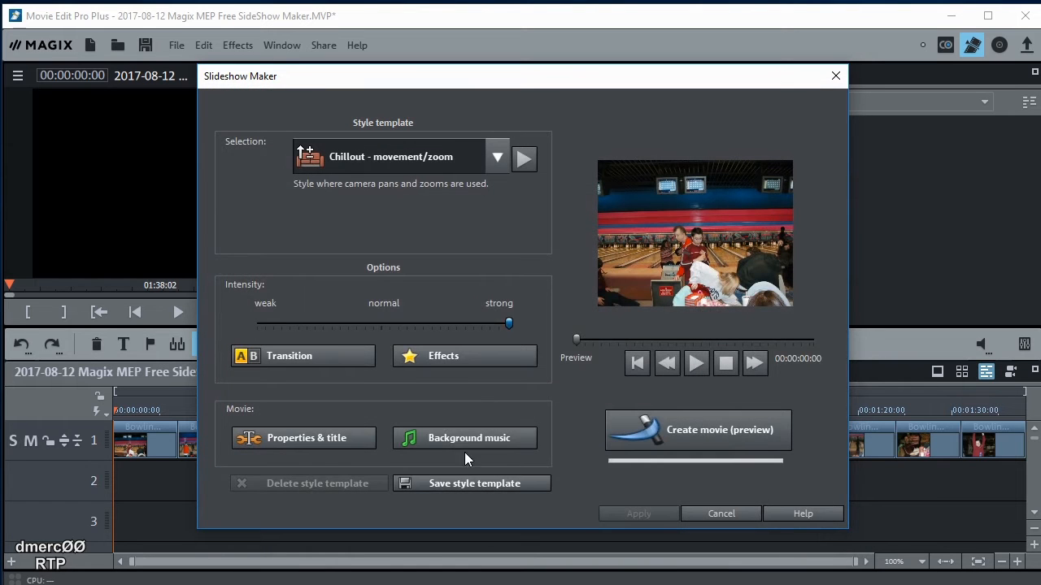
click(307, 438)
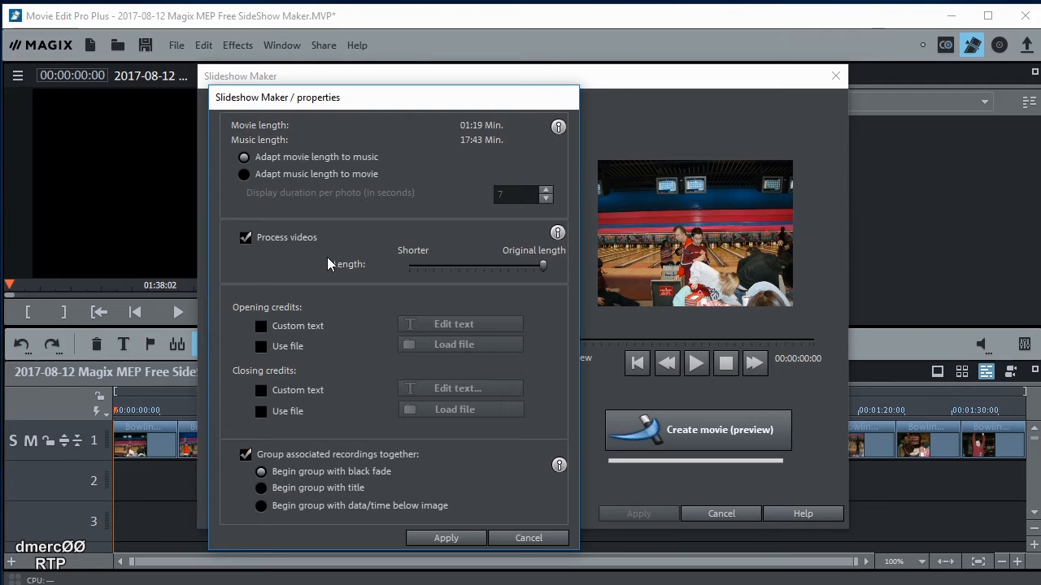
mouse_move(291, 187)
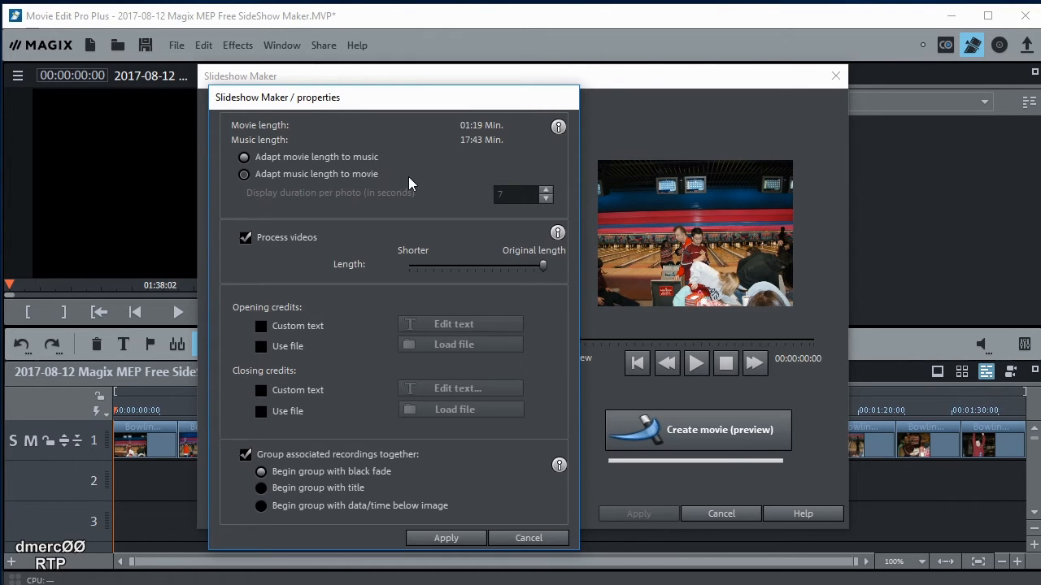
mouse_move(383, 178)
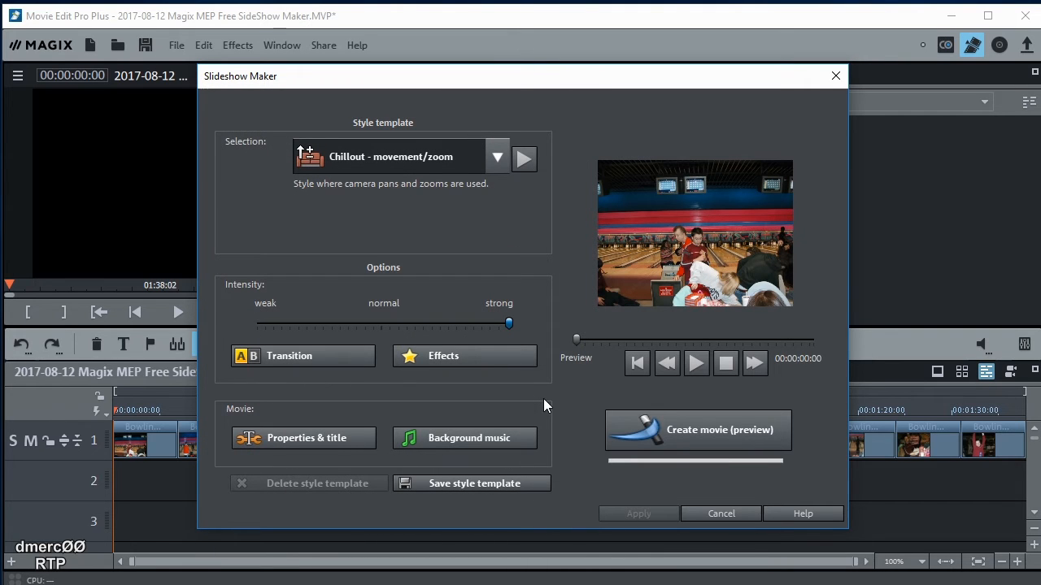
mouse_move(683, 252)
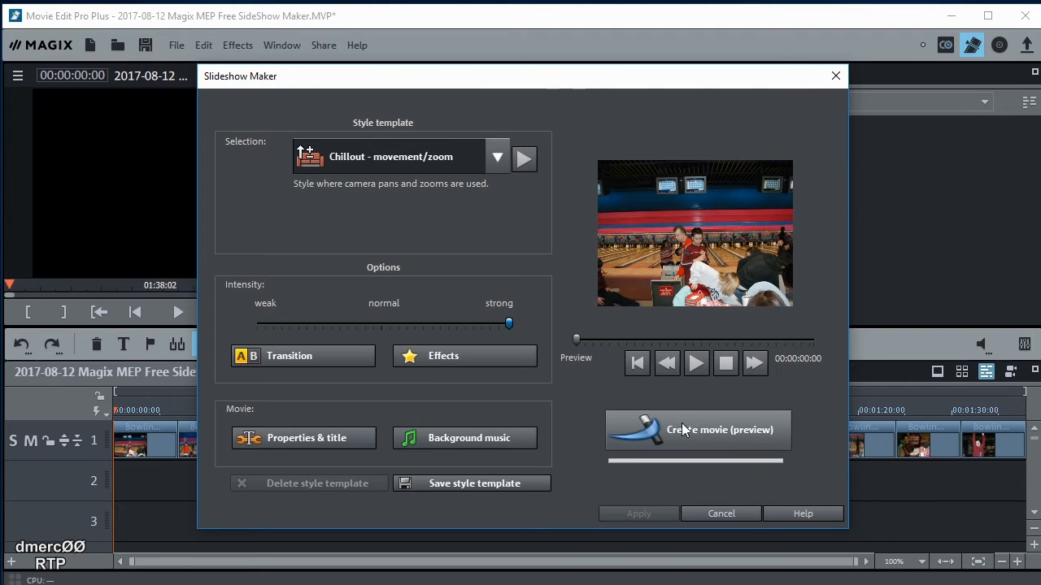
Generate the slideshow preview, play and scrub through it, stop, and apply it
click(719, 429)
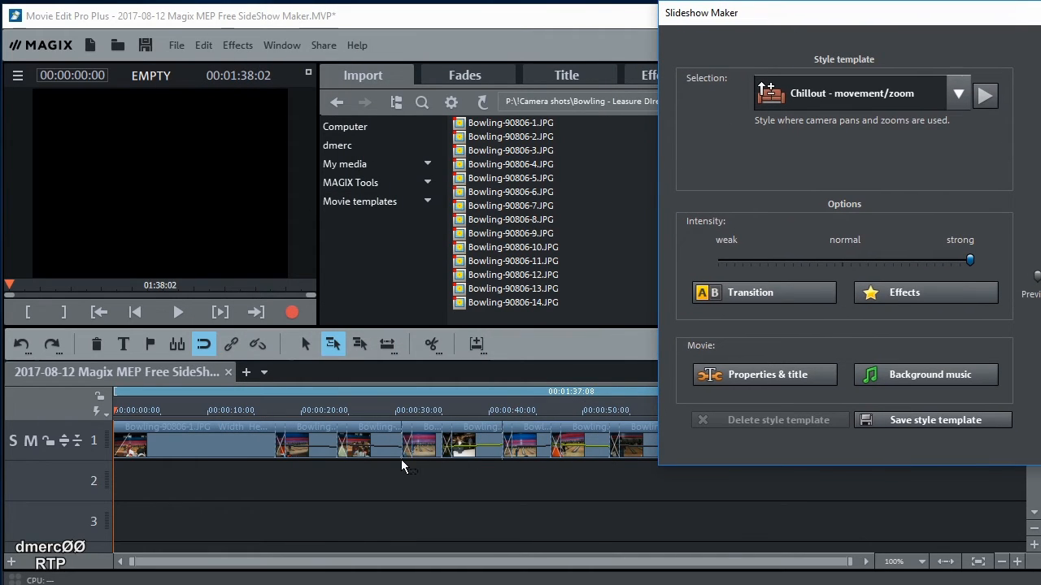
mouse_move(811, 144)
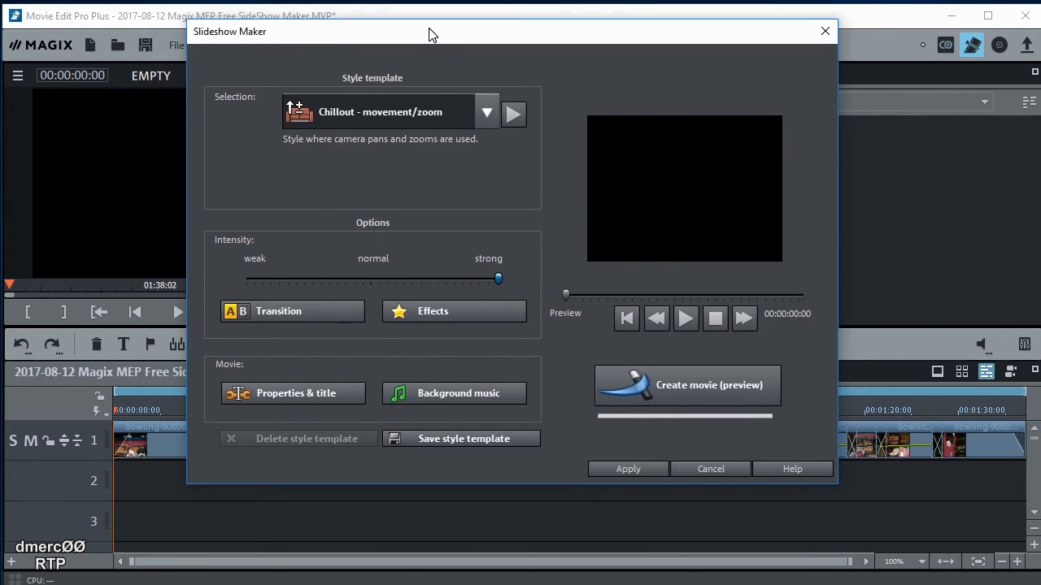
mouse_move(756, 375)
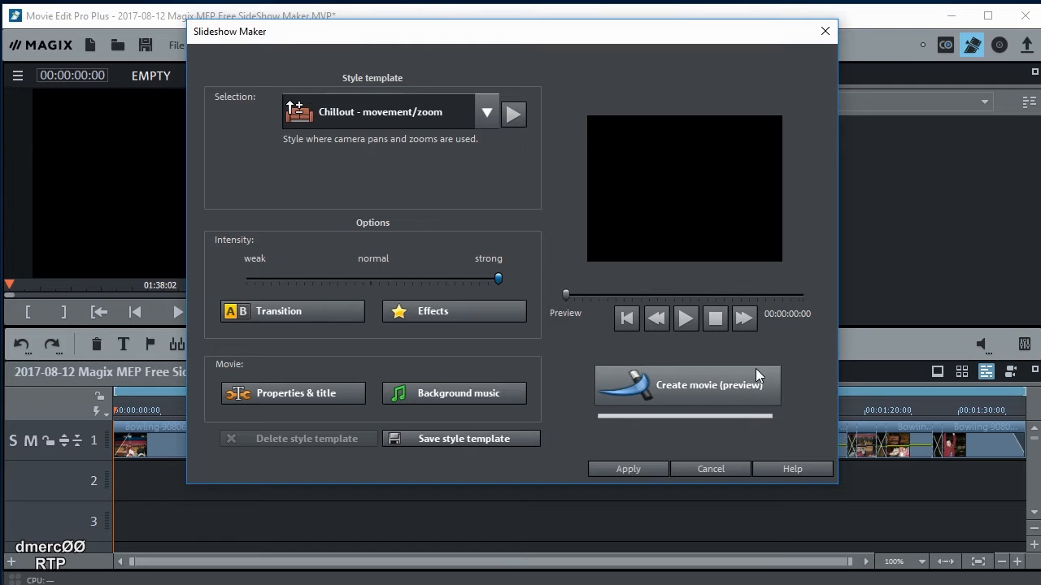
click(685, 318)
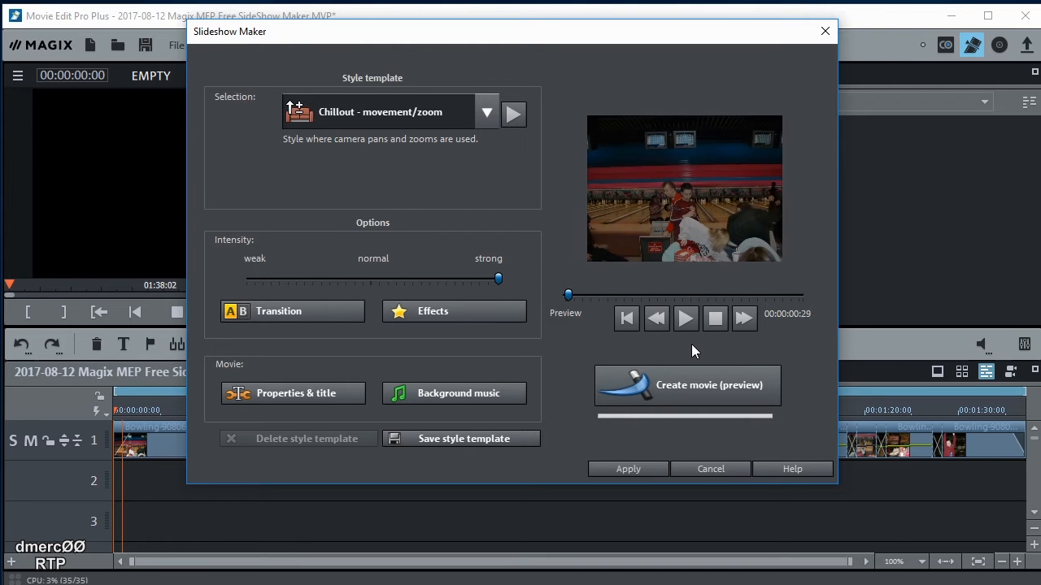
click(684, 317)
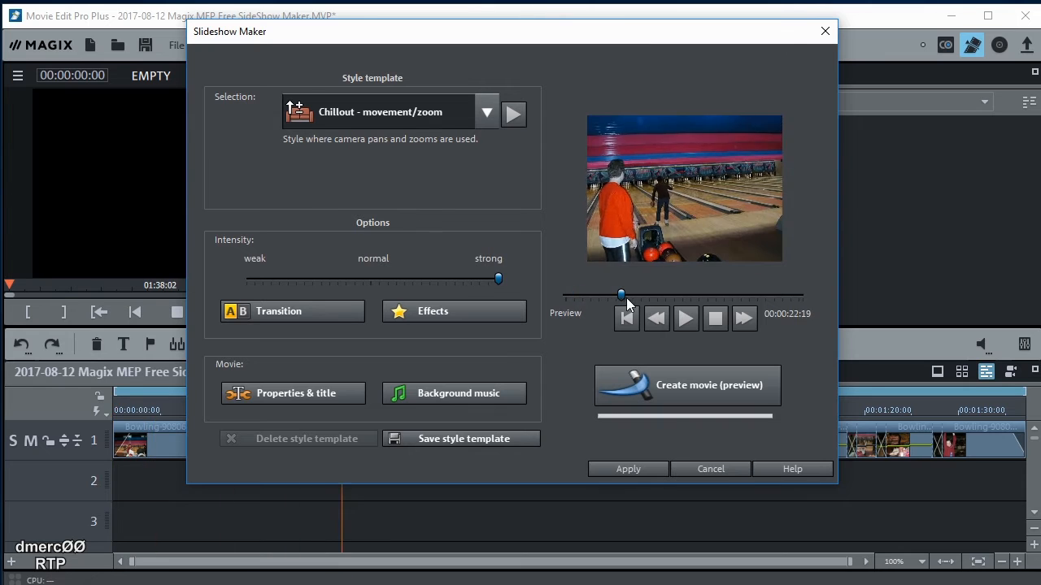
drag(622, 294, 754, 295)
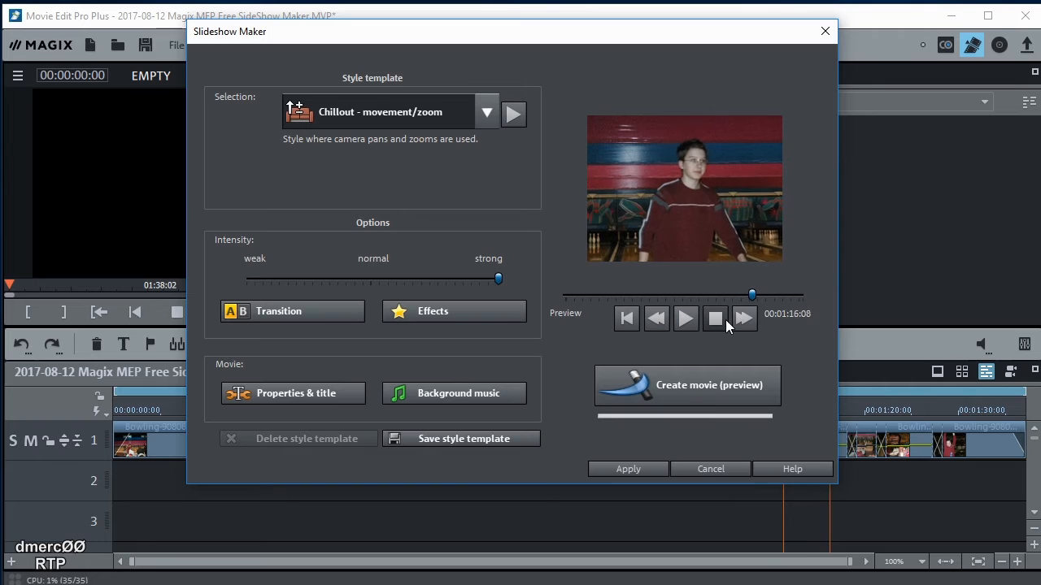
click(715, 318)
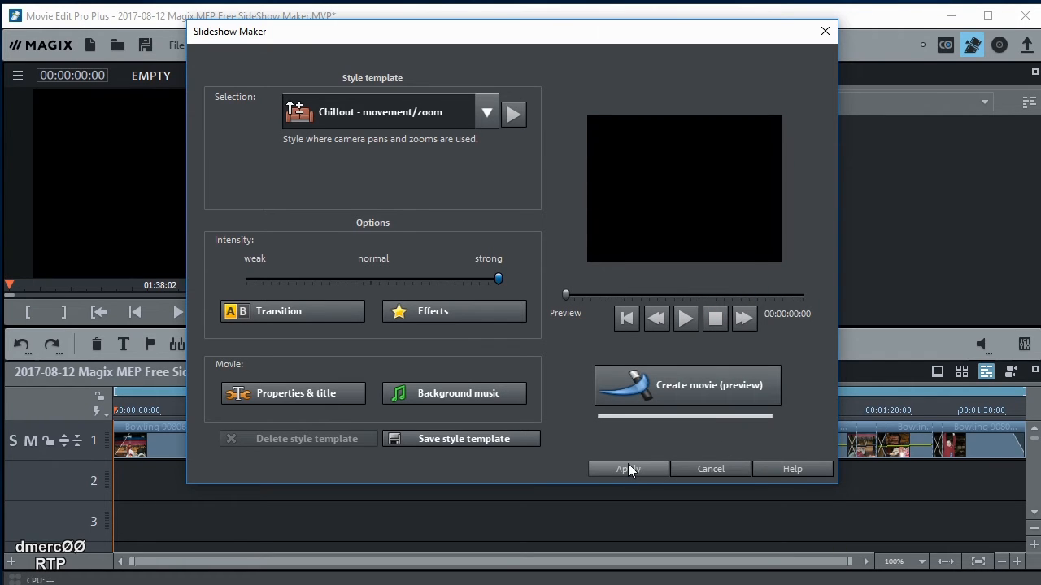
click(627, 469)
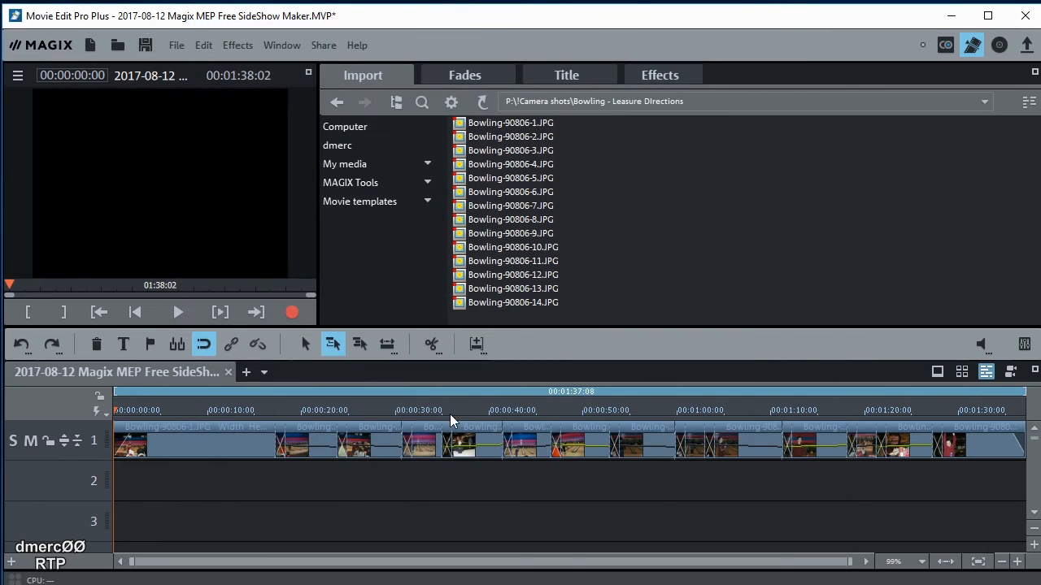
mouse_move(338, 525)
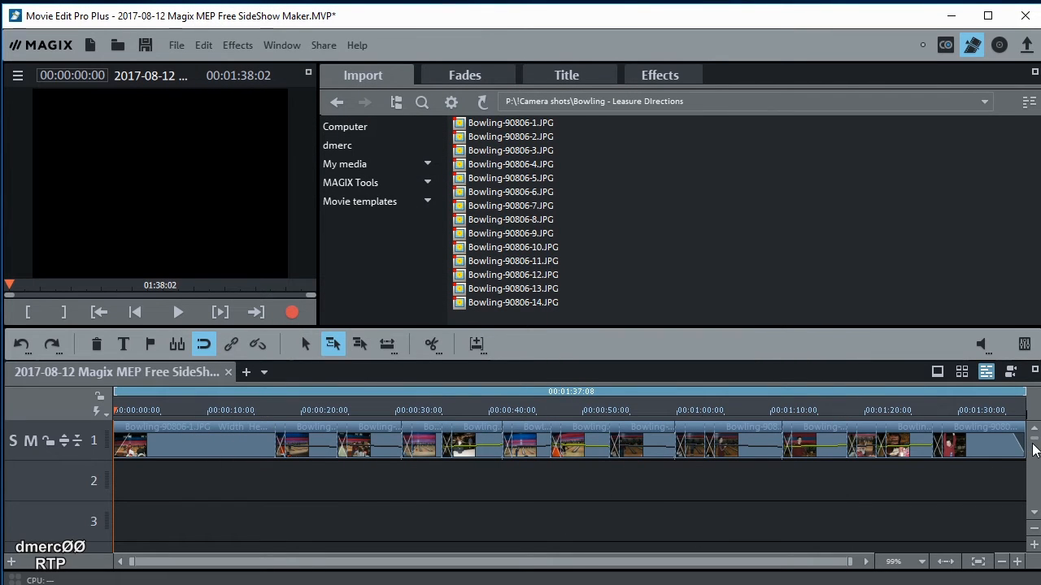
Scroll the timeline down and move 04 Hold The Line.ogg from track 4 to track 2
scroll(down, 3)
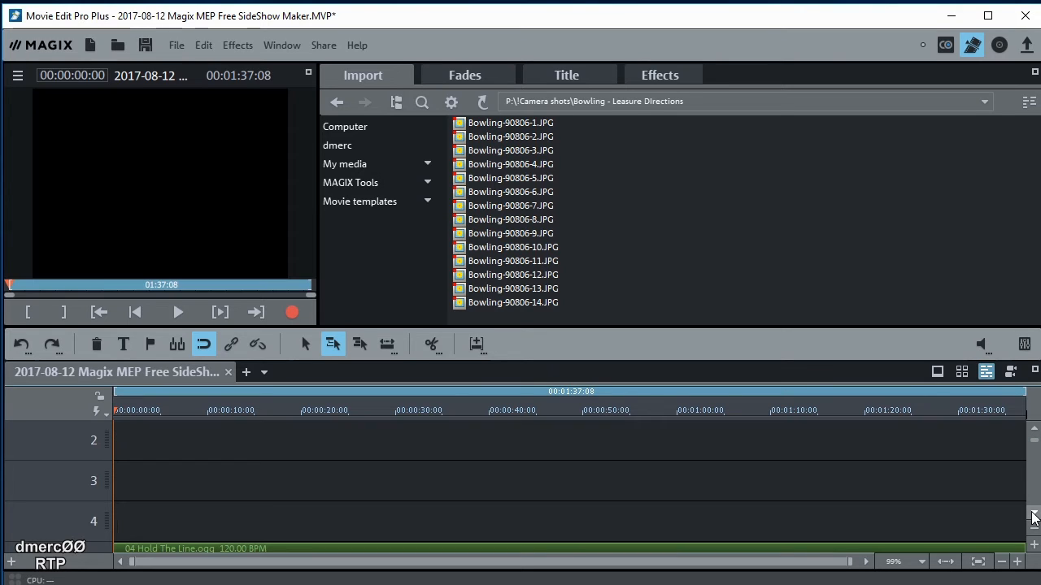
scroll(down, 3)
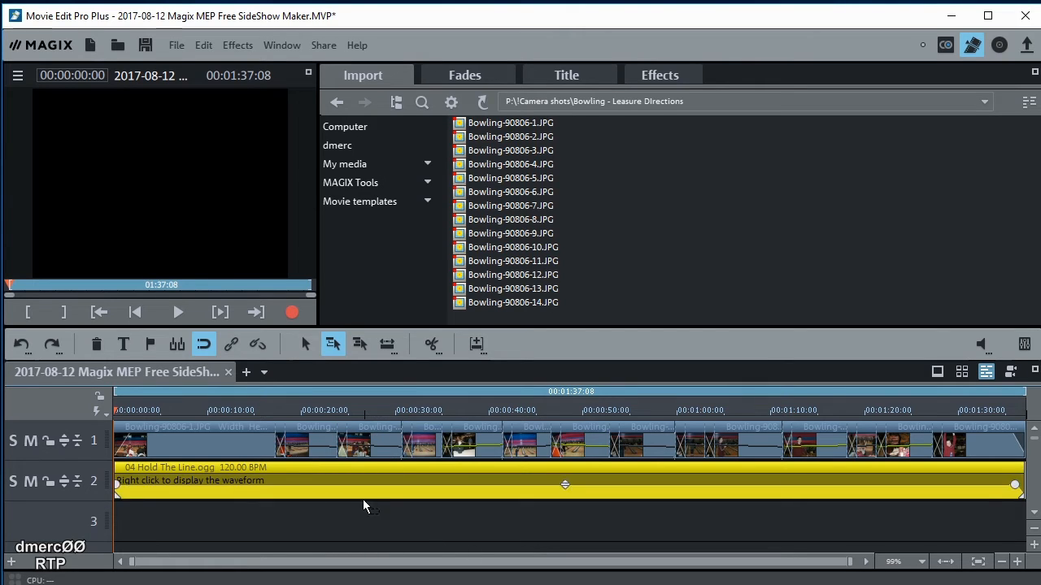
Trim the first photo clip and the music so both end at 1:31:09, then zoom to fit
click(360, 344)
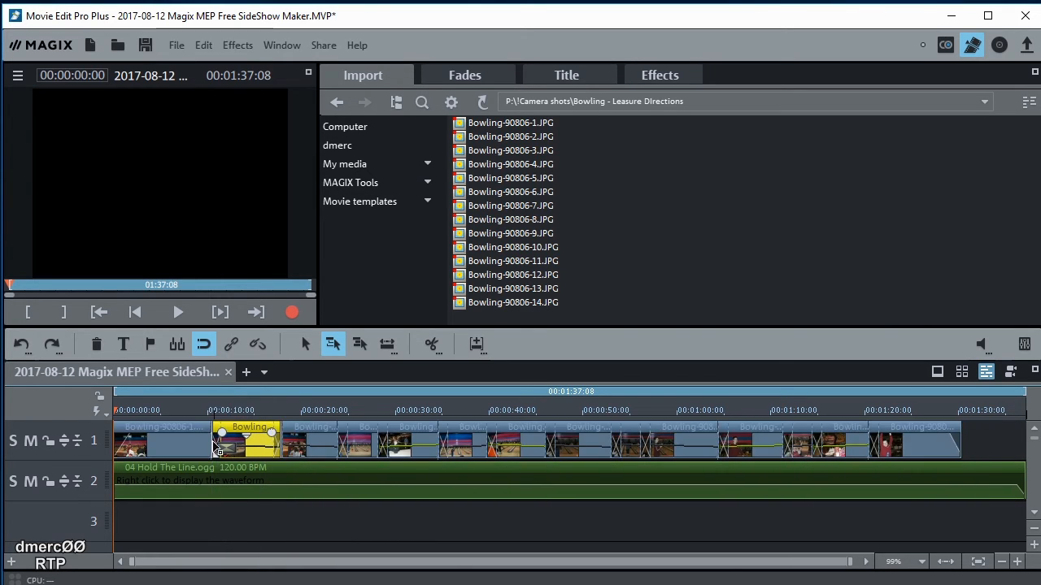
click(248, 439)
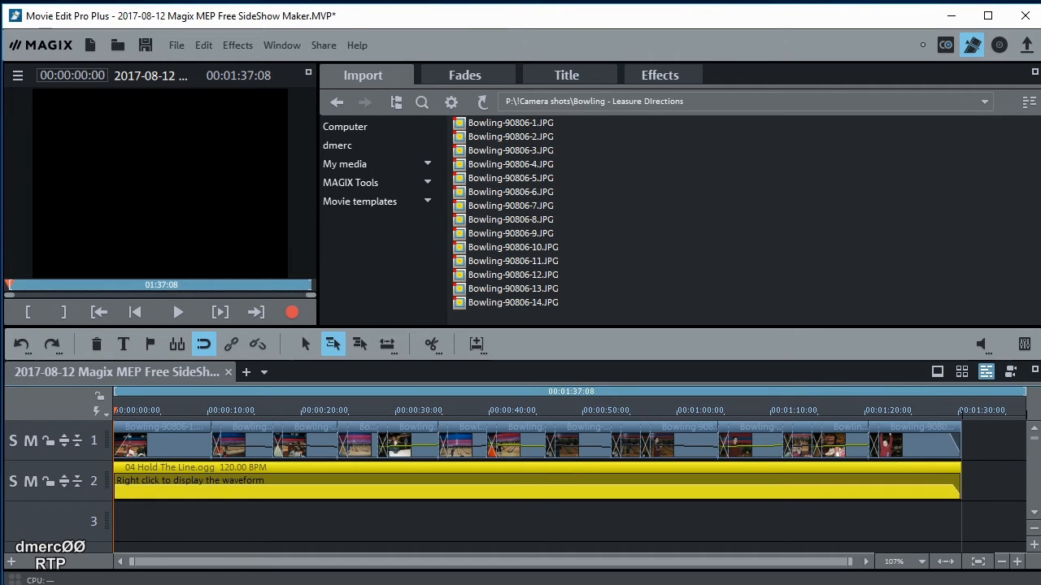
click(1015, 561)
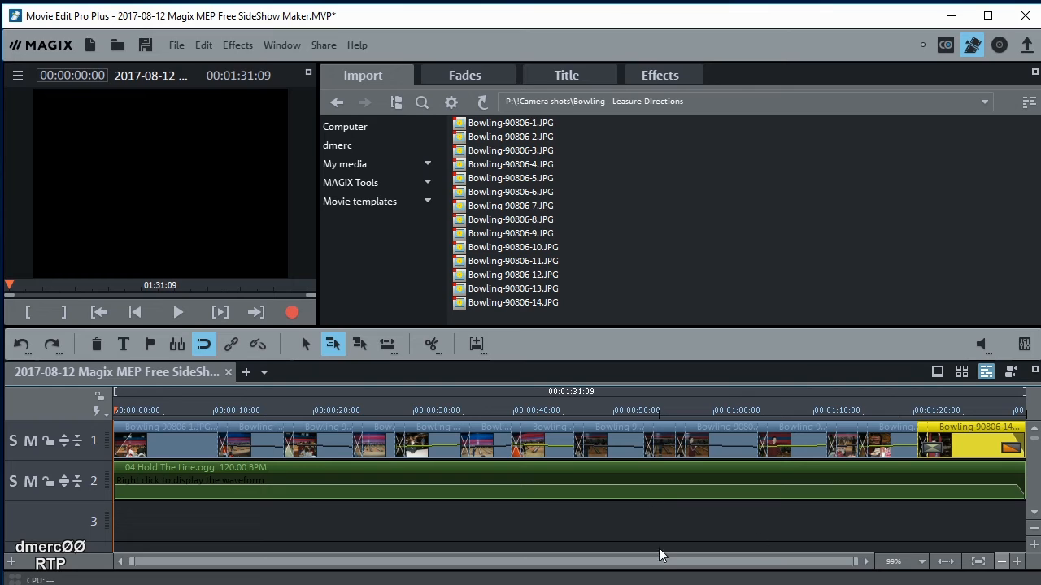
mouse_move(331, 508)
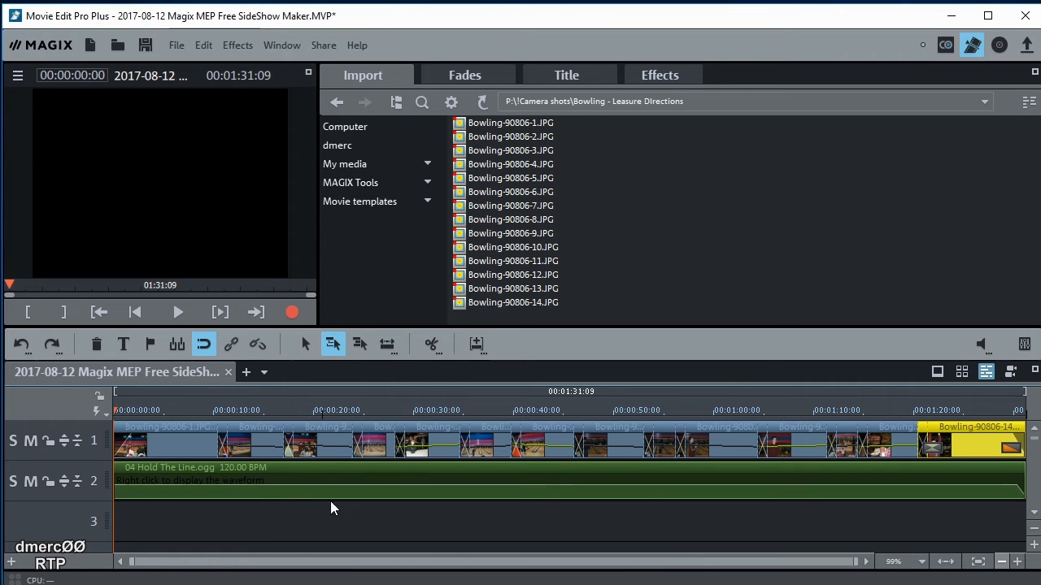
mouse_move(460, 536)
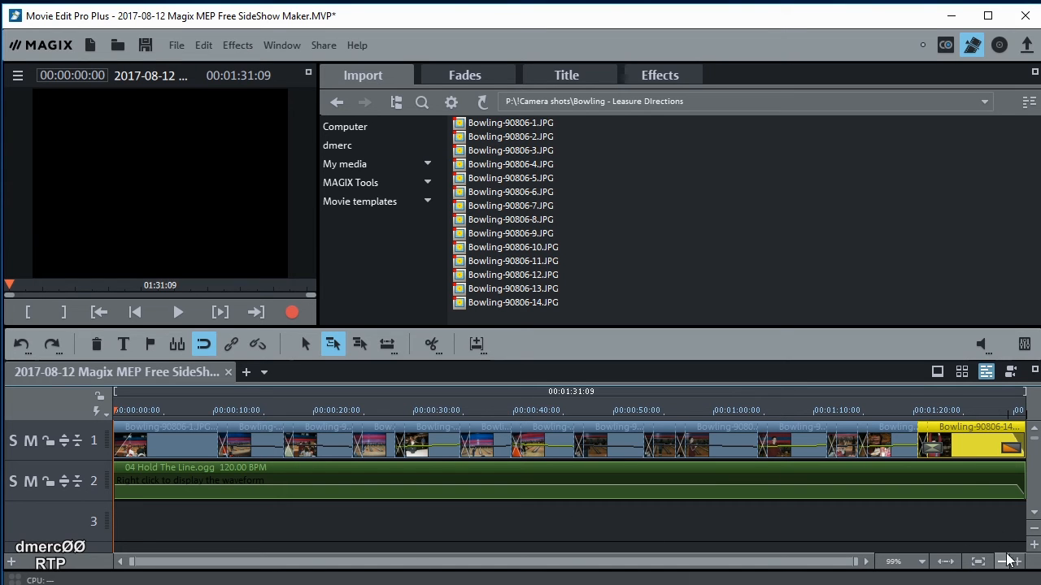
mouse_move(440, 536)
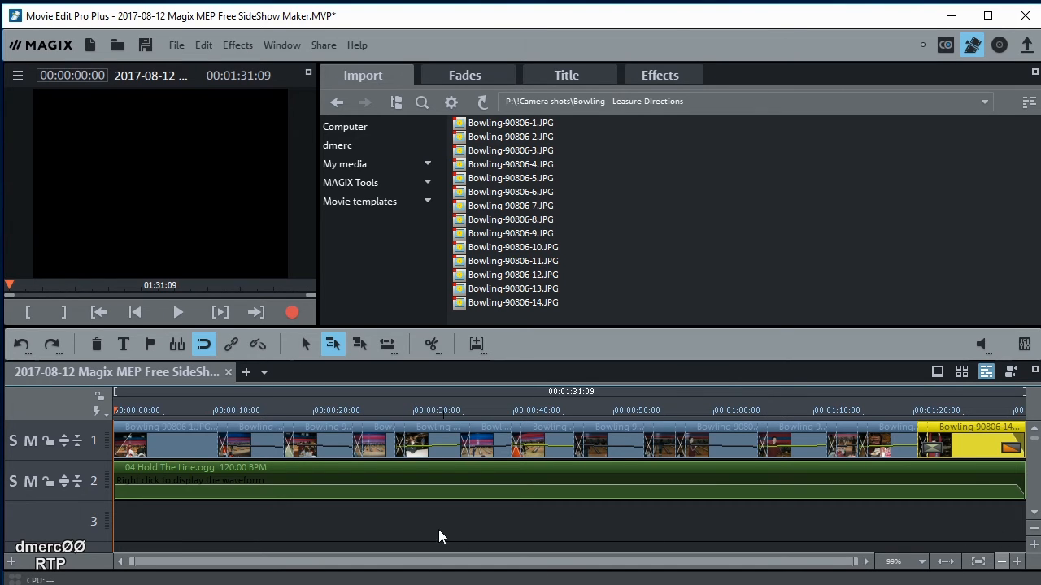
click(177, 313)
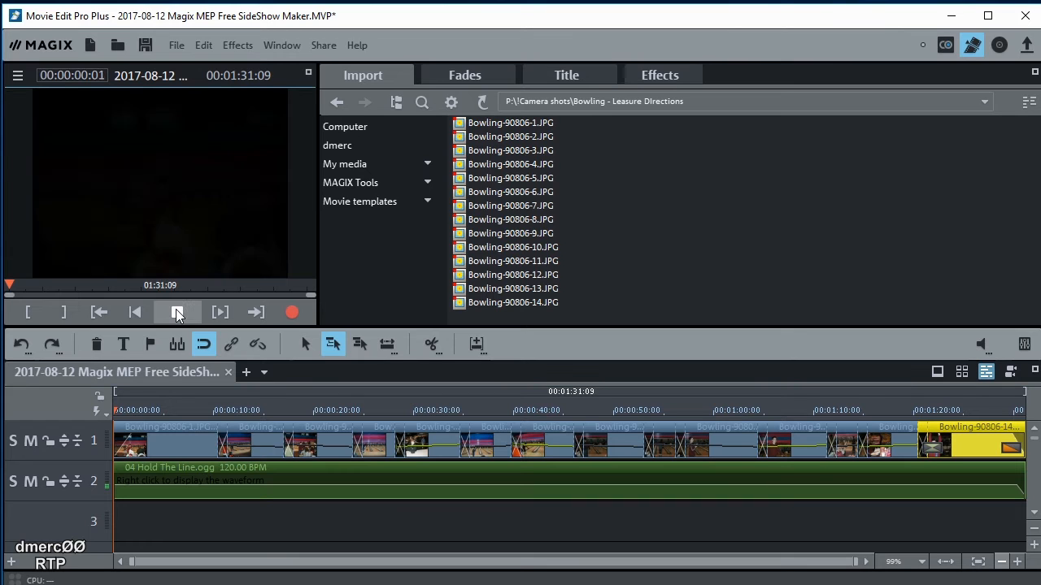
click(178, 312)
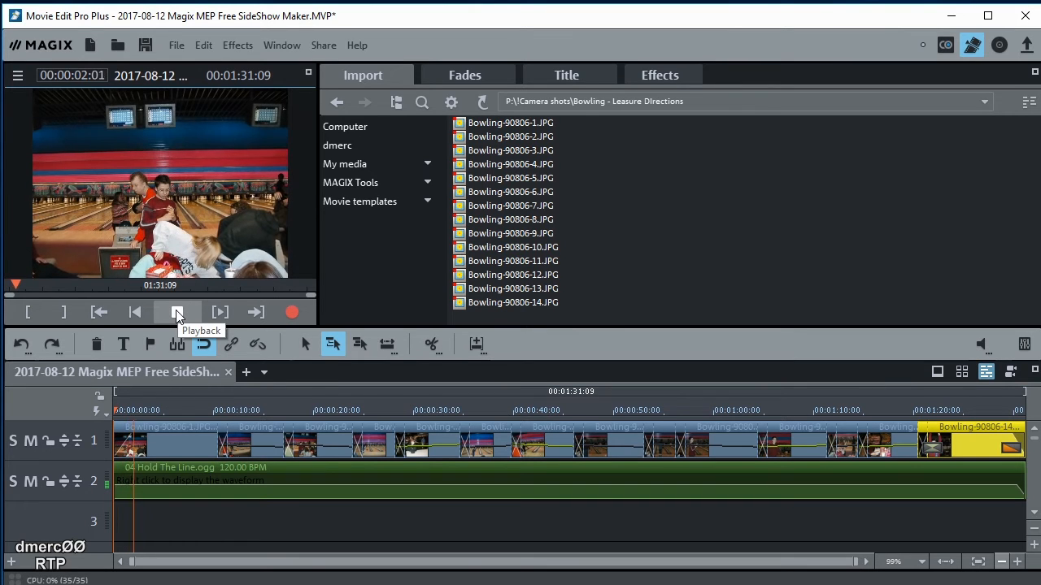
click(177, 312)
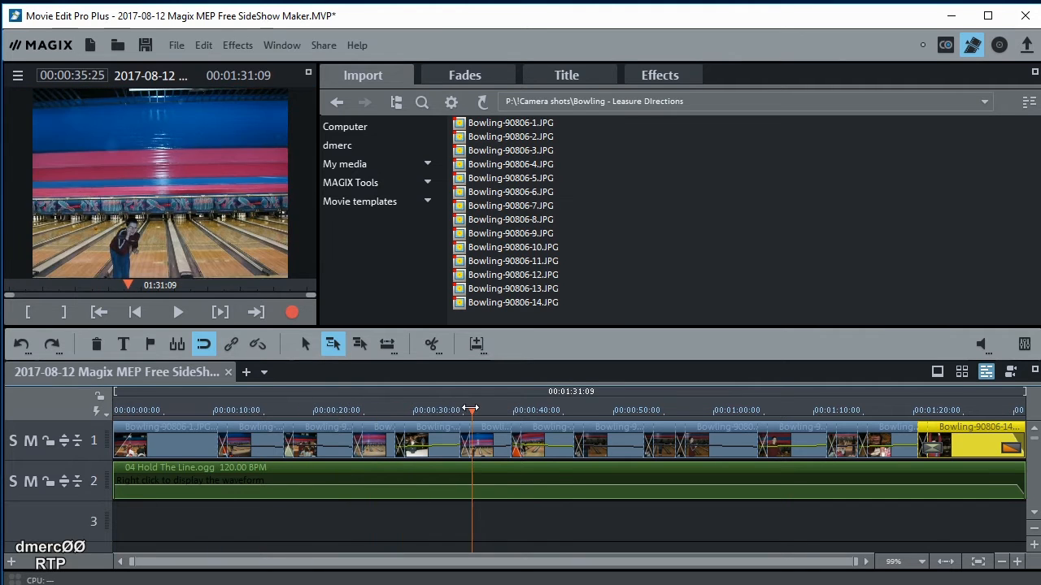
click(714, 410)
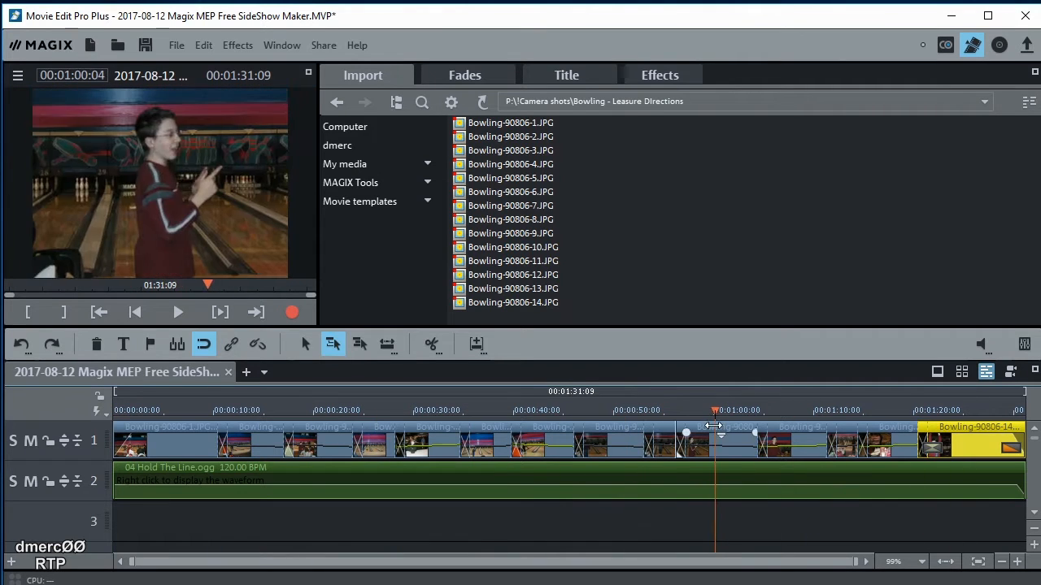
click(116, 410)
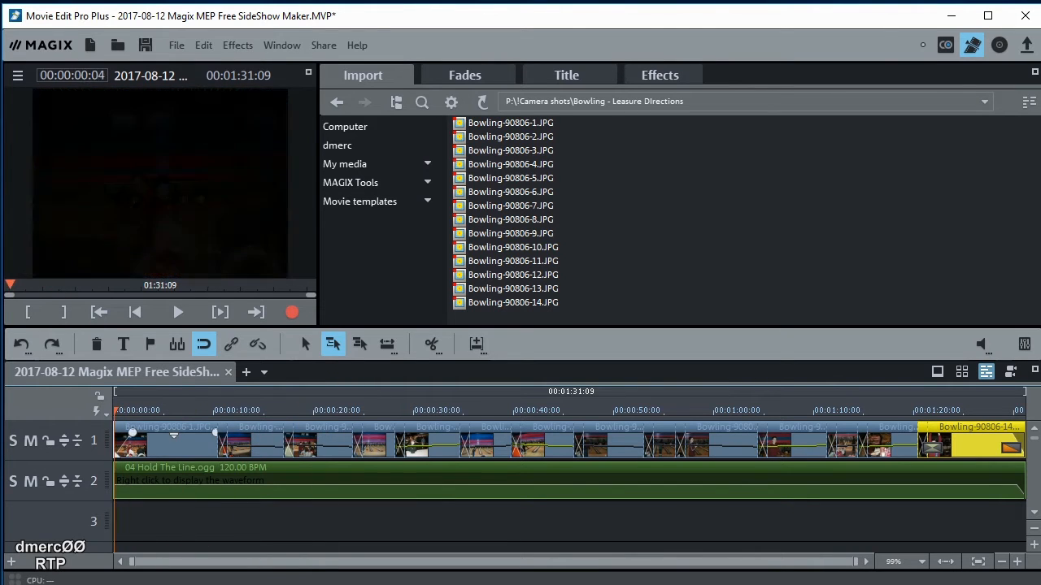
click(514, 410)
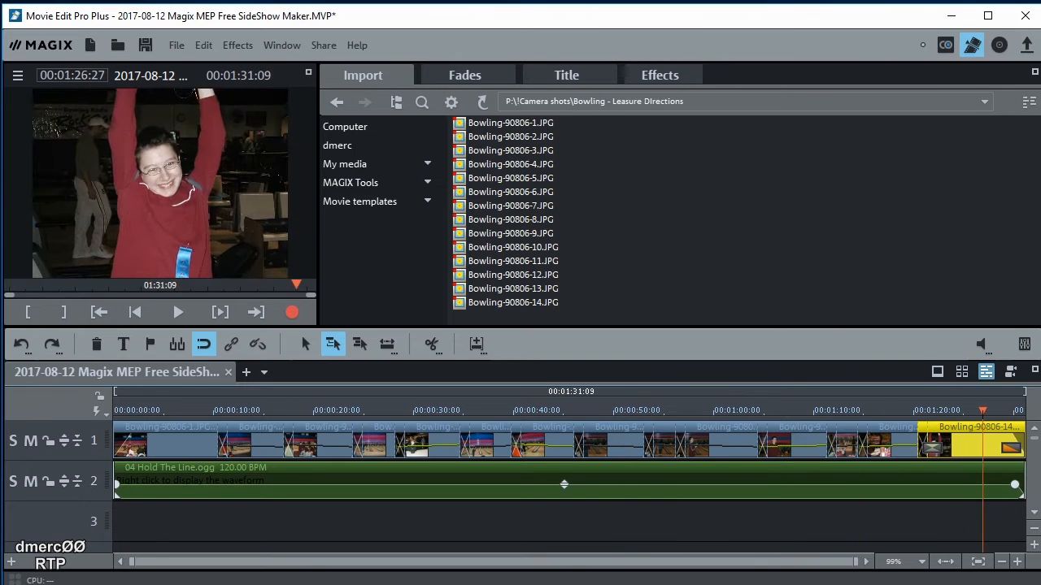
click(510, 410)
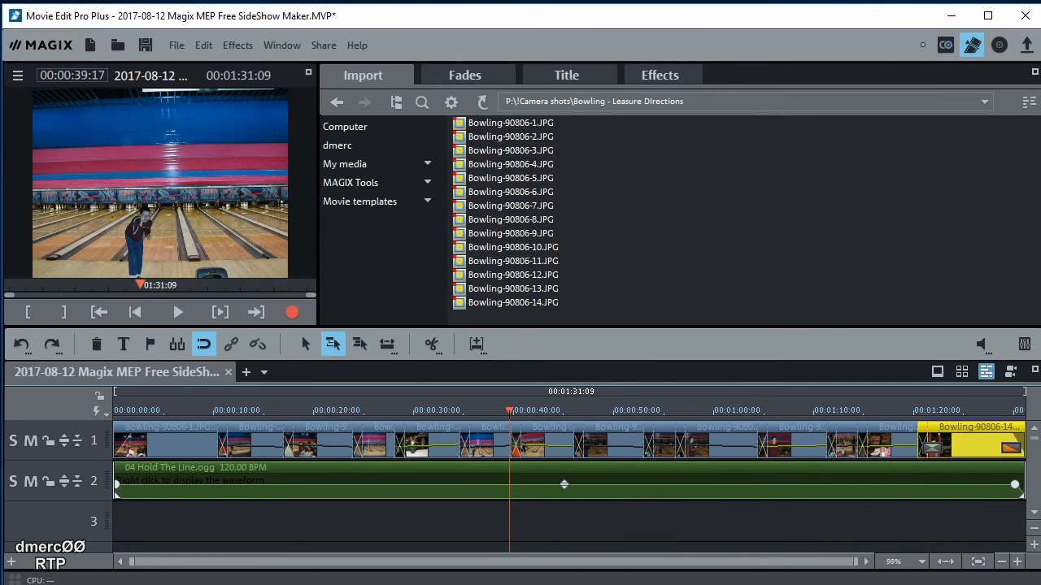
click(135, 313)
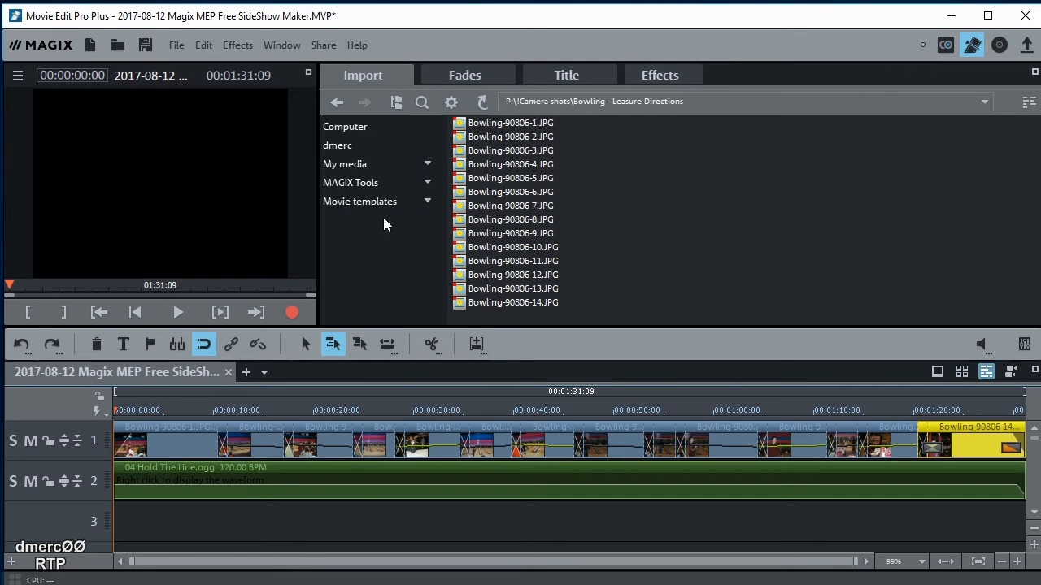
mouse_move(567, 75)
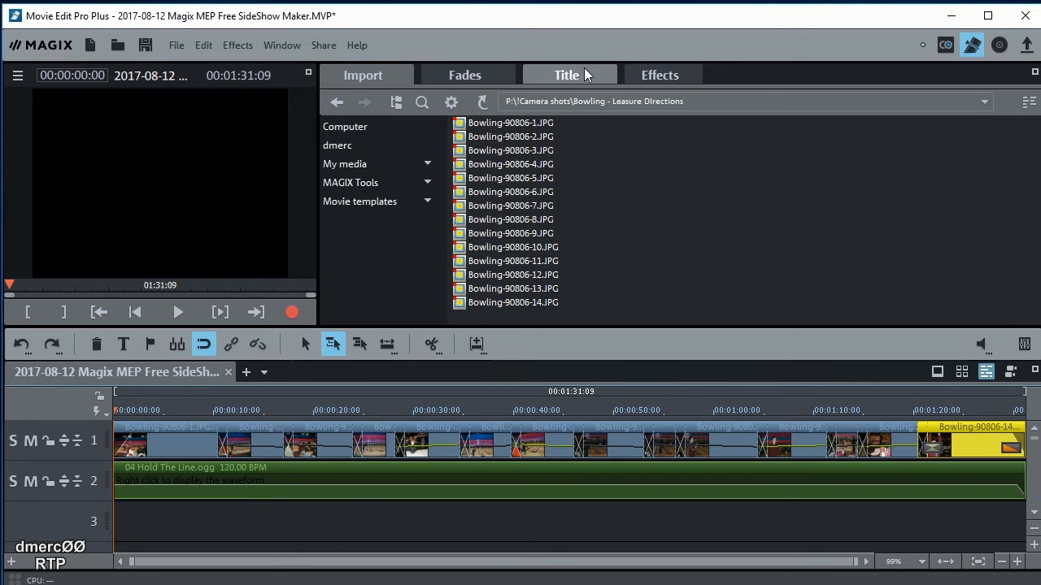
Place a Blue 1 caption on track 3 with the text 'Jon' and 'Bowling 2007'
click(566, 75)
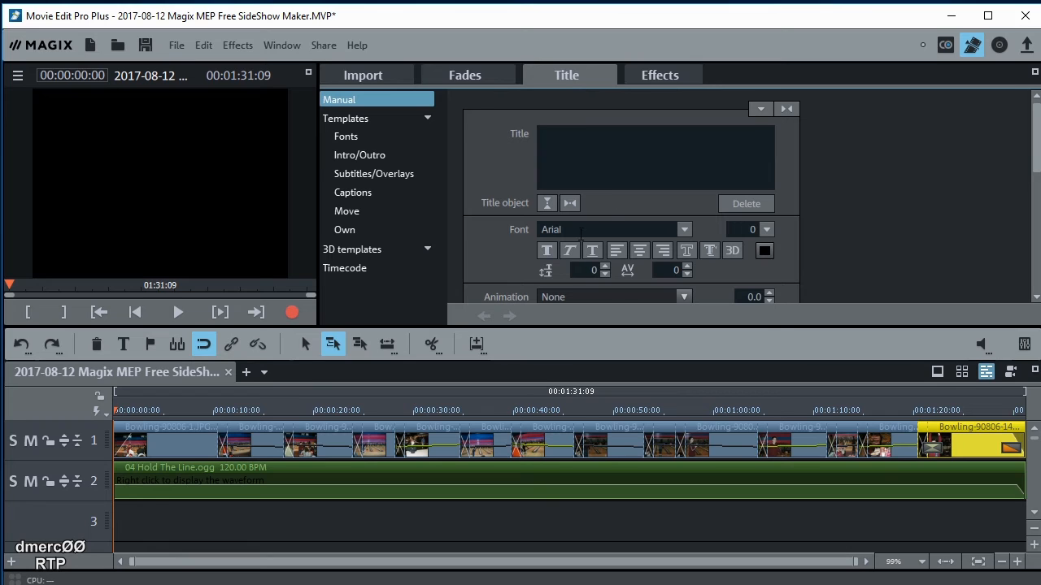
click(353, 191)
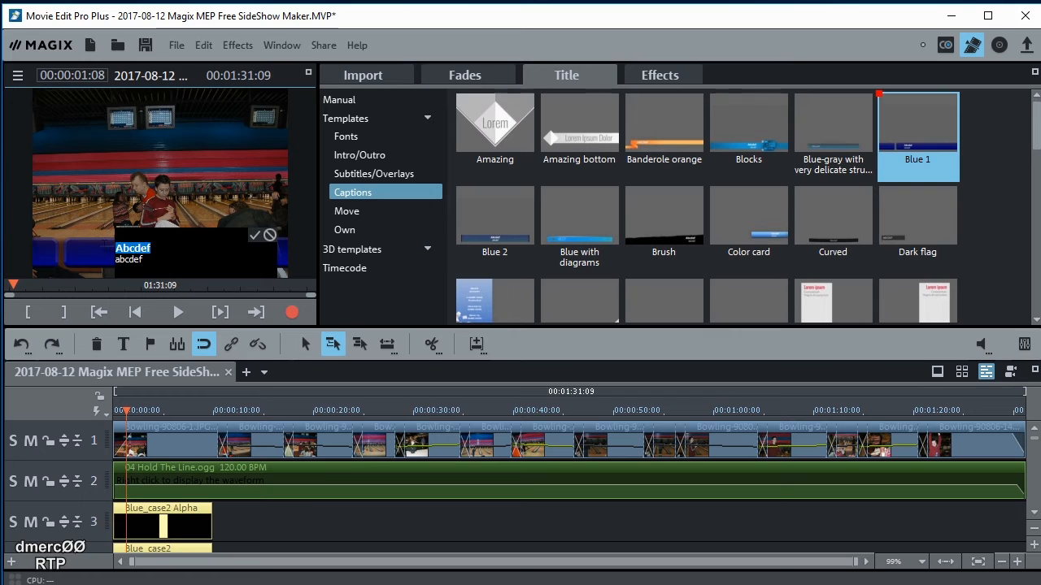
mouse_move(104, 253)
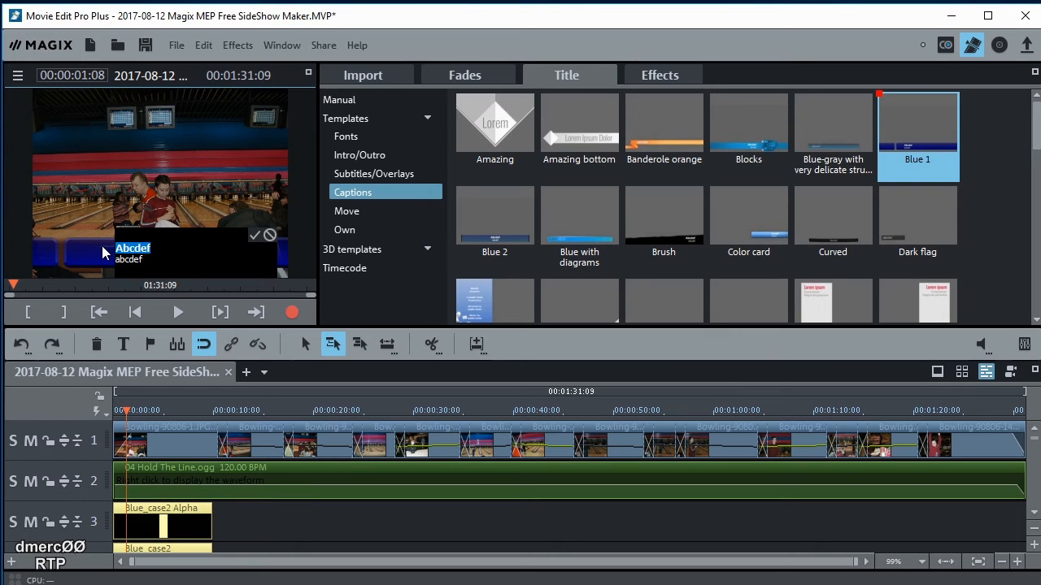
text(Jon)
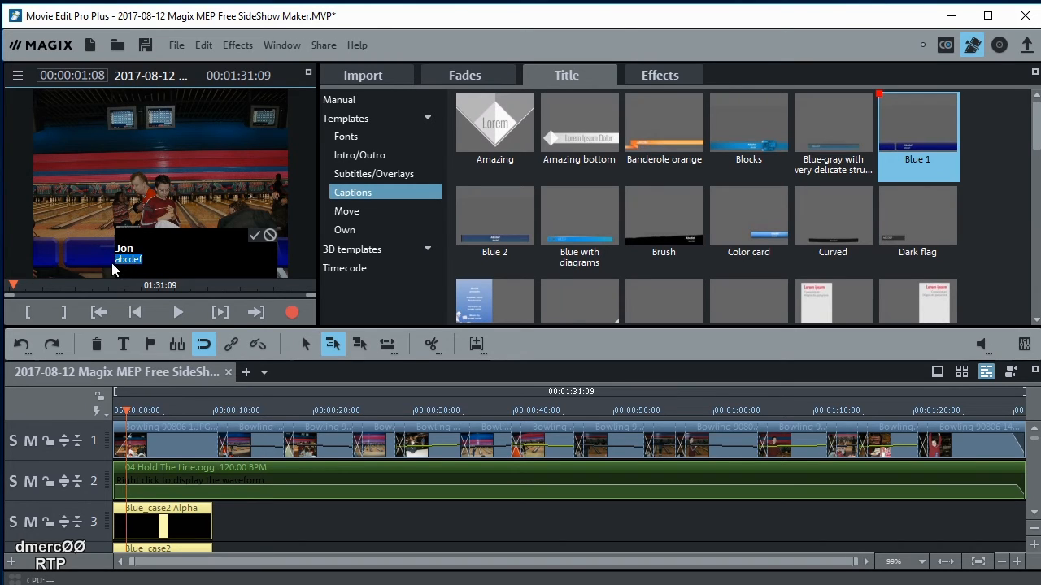
text(Bowling)
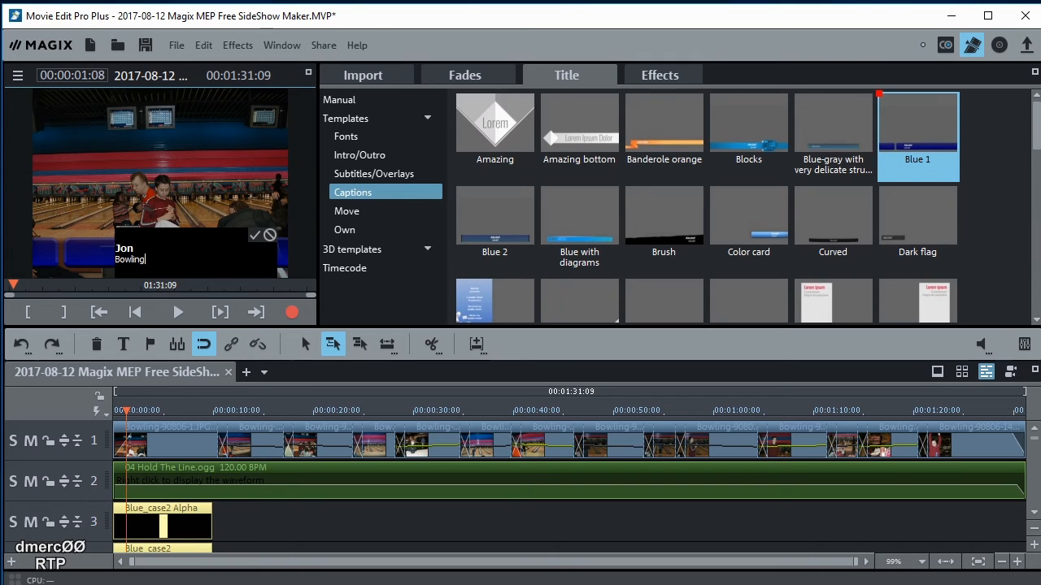
text(200)
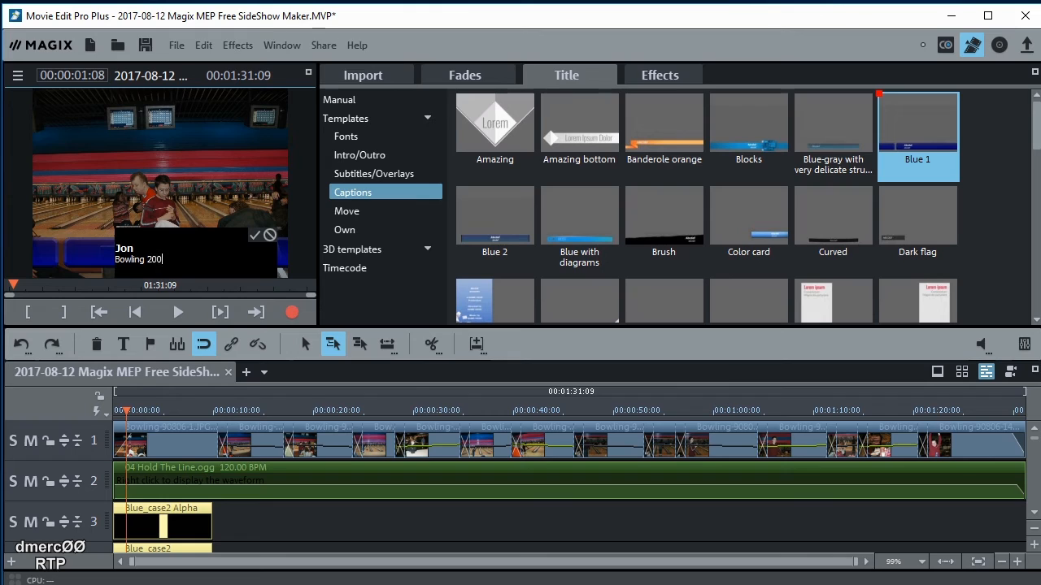
text(7)
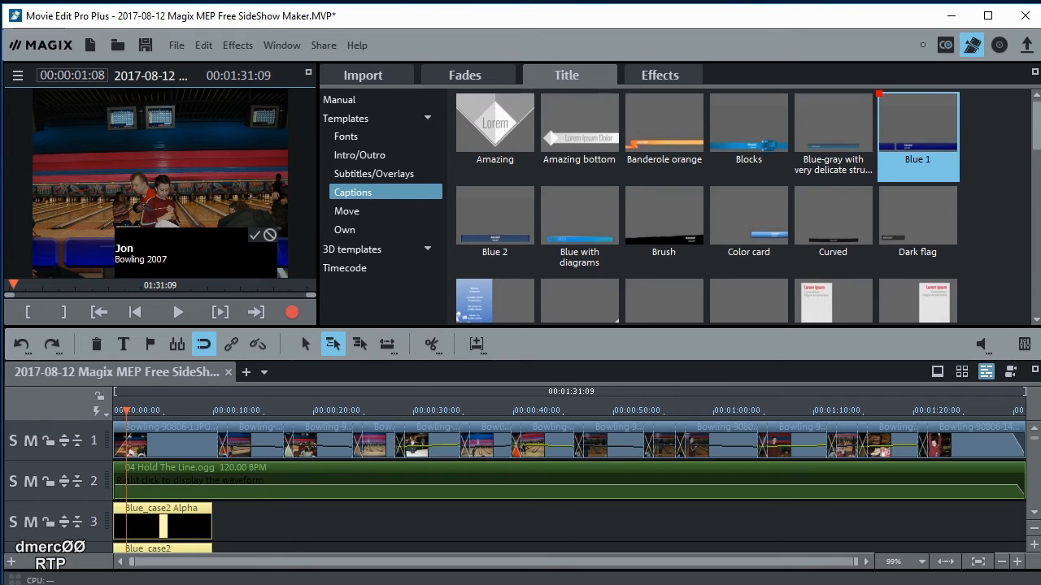
mouse_move(254, 240)
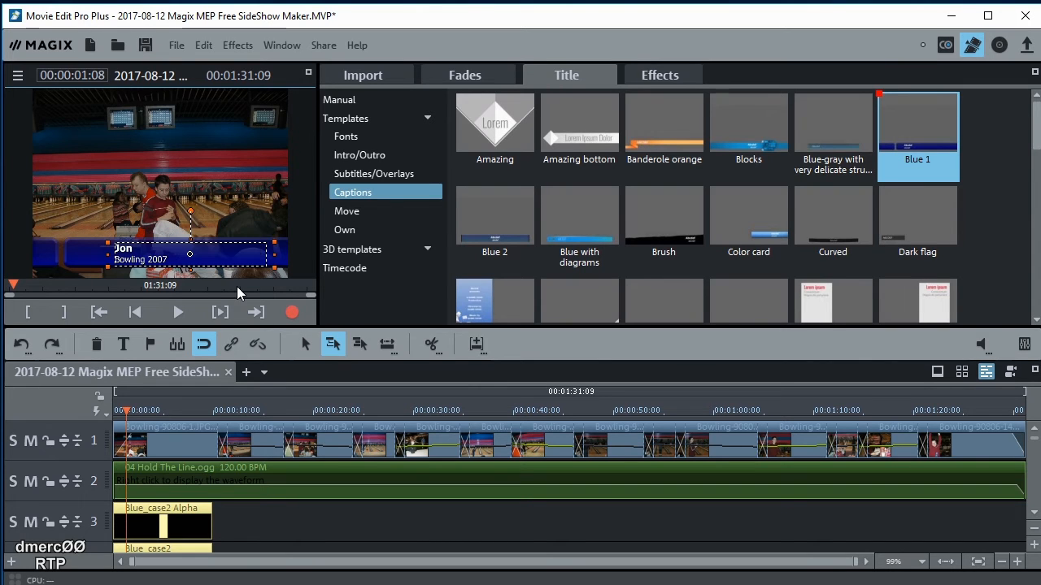
mouse_move(126, 418)
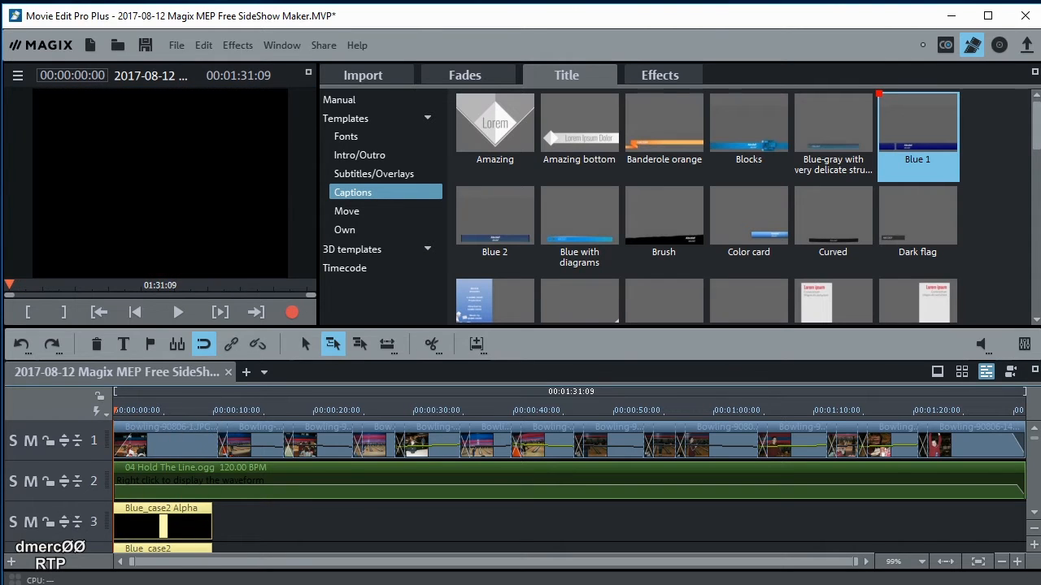
mouse_move(90, 422)
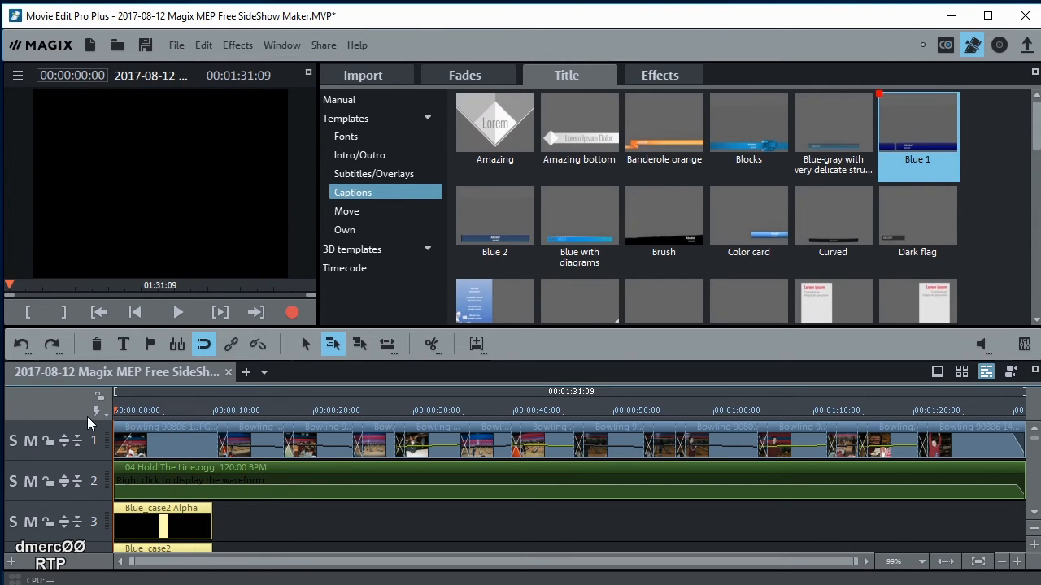
click(177, 312)
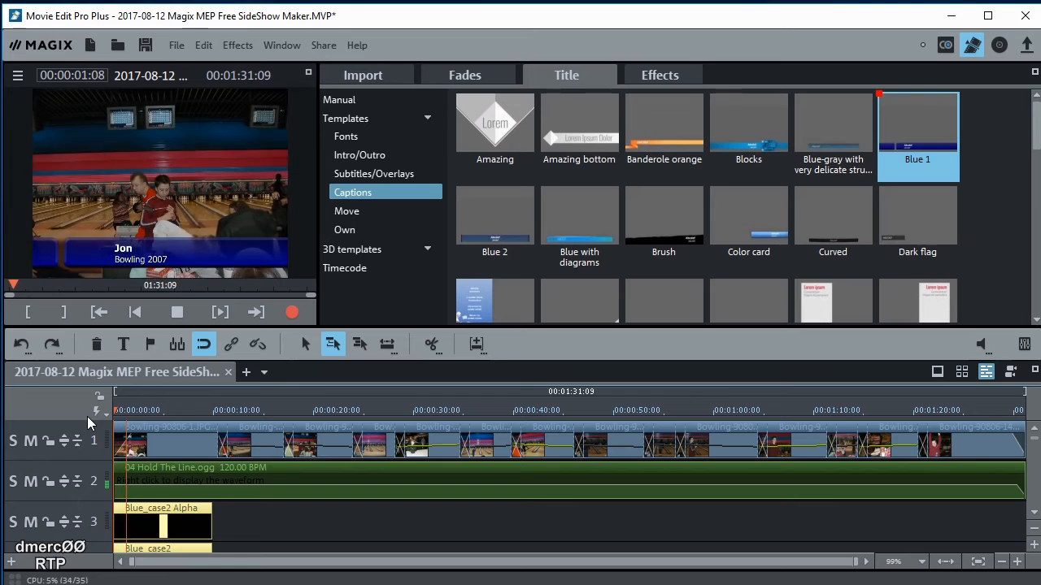
click(176, 312)
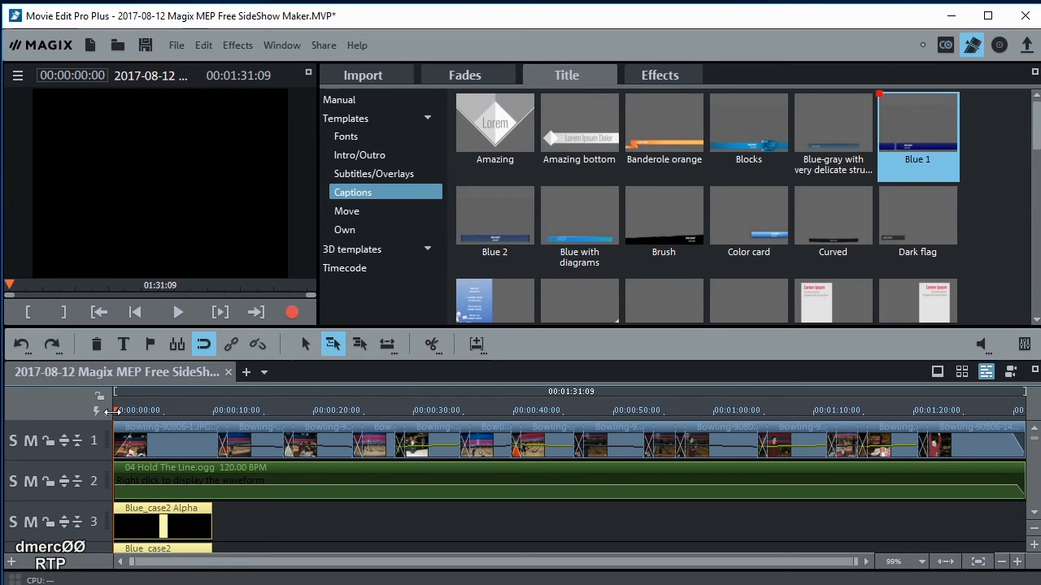
click(289, 409)
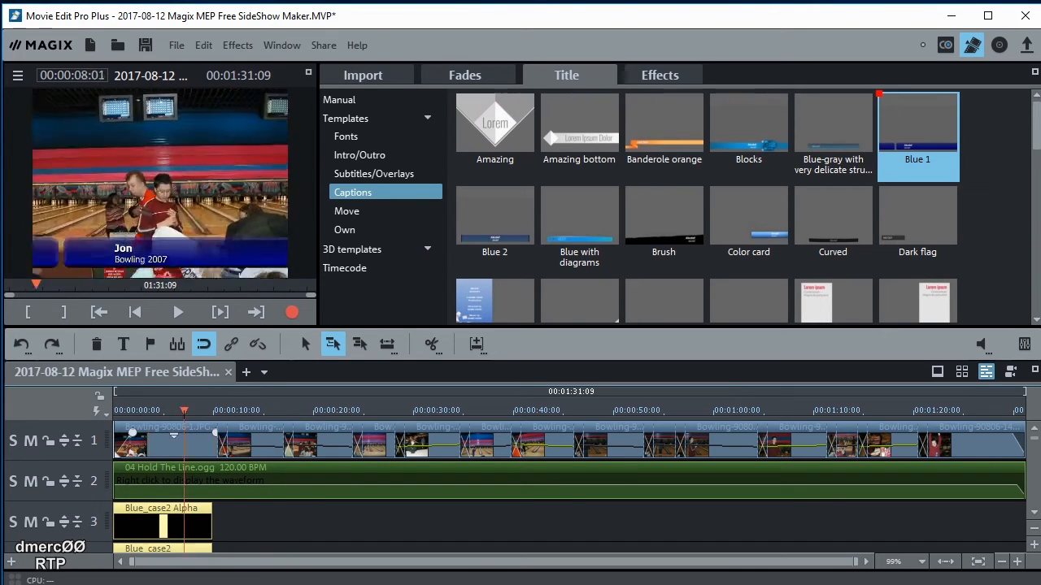
click(100, 311)
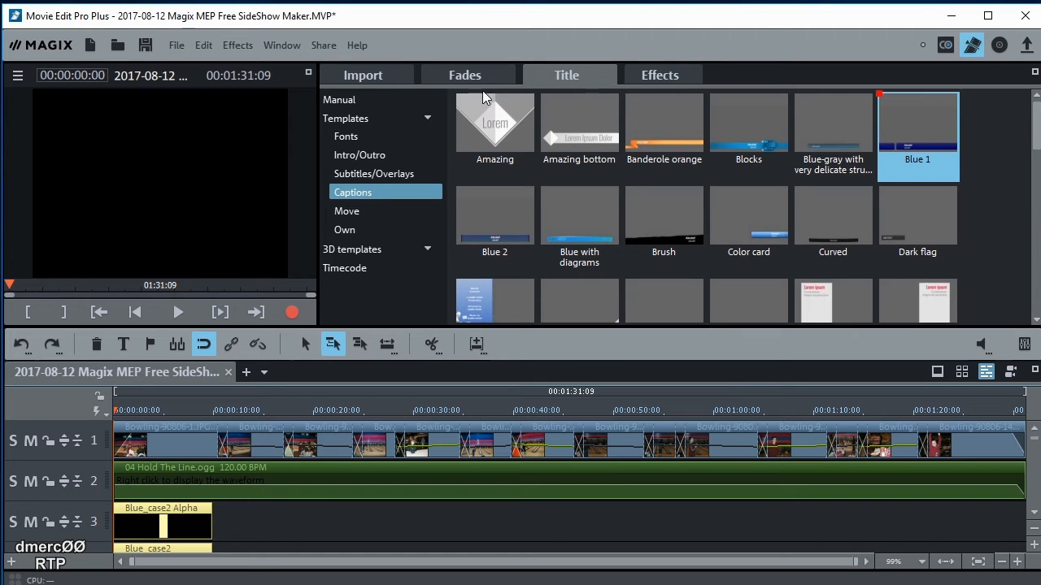
Check Bowling-90806-2.JPG's details in its properties (1600 x 1200 pixels), then close them
click(363, 74)
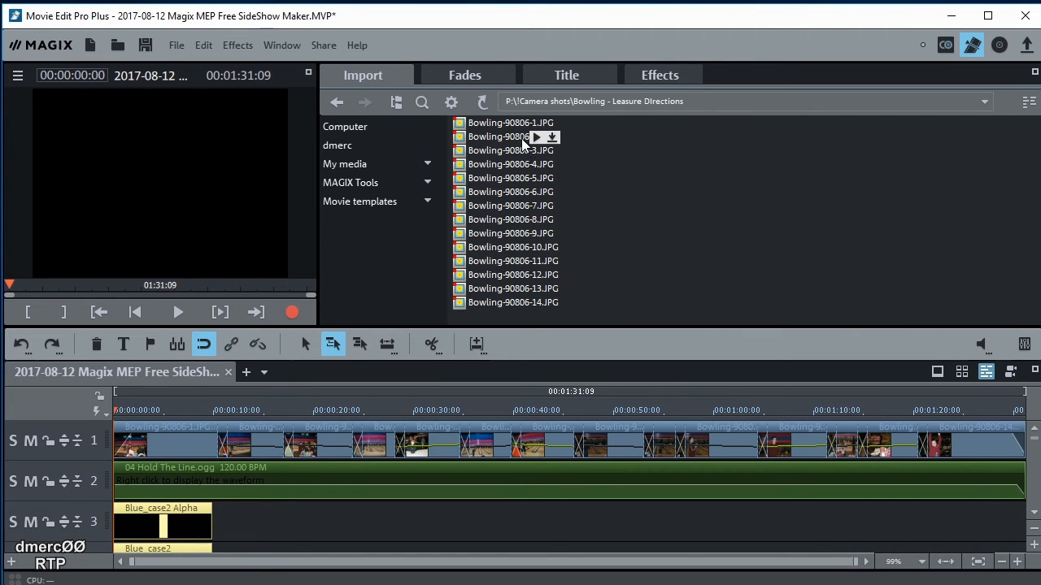
right_click(497, 135)
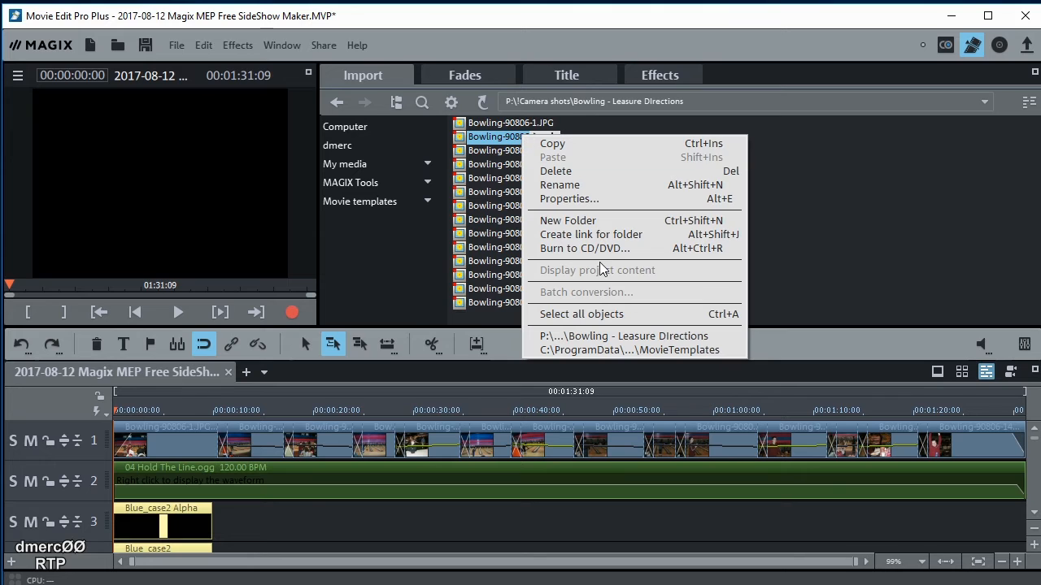
click(568, 198)
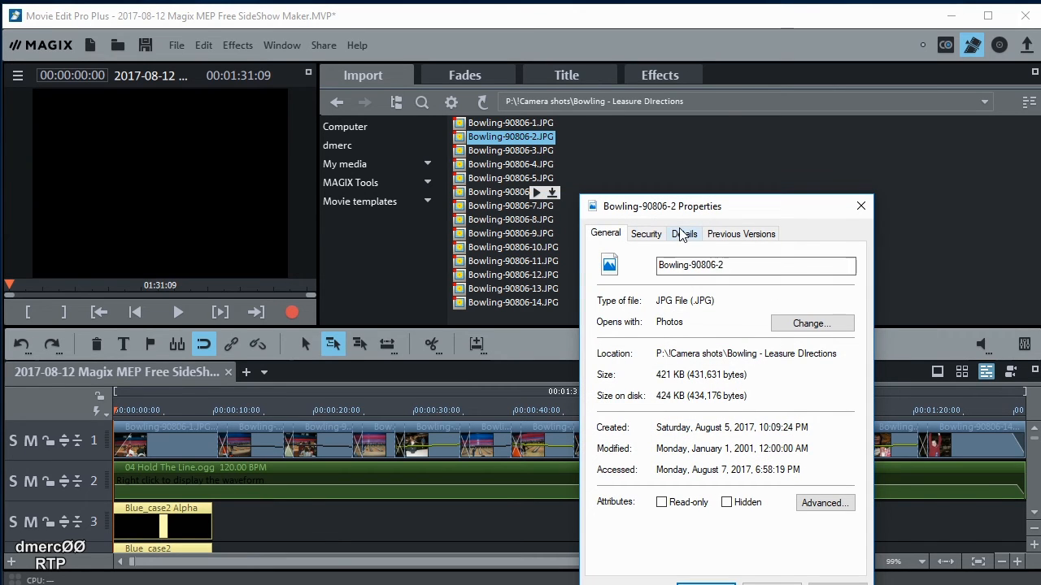
click(684, 234)
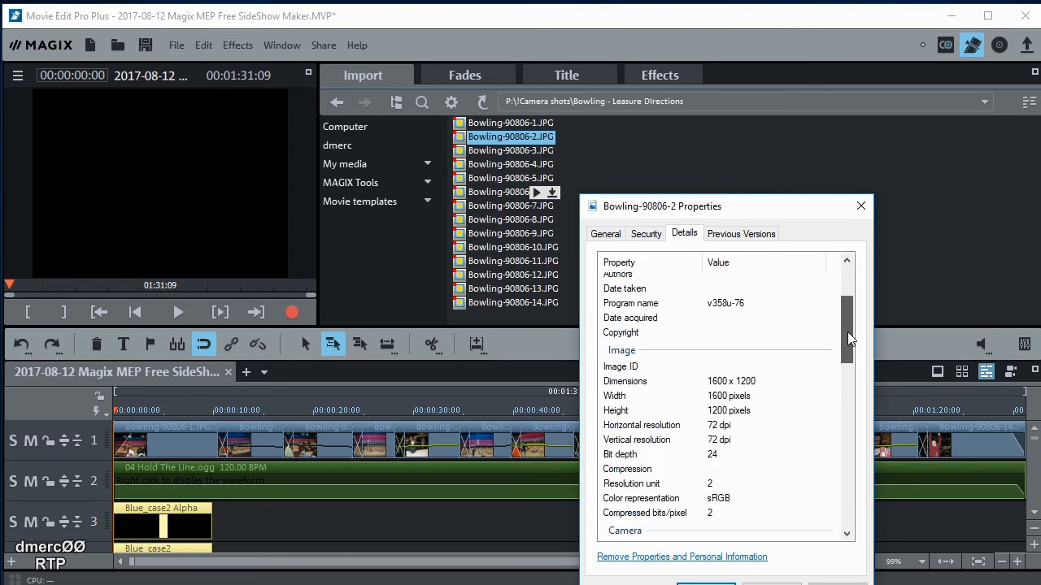
scroll(down, 3)
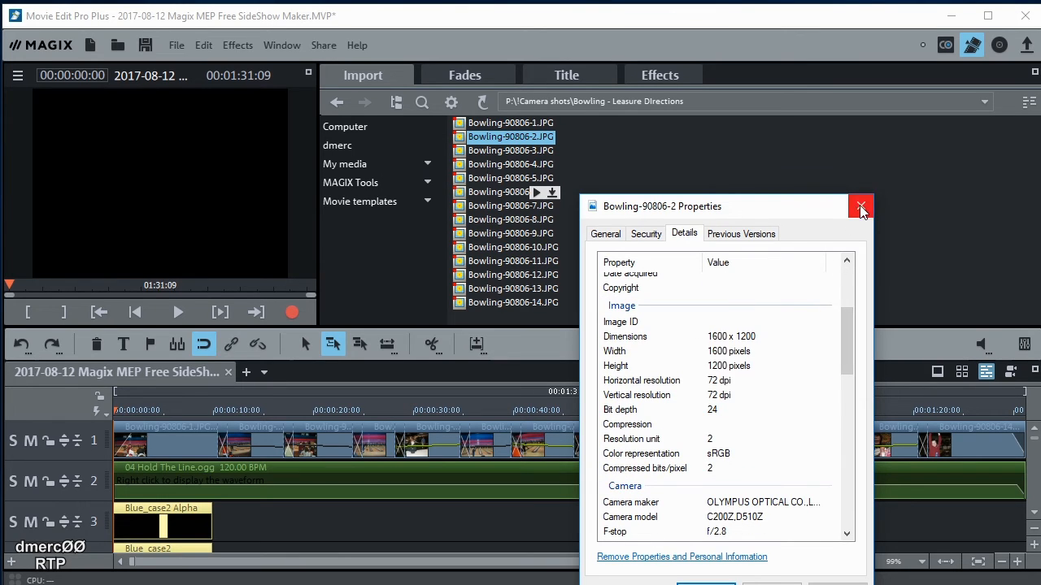
click(860, 205)
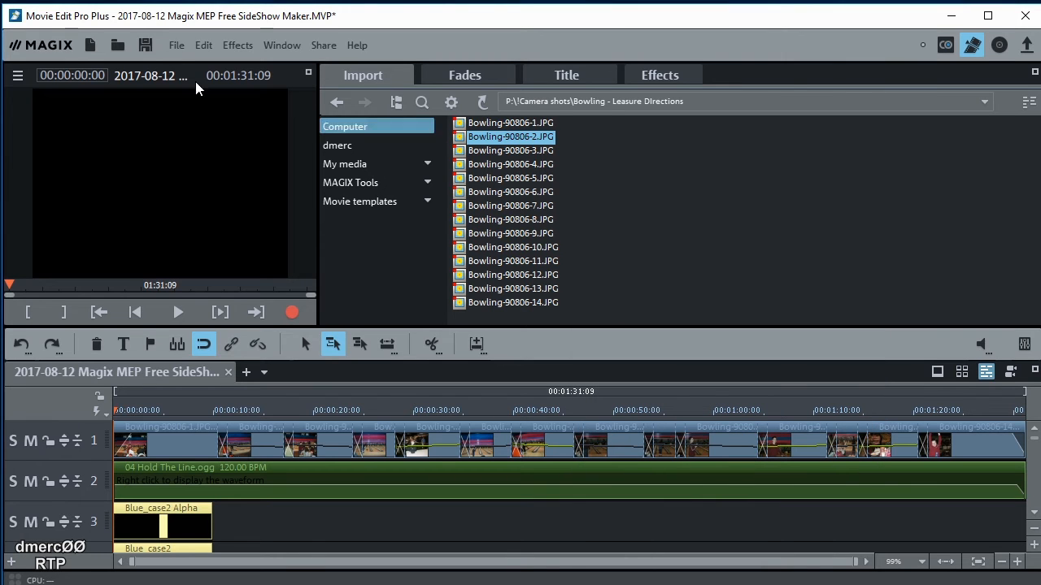
Choose NTSC 4:3 (720x480; 29.97fps) as the movie's video settings and confirm
click(175, 45)
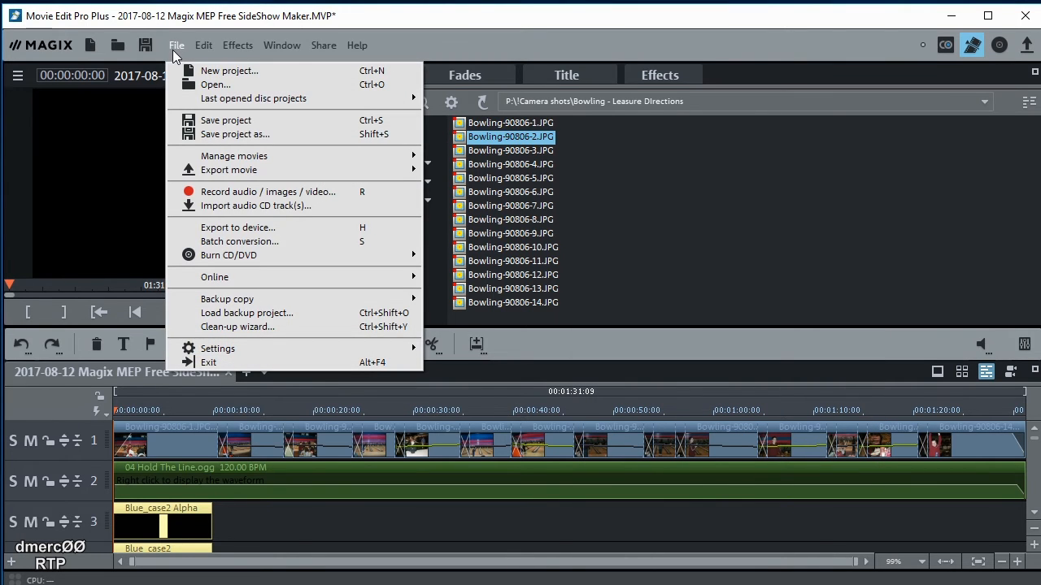
mouse_move(203, 152)
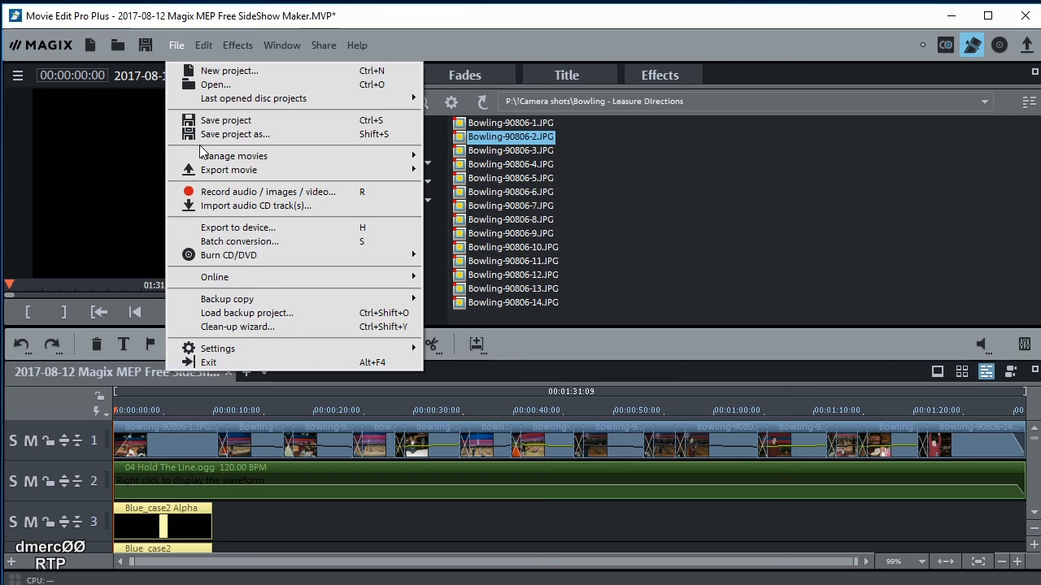
mouse_move(235, 348)
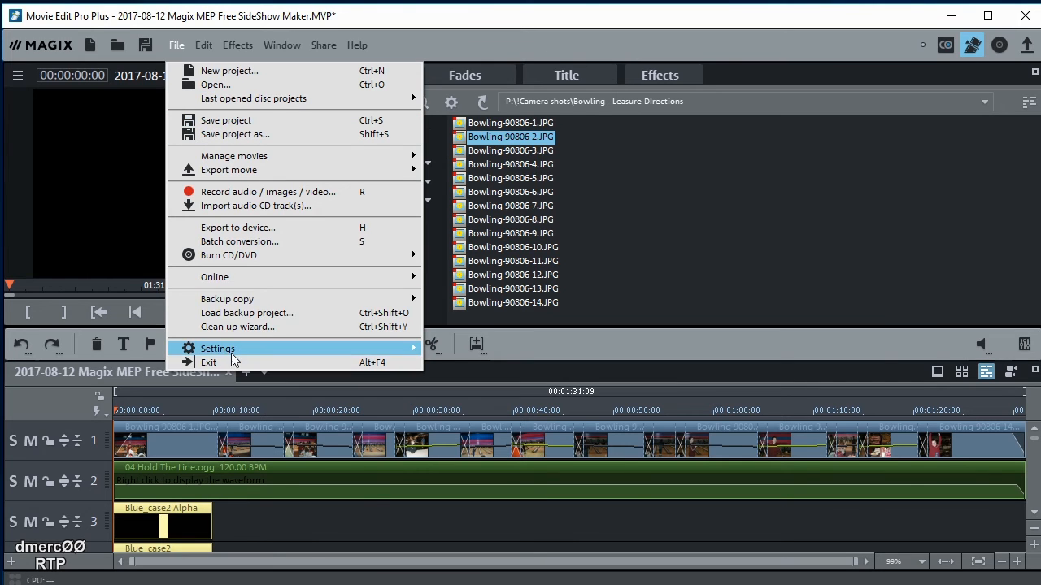
mouse_move(415, 350)
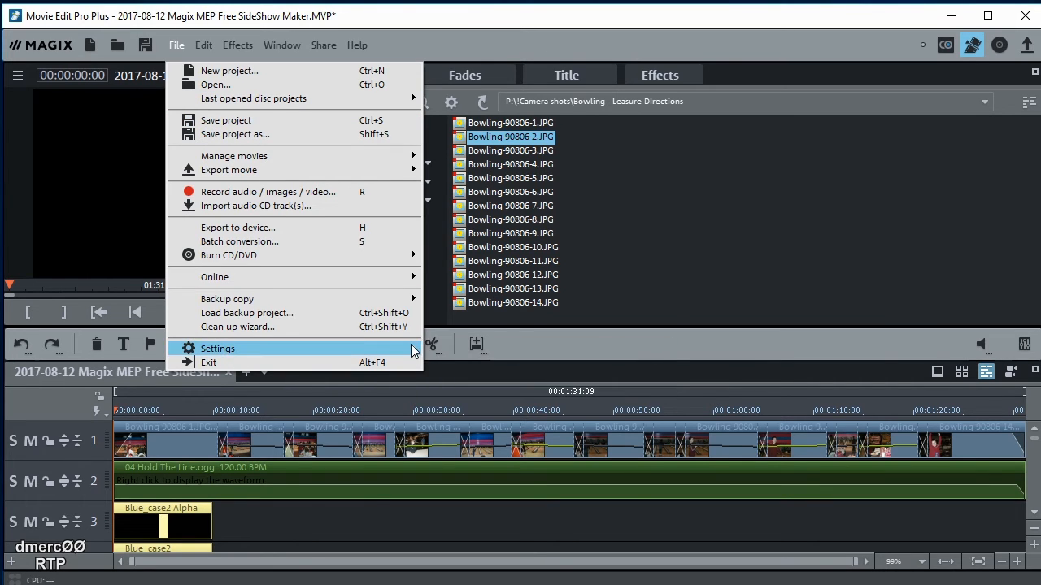
click(217, 348)
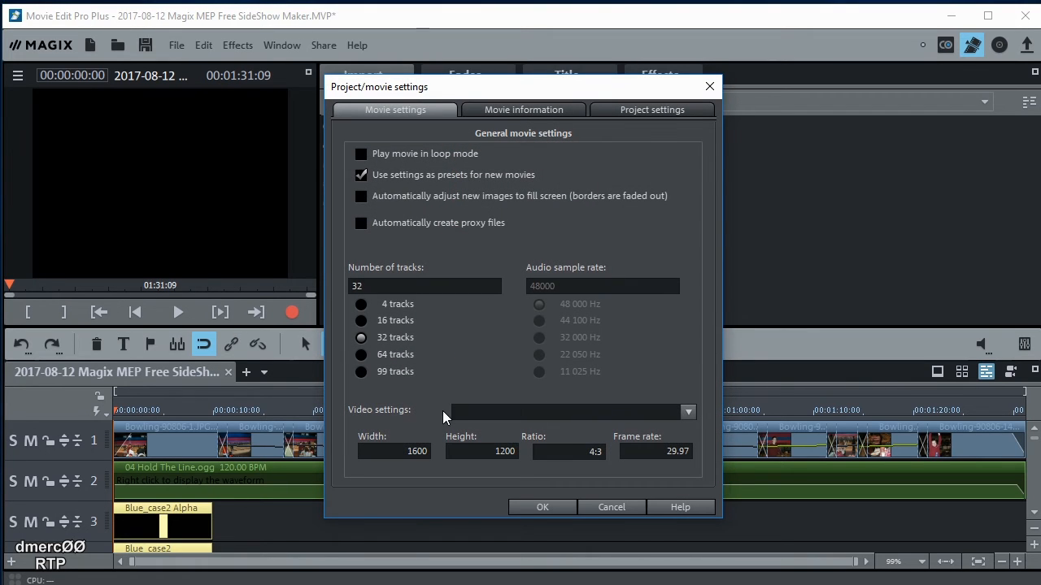
mouse_move(687, 415)
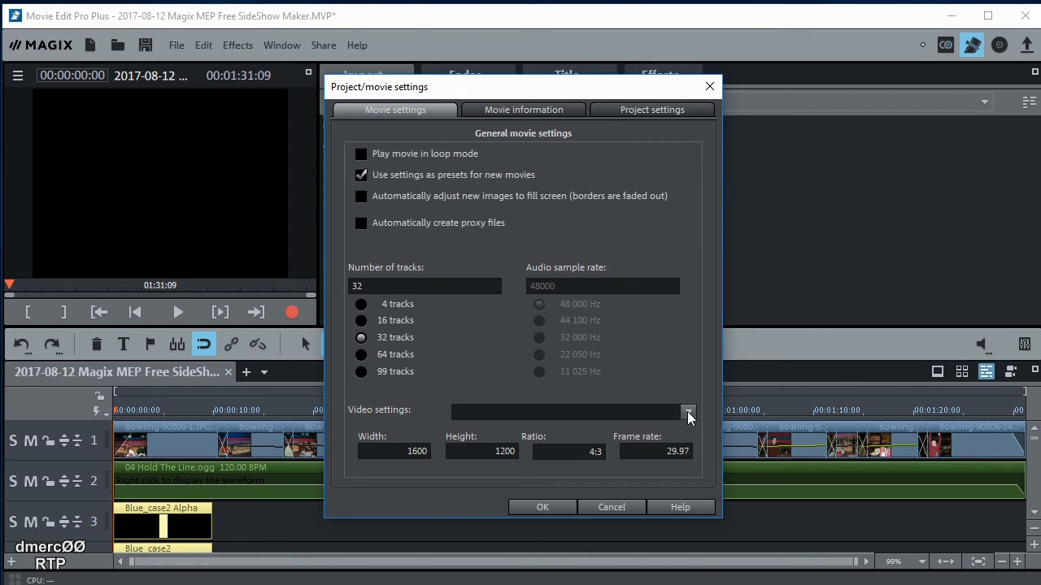
click(688, 415)
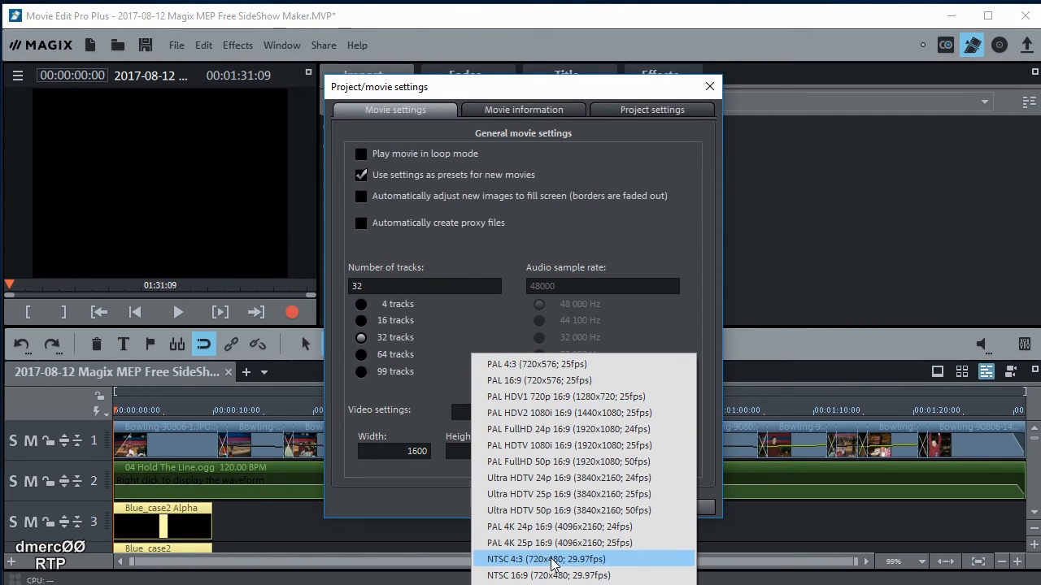
click(545, 559)
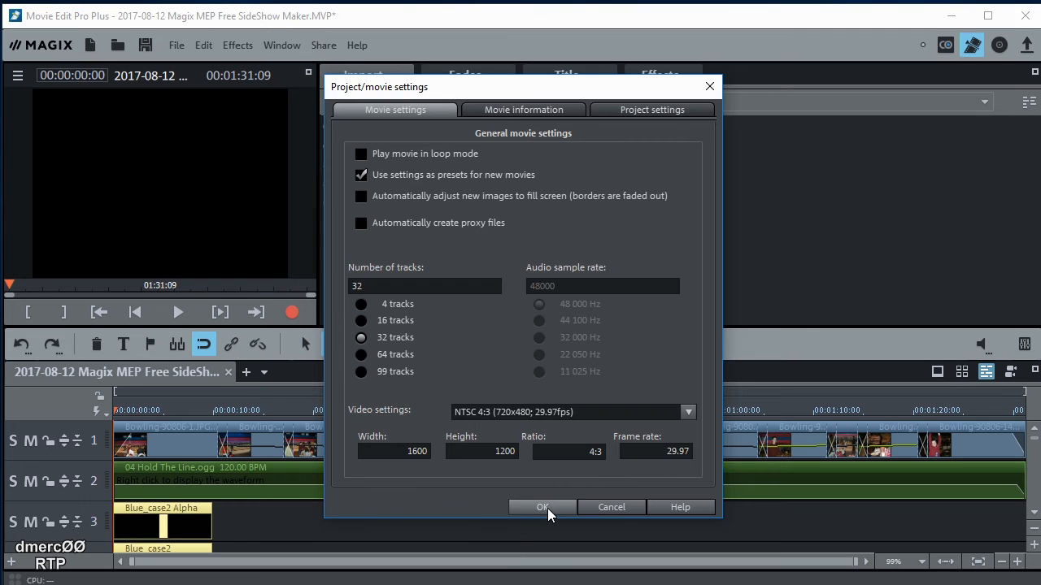
click(543, 508)
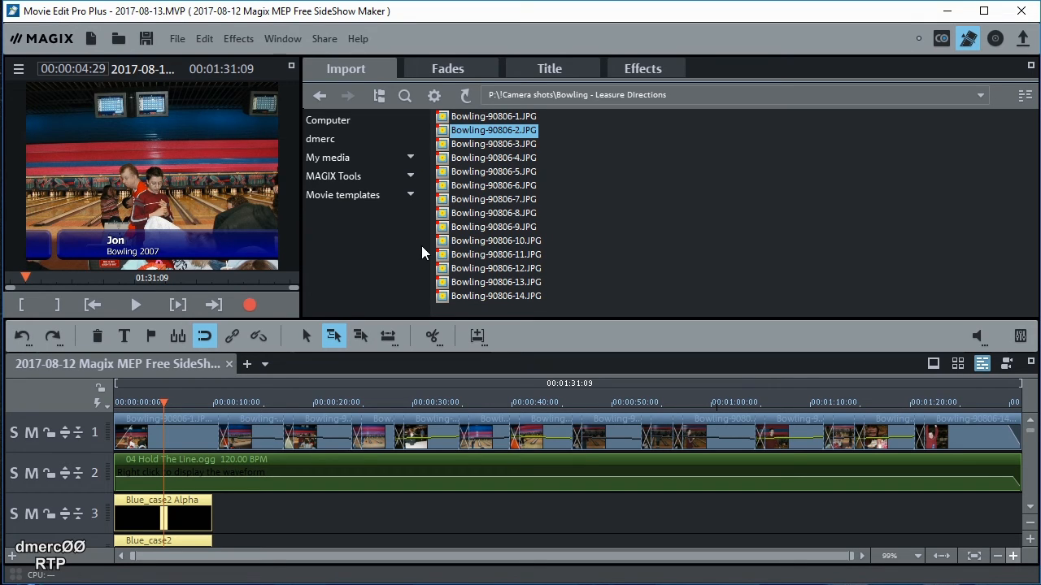
mouse_move(179, 194)
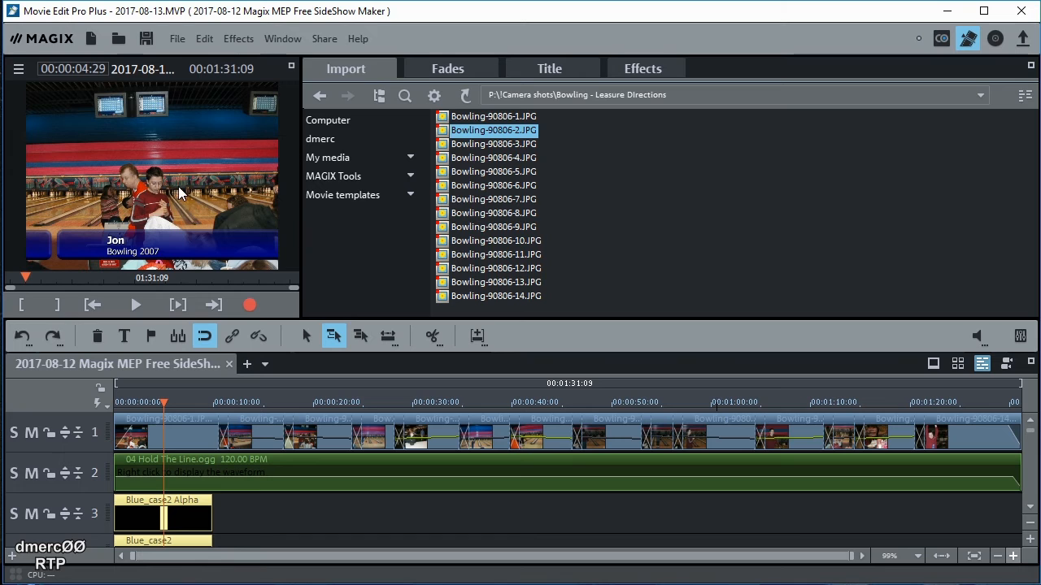
mouse_move(175, 163)
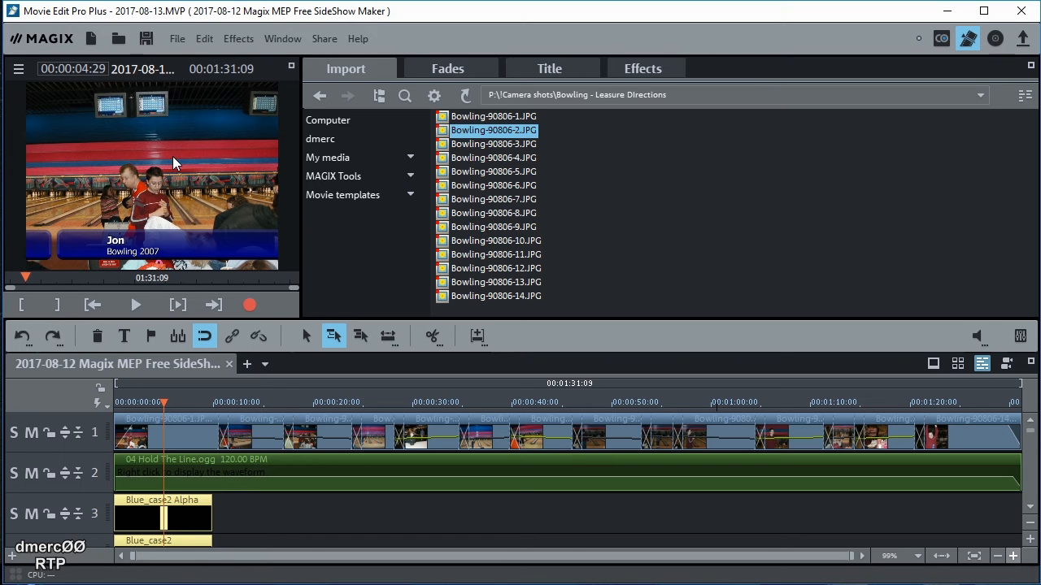
Dismiss the oversize warning and set the preview monitor to NTSC half (320 x 240)
right_click(170, 163)
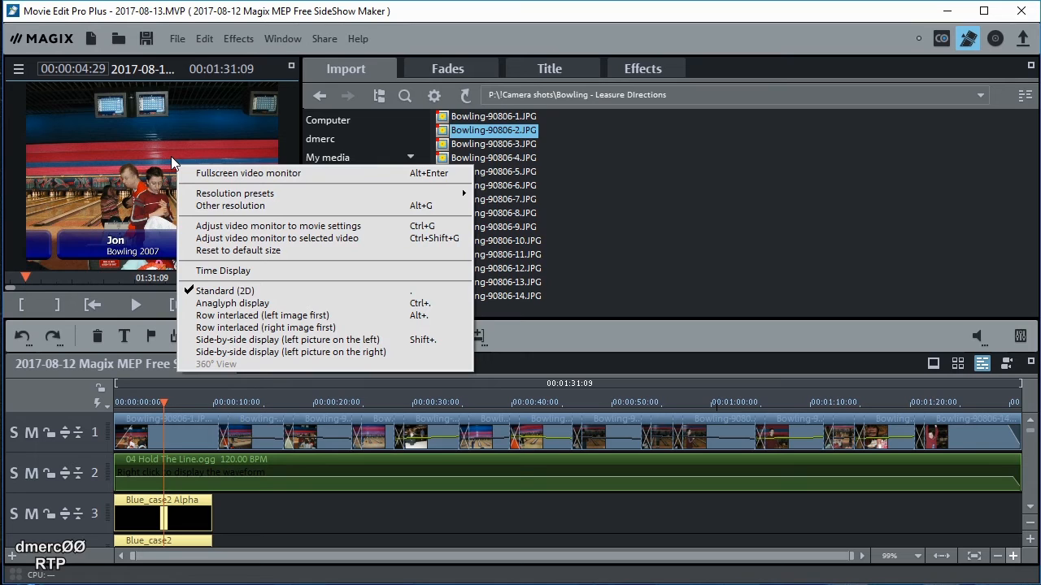
mouse_move(277, 226)
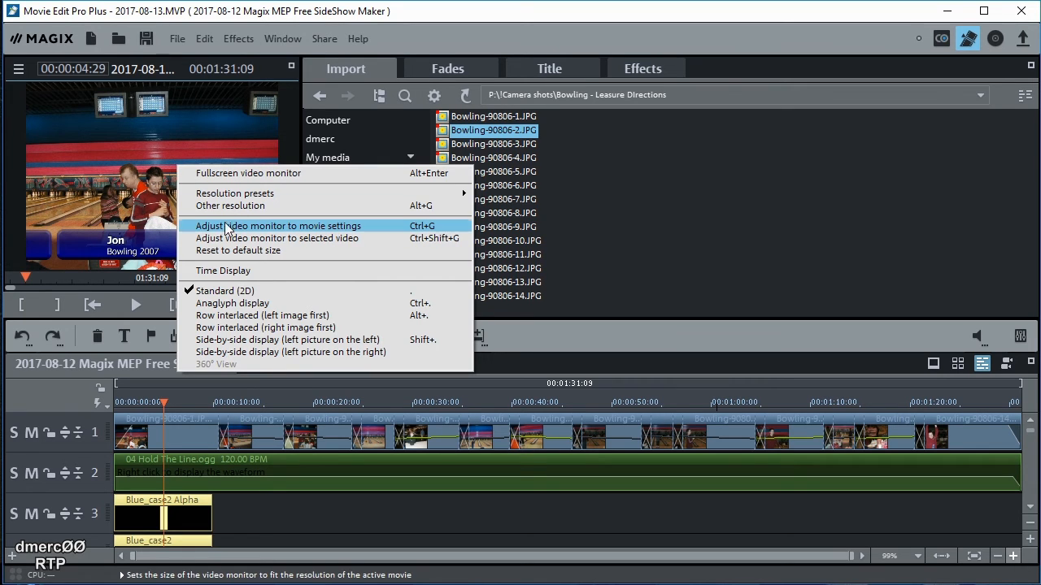
mouse_move(303, 229)
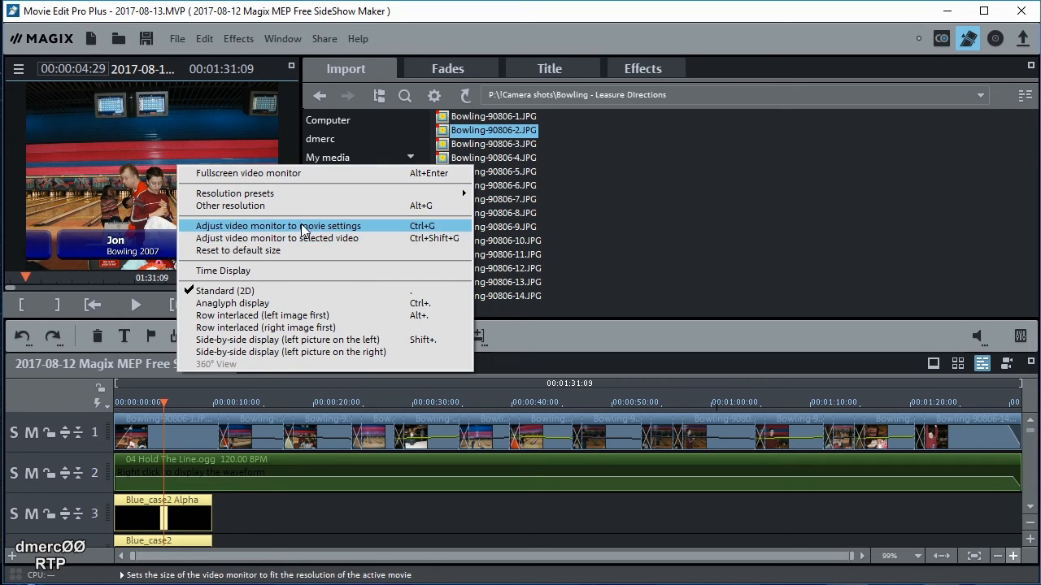
click(278, 225)
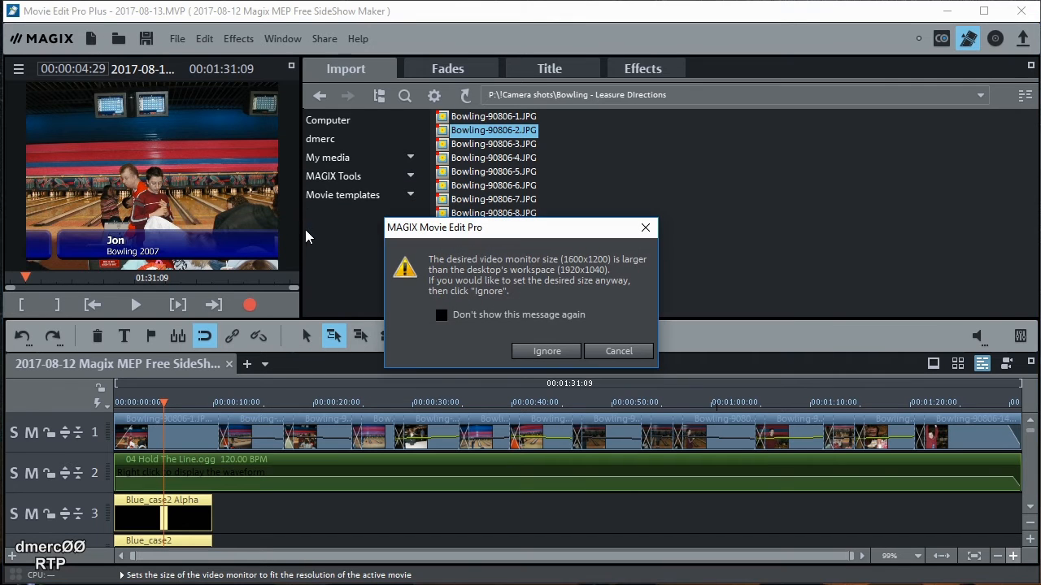
mouse_move(509, 273)
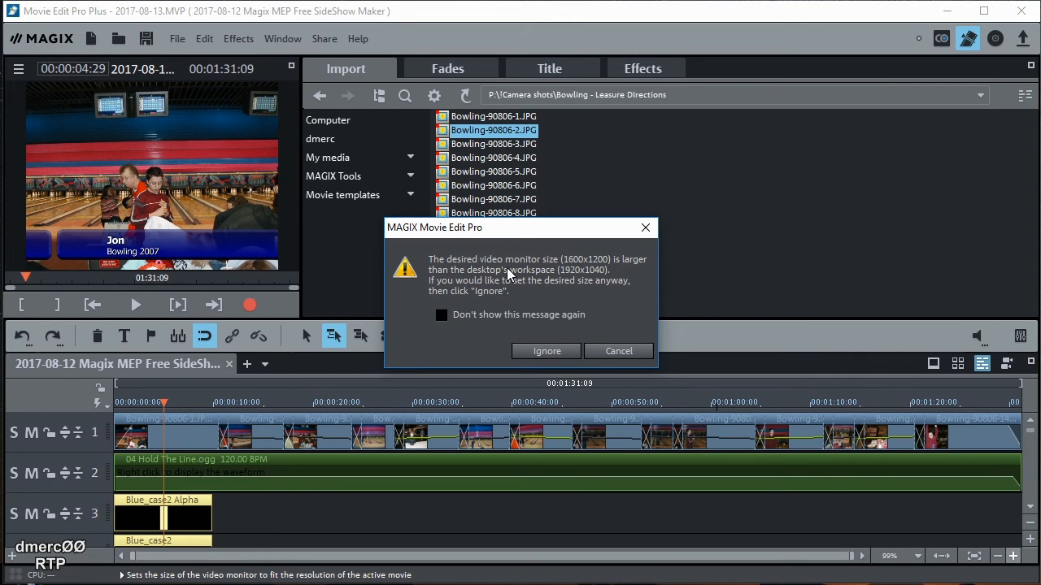
mouse_move(667, 346)
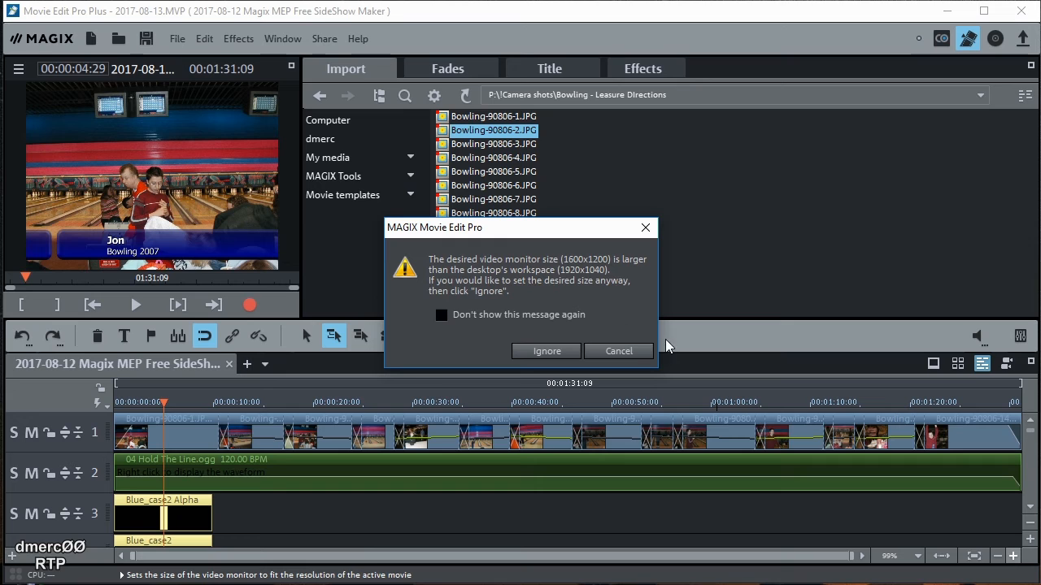
click(618, 350)
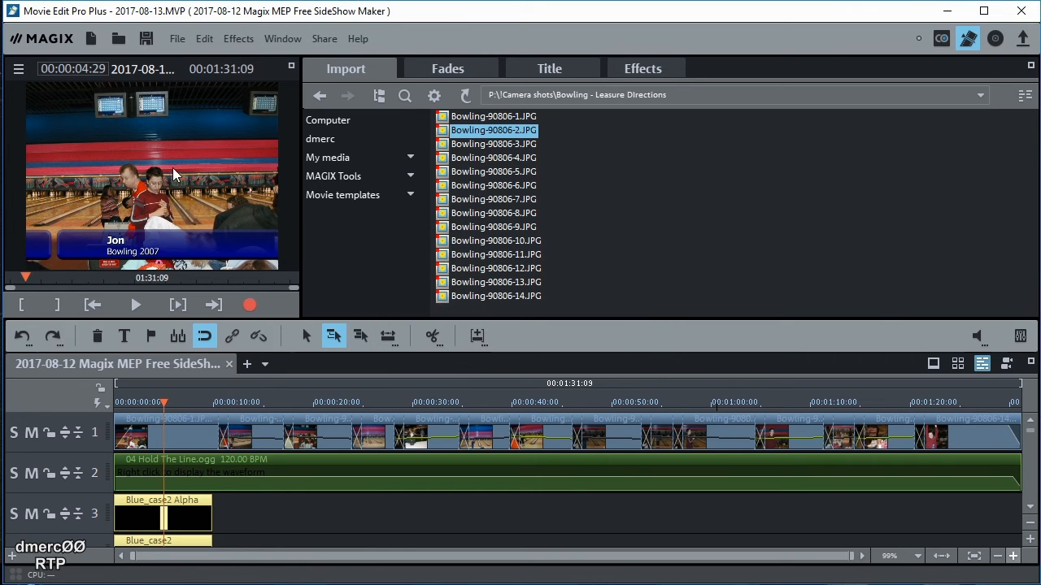
right_click(173, 171)
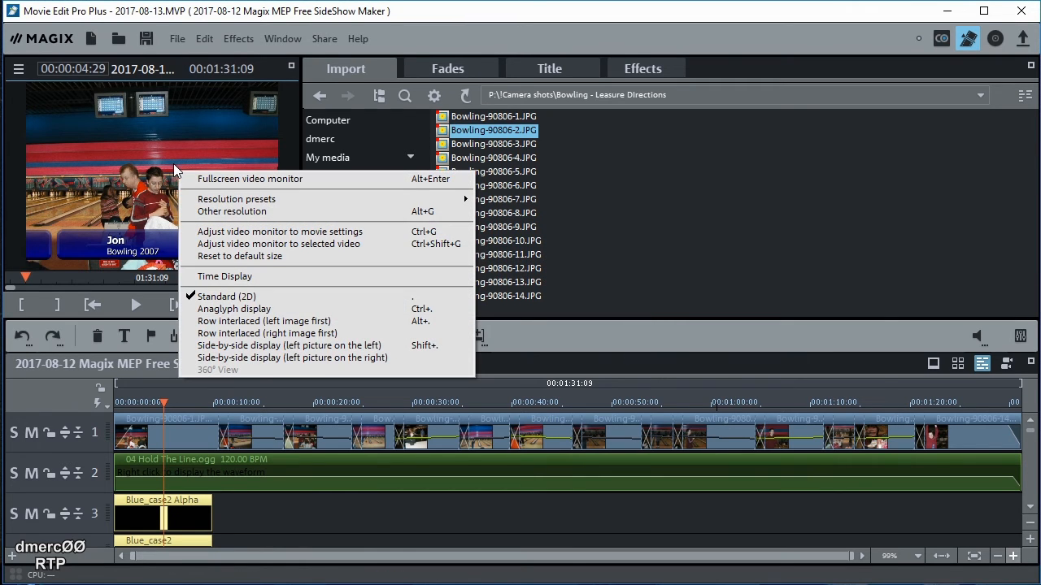
mouse_move(236, 198)
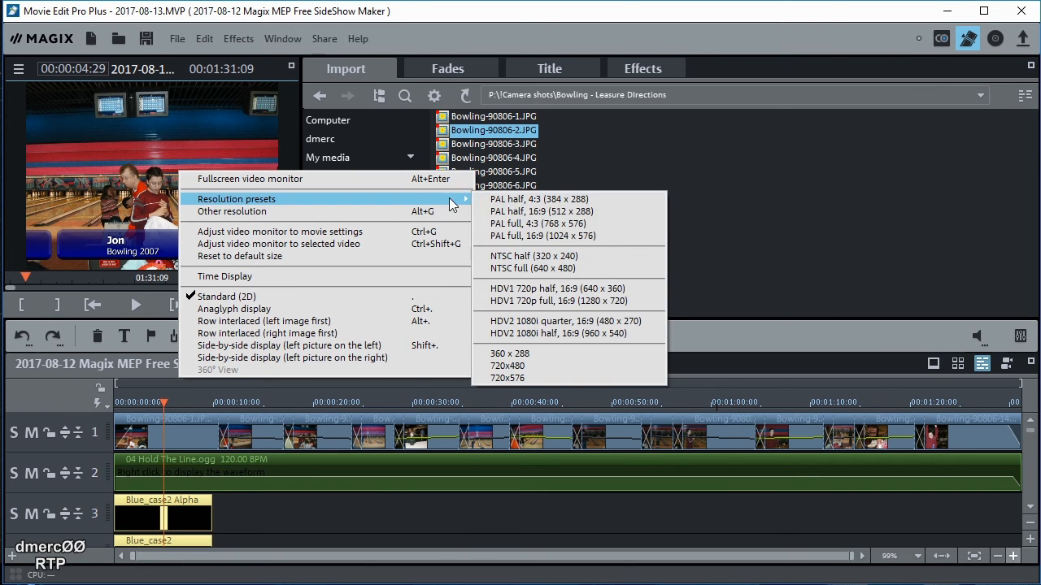
mouse_move(543, 321)
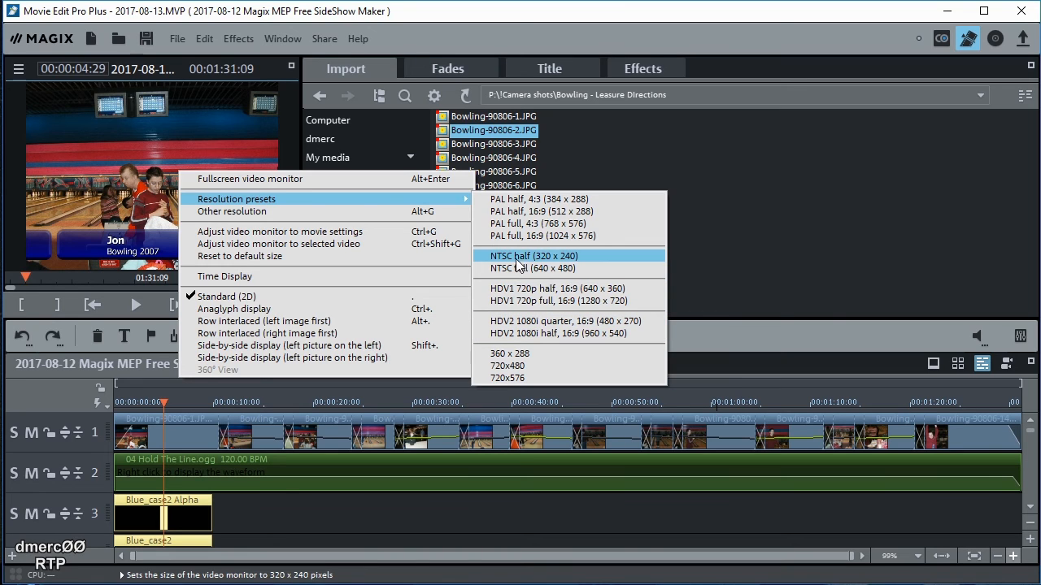
mouse_move(547, 264)
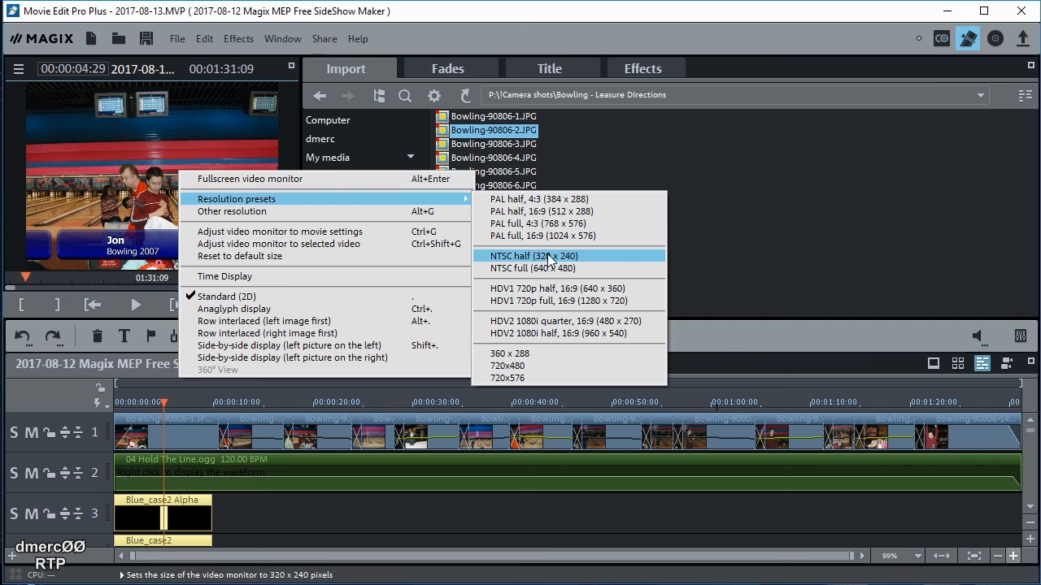
click(533, 255)
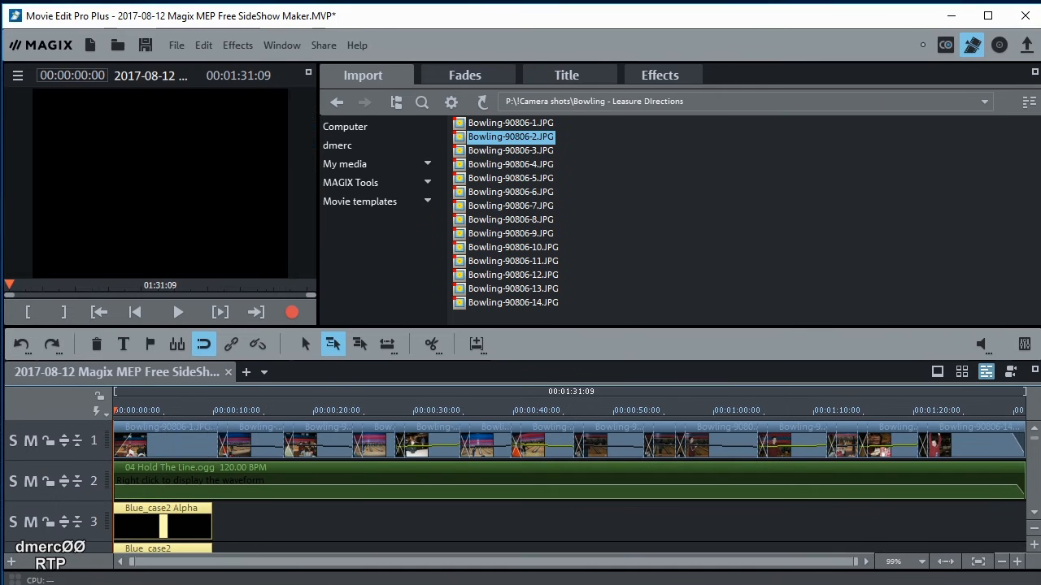
mouse_move(337, 102)
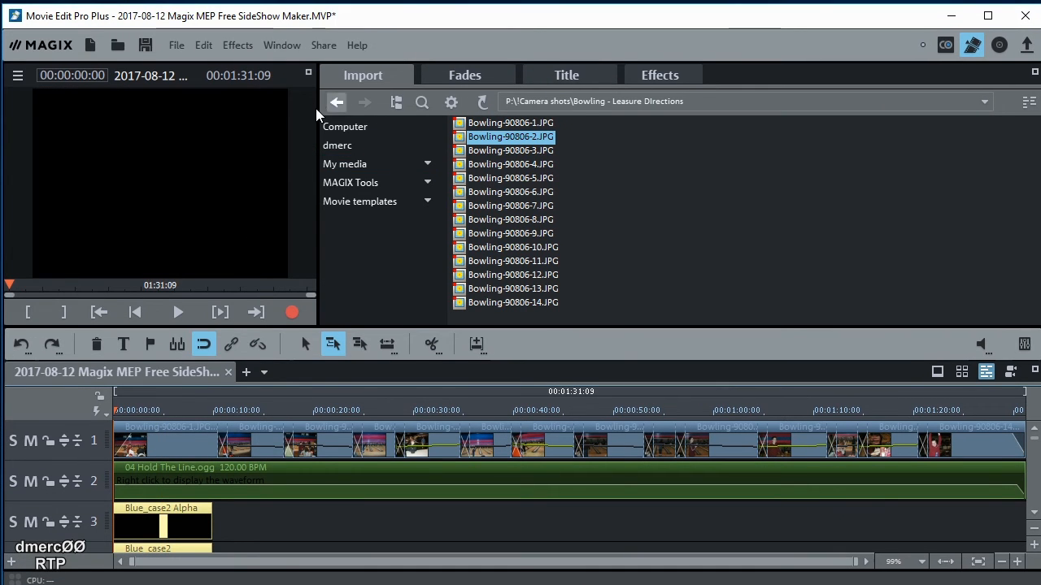
Bring up the MPEG-4 export dialog and keep the frame rate at 29.97
click(176, 44)
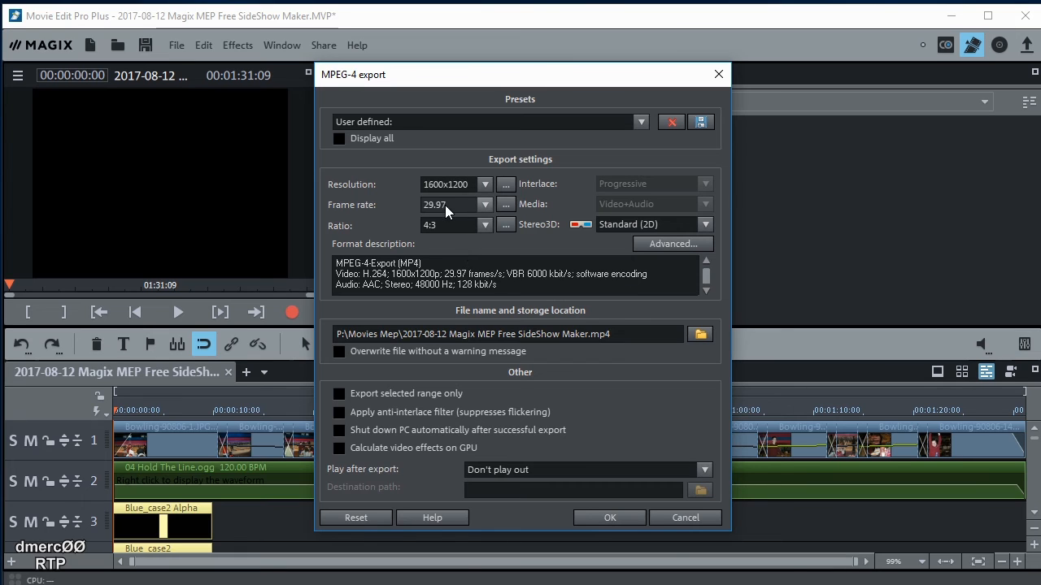
mouse_move(480, 206)
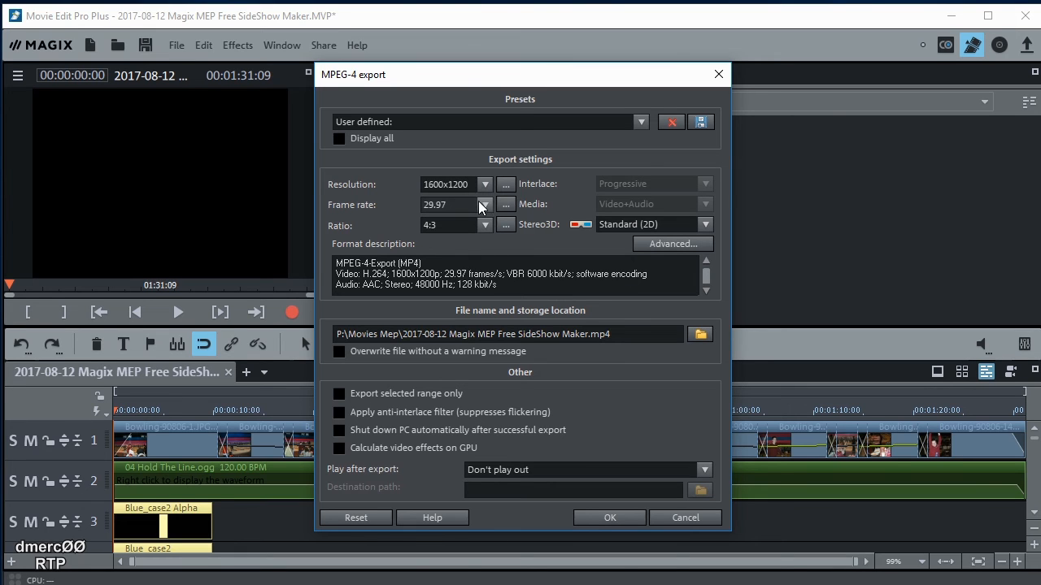
click(485, 205)
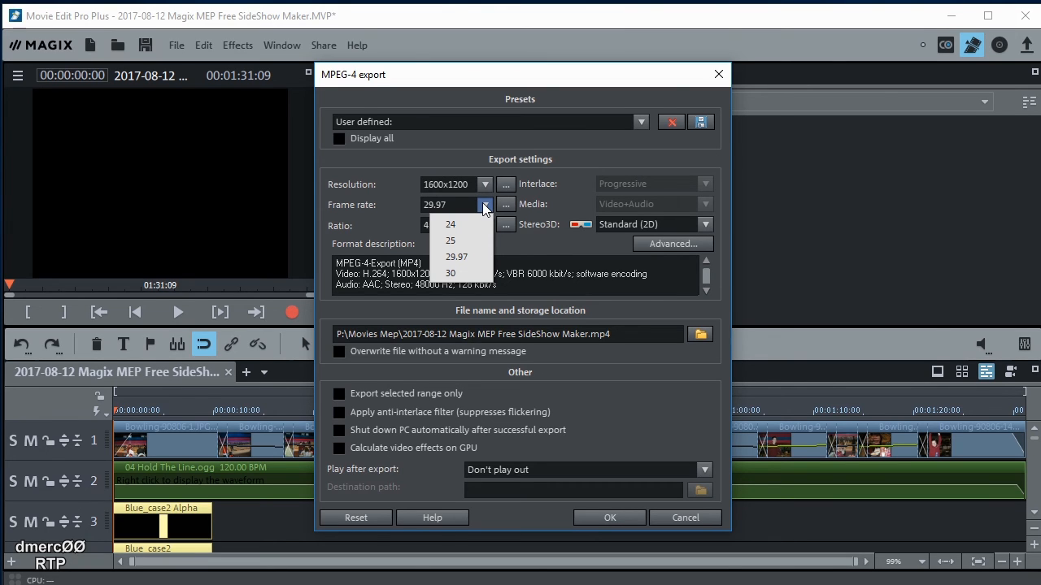
mouse_move(557, 252)
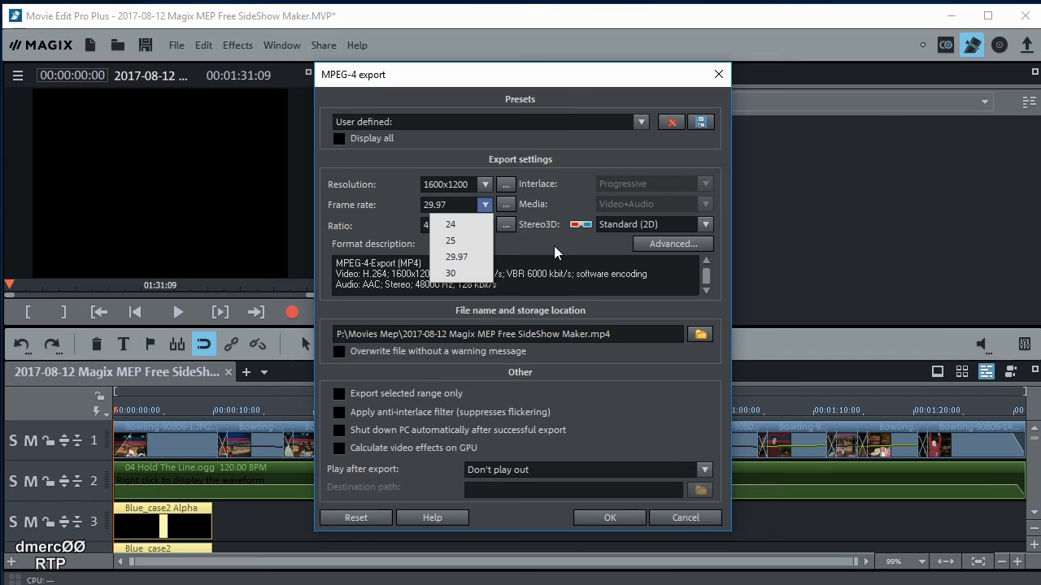
click(456, 256)
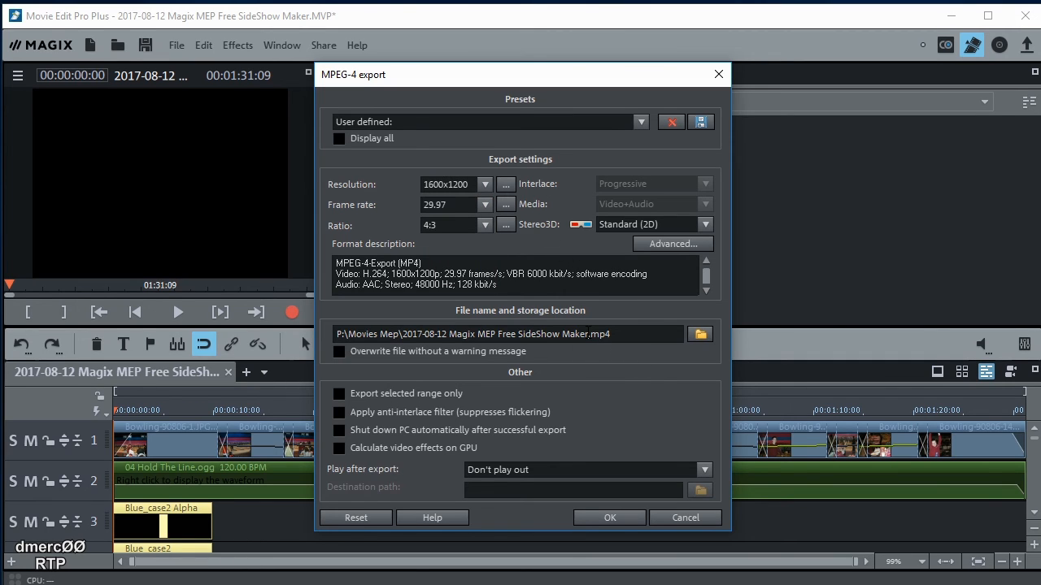
Rename the export to 'Jon Bowling 2007', limit it to the selected range, and start exporting
double_click(517, 334)
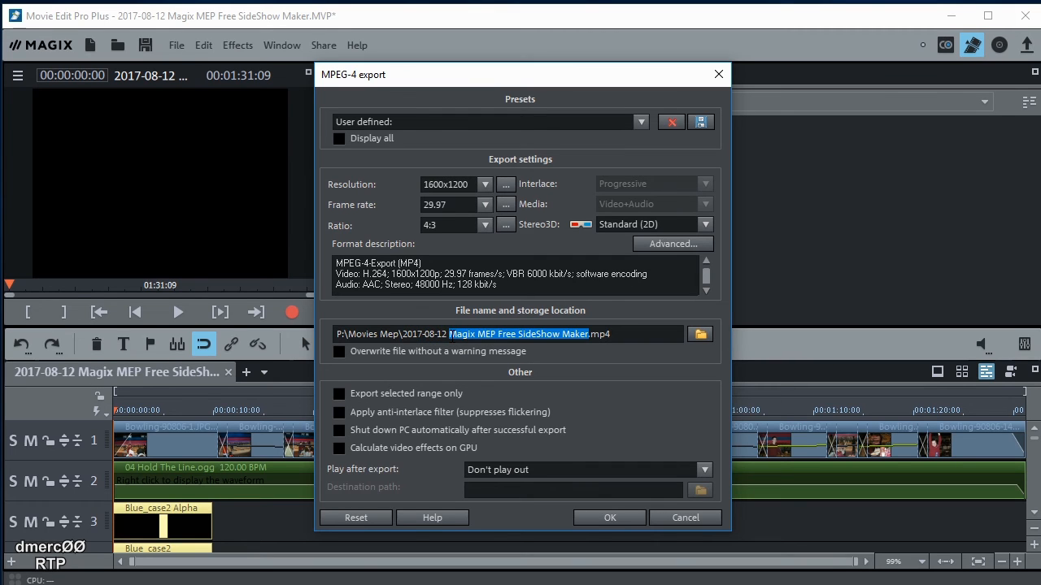
text(Jon B)
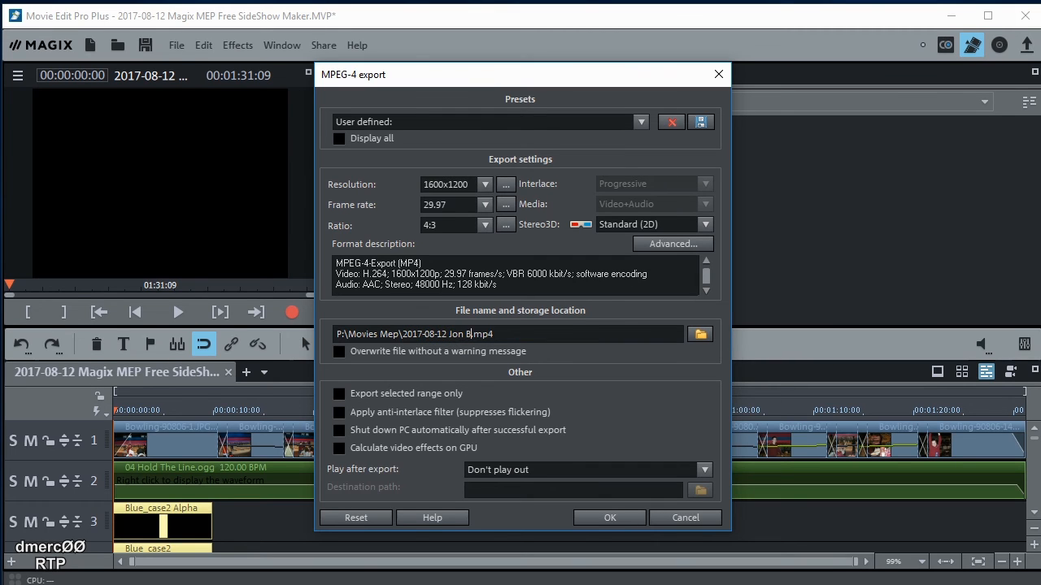
text(opwlin)
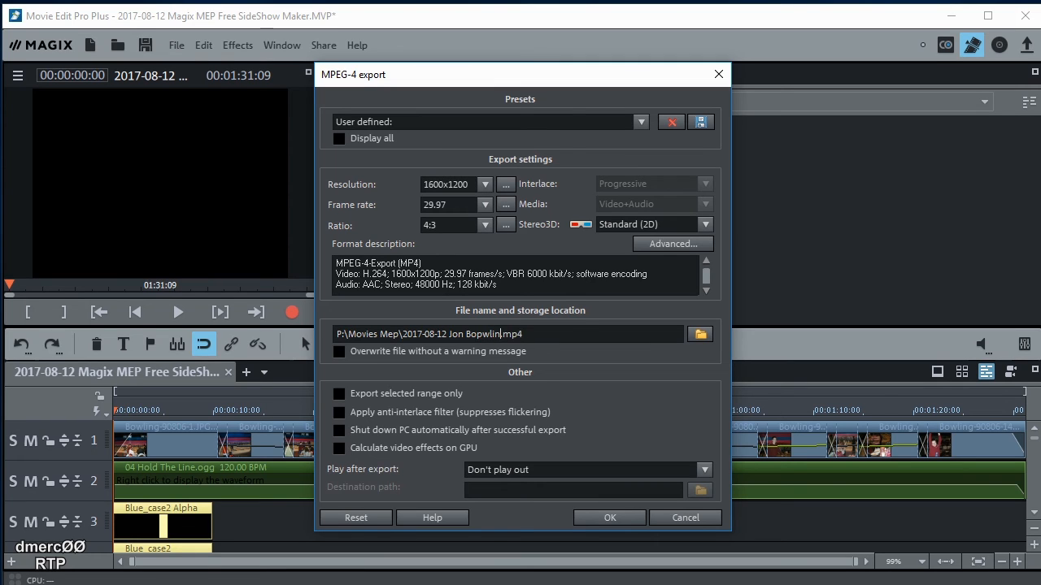
text(g)
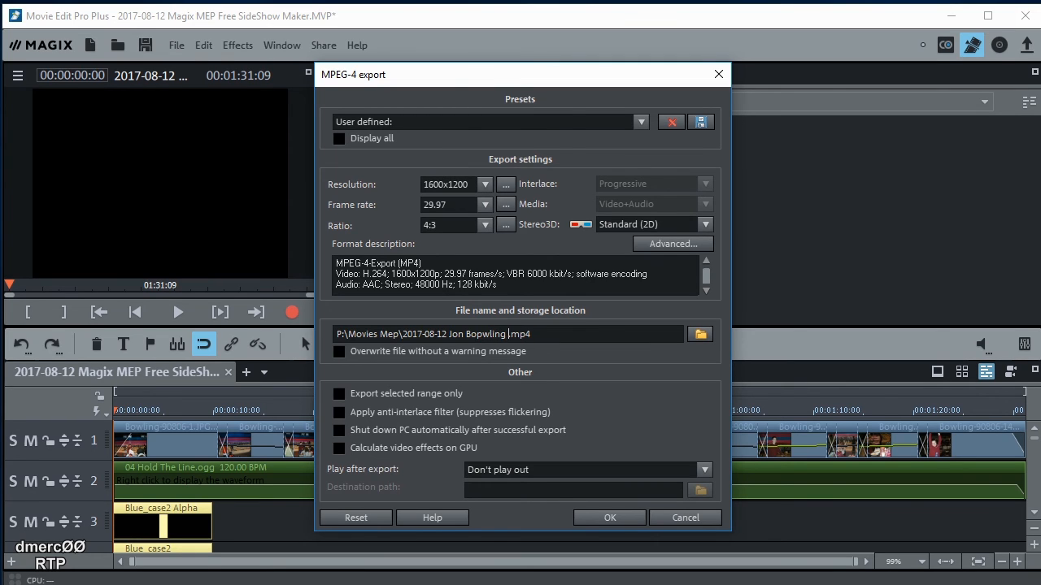
text(2007)
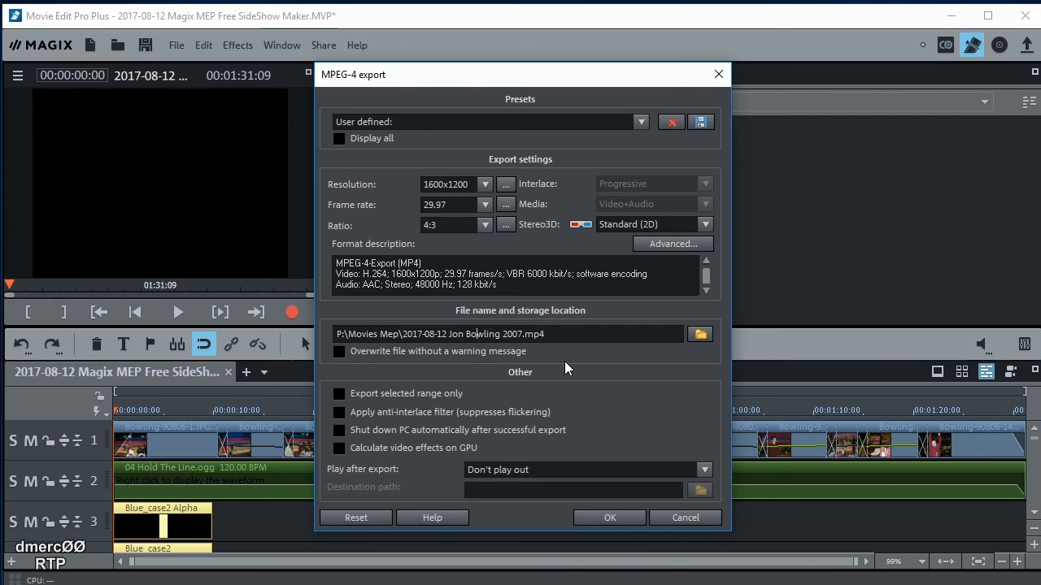
mouse_move(610, 518)
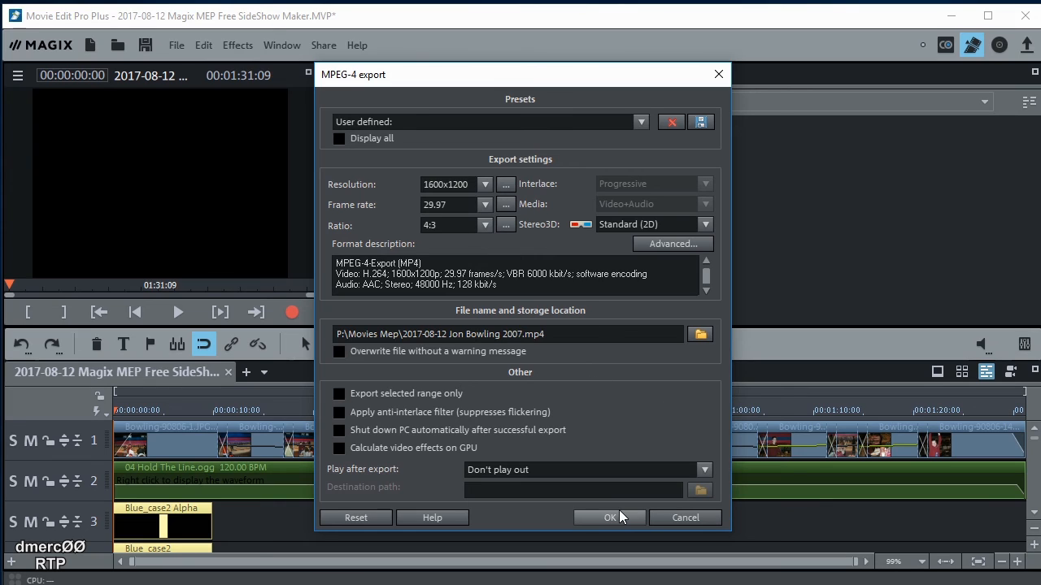
mouse_move(358, 419)
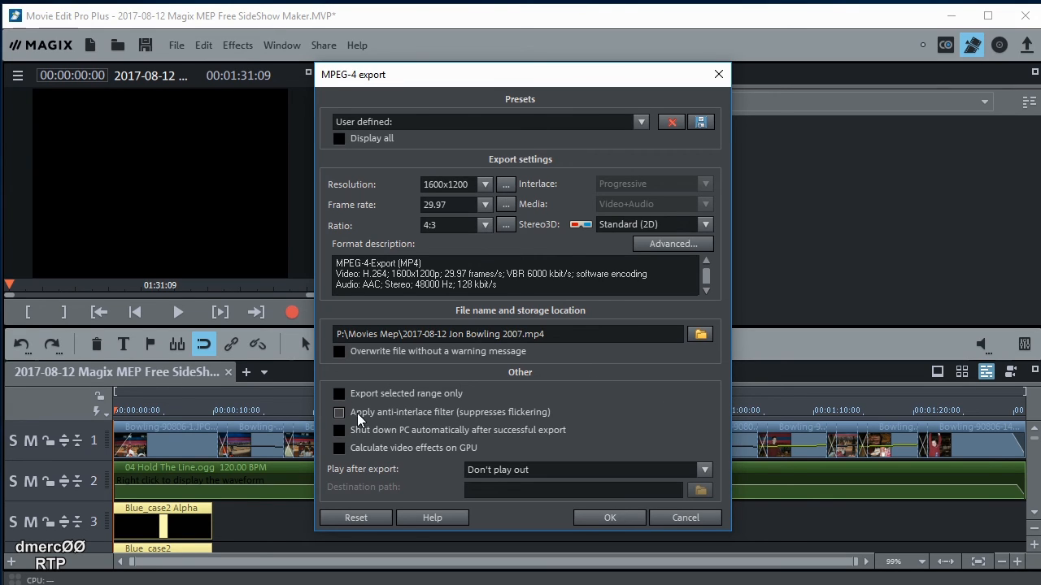
click(340, 394)
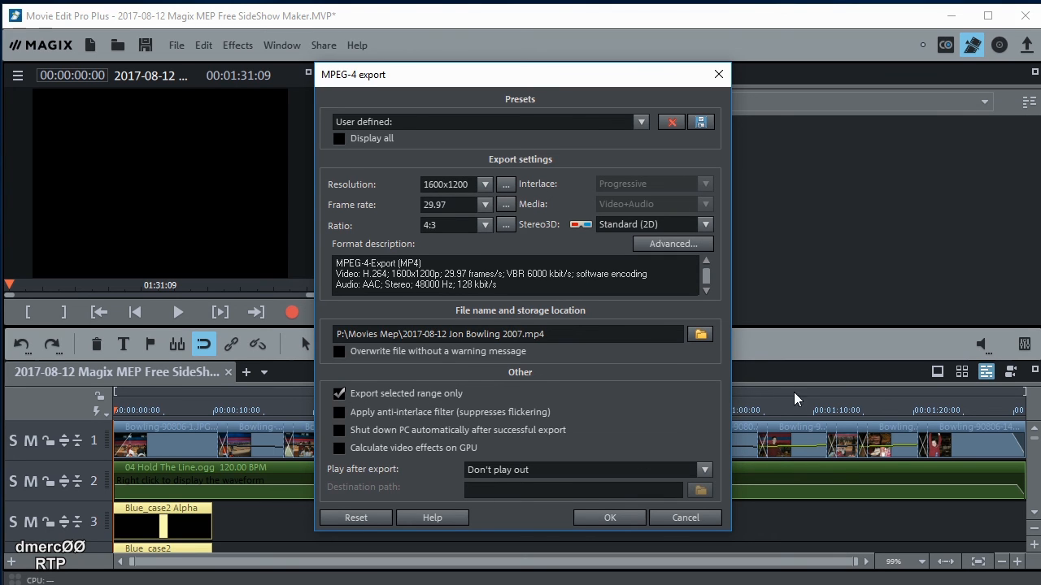
mouse_move(584, 453)
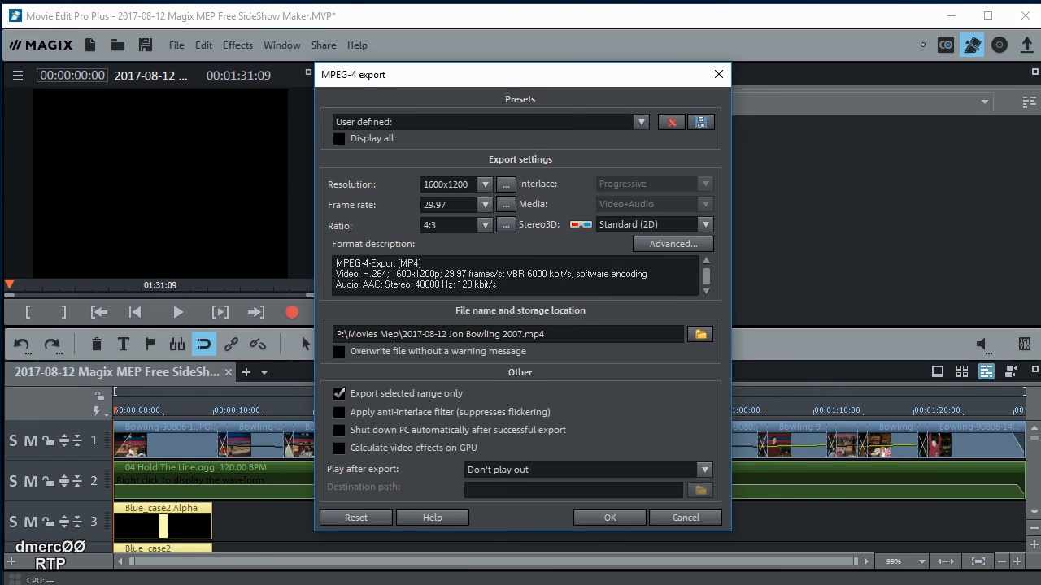
mouse_move(457, 368)
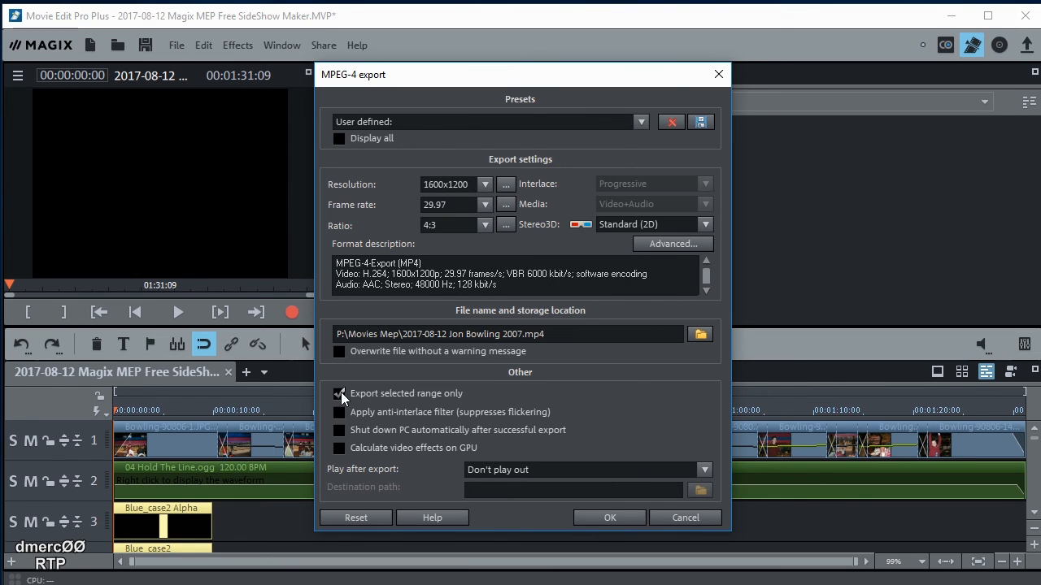
click(339, 393)
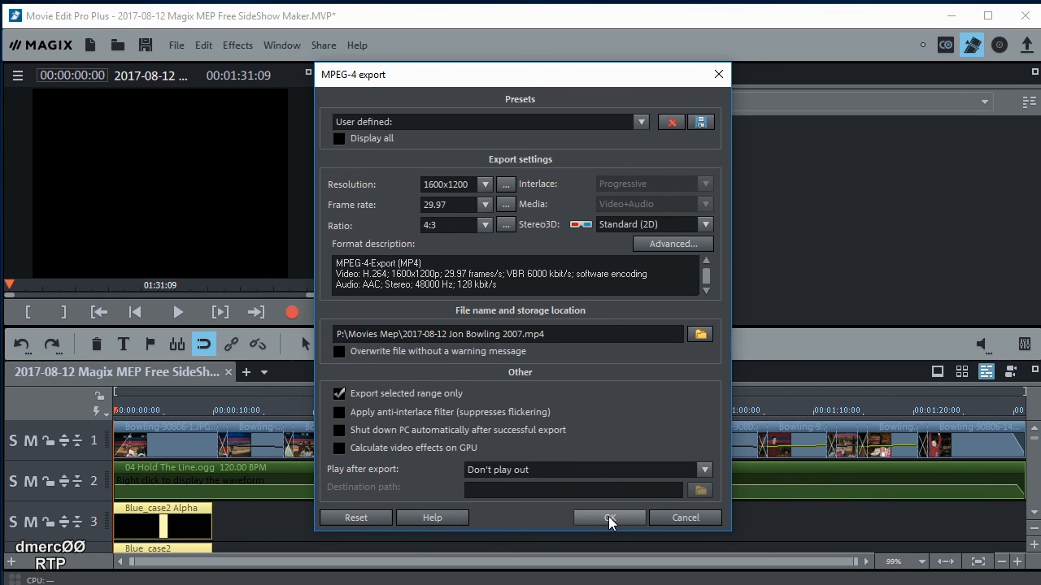
click(609, 518)
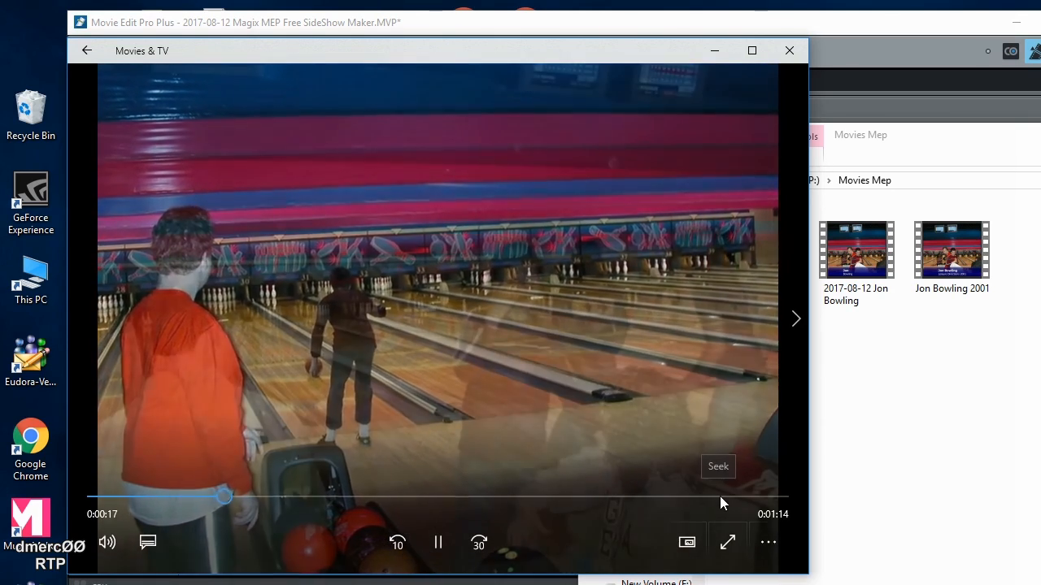
Skip ahead through the 'Jon Bowling 2007' video to the end and close Movies & TV
drag(225, 496, 732, 496)
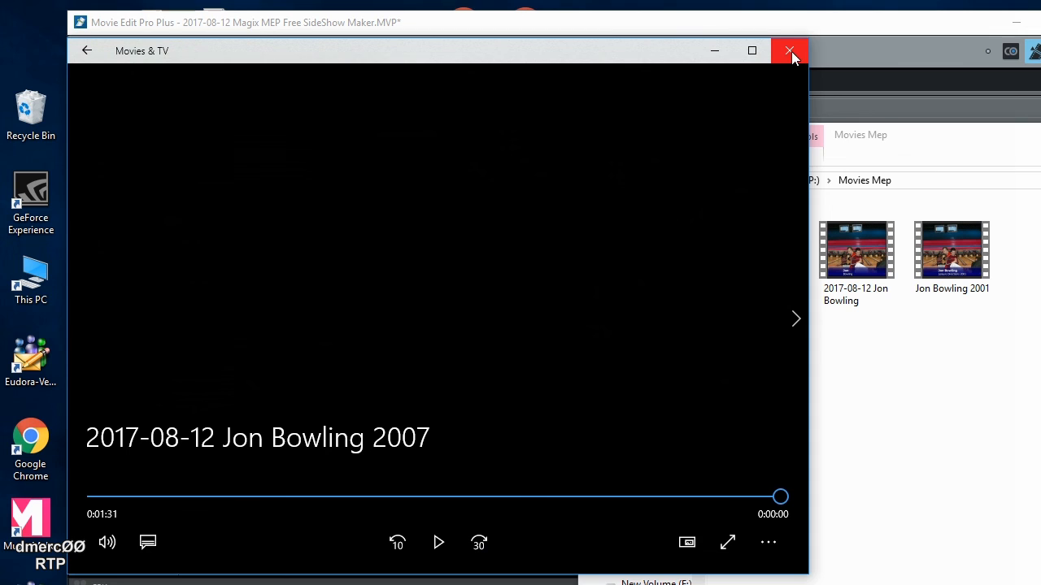
click(790, 51)
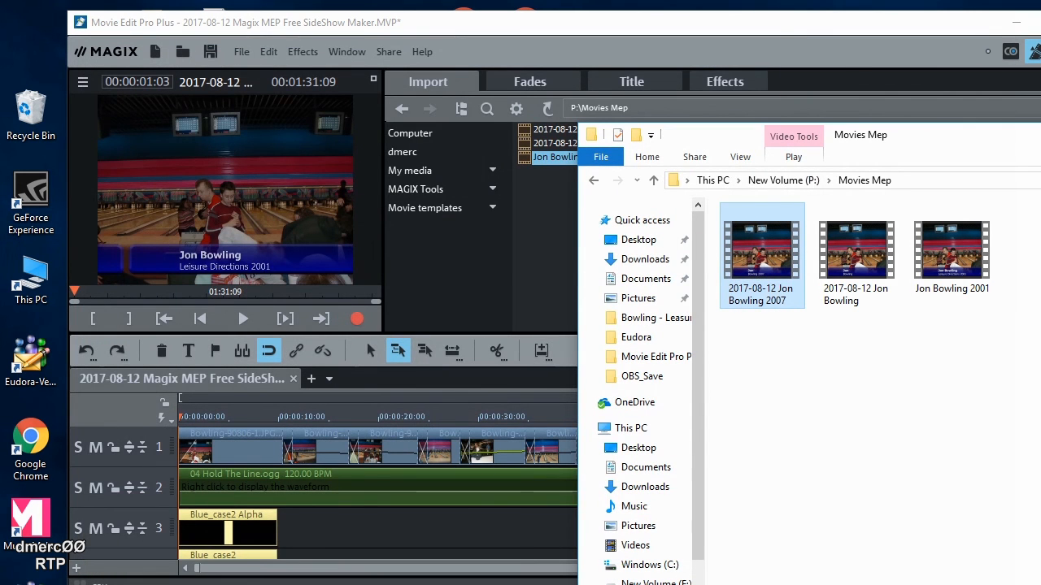